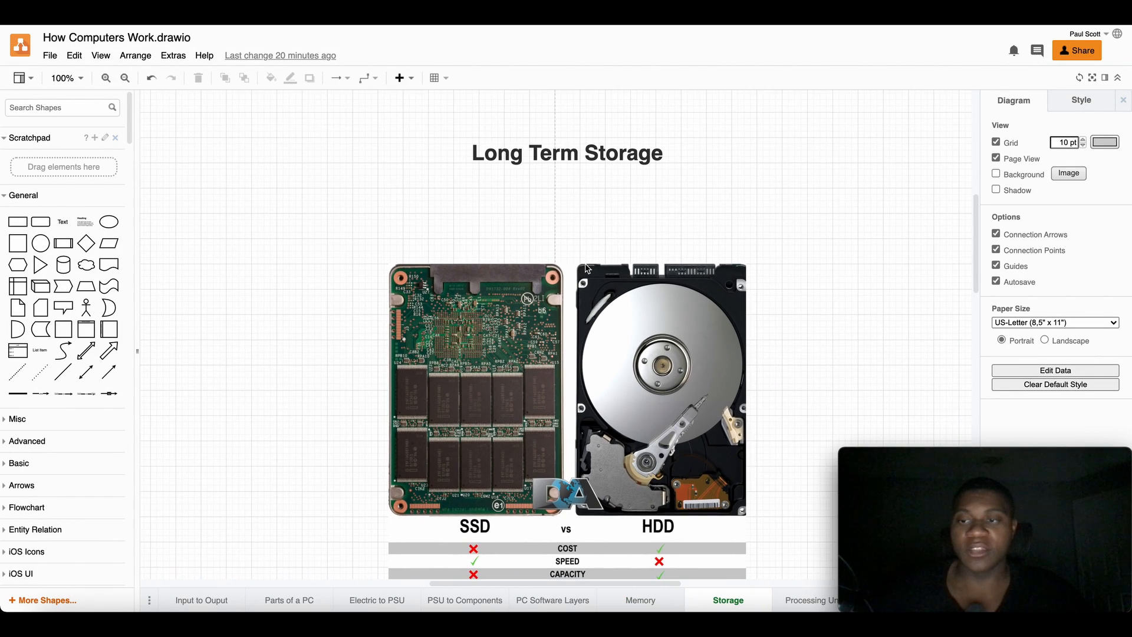
mouse_move(602, 282)
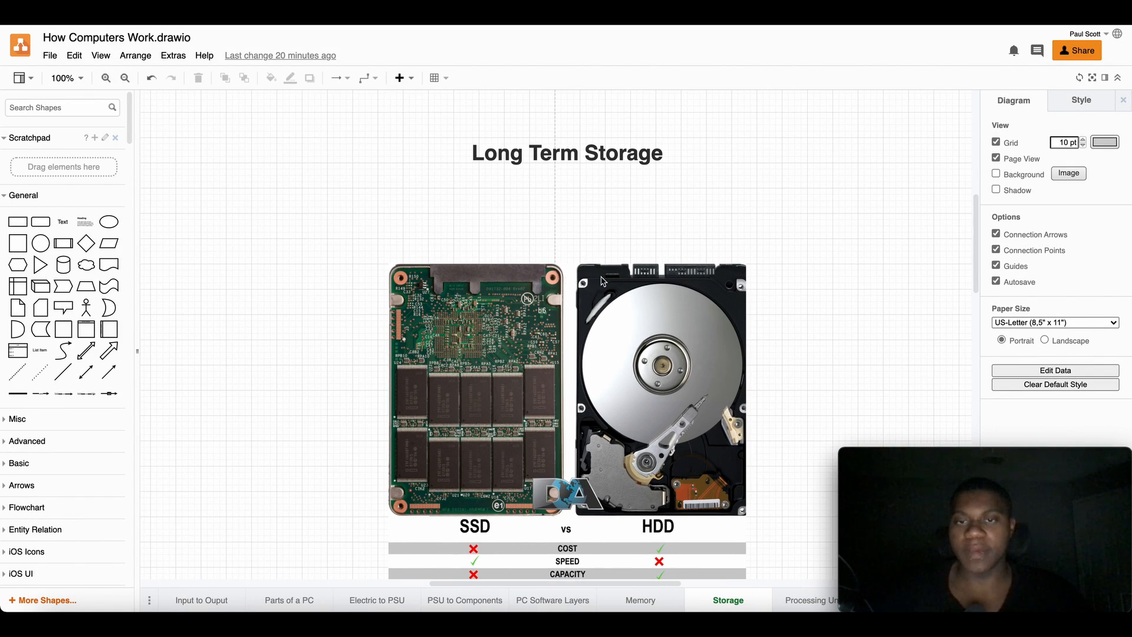
Scroll the Storage page canvas to the labelled HDD 3.5" and SSD 2.5" parts image.
scroll(down, 3)
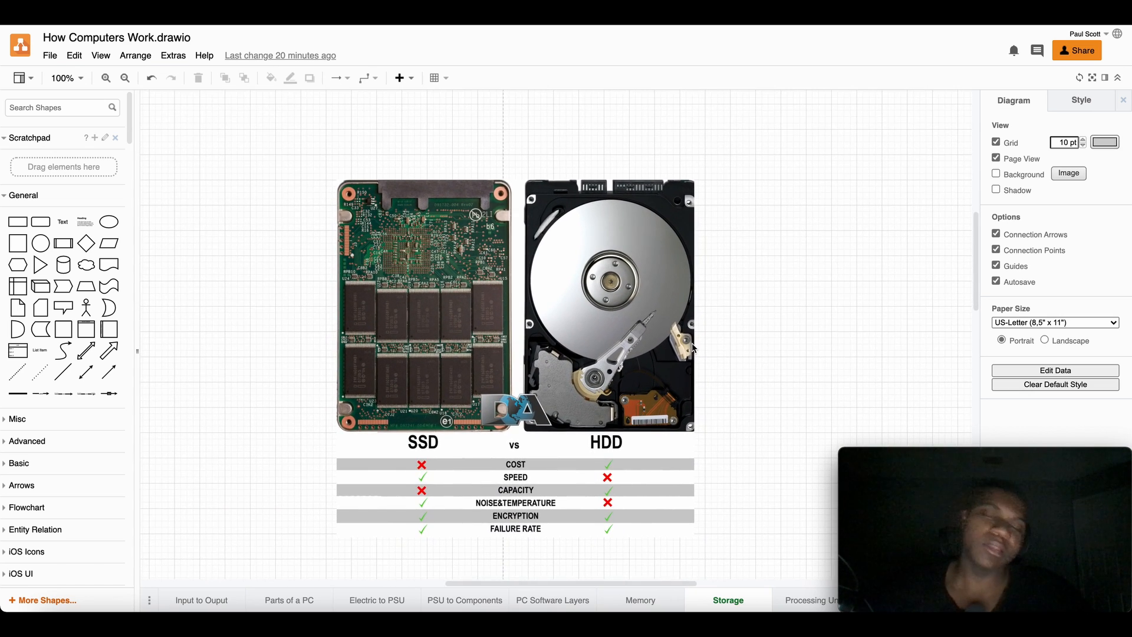
mouse_move(689, 309)
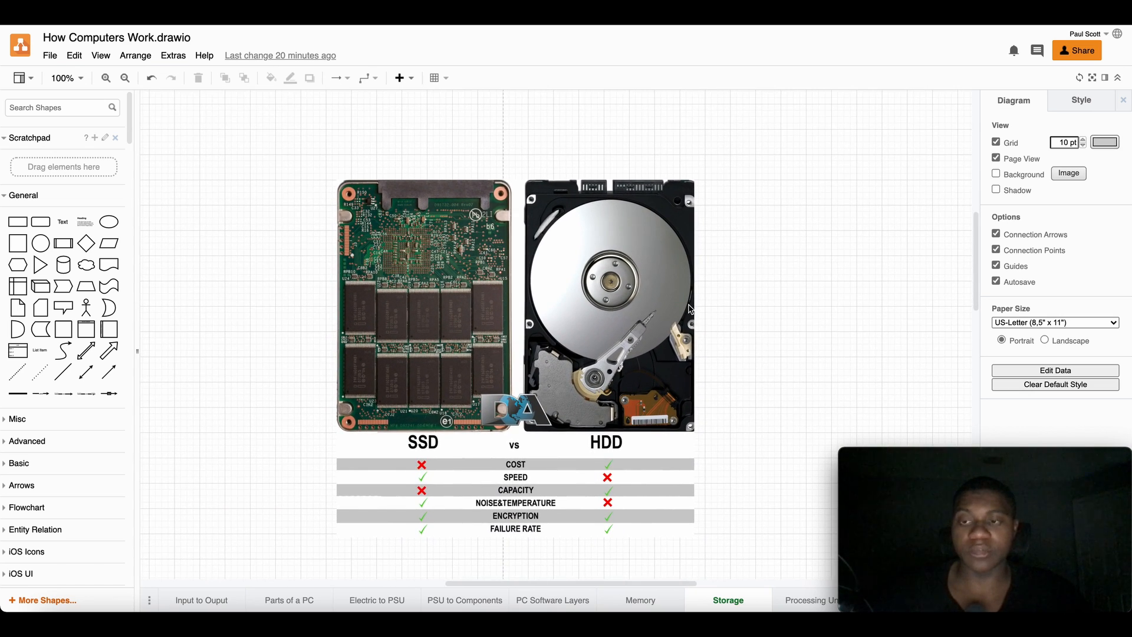
mouse_move(703, 340)
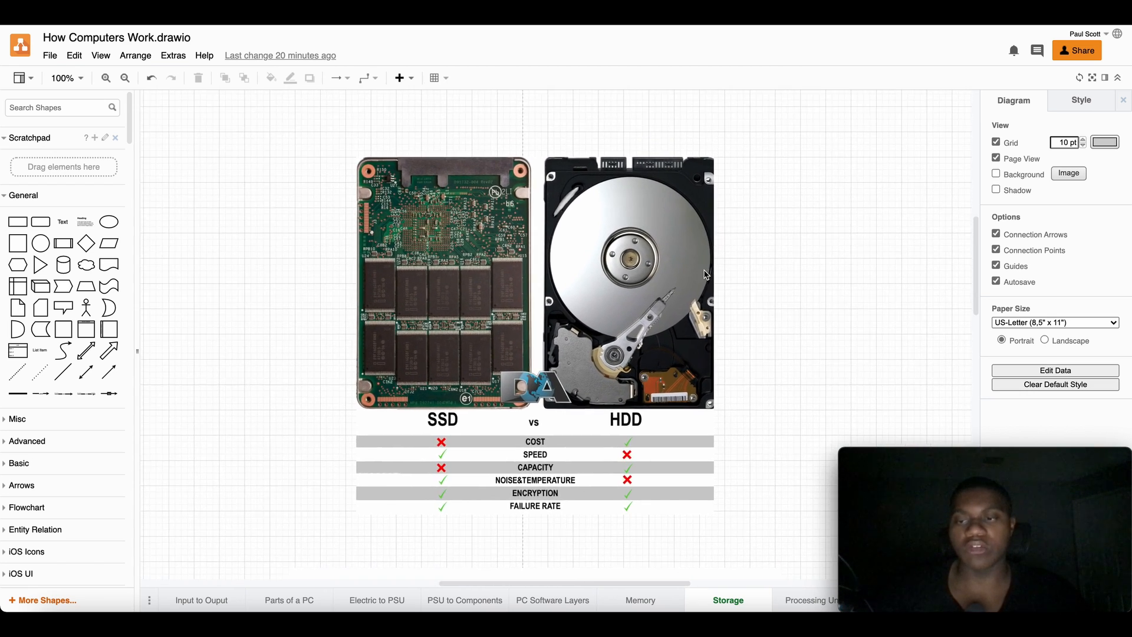
scroll(down, 3)
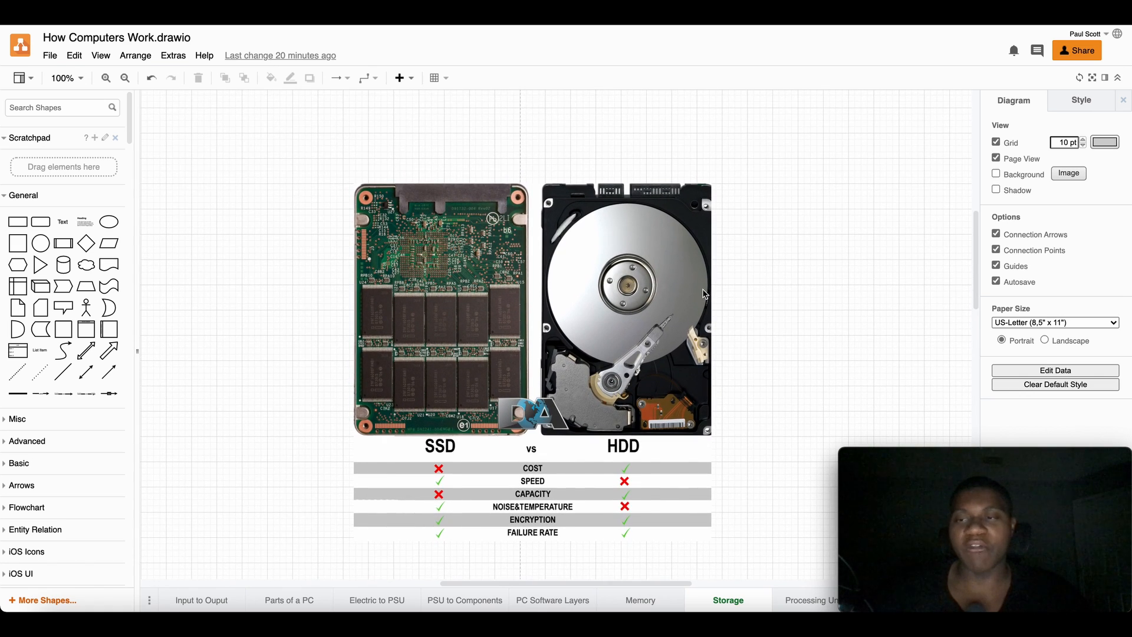
scroll(up, 3)
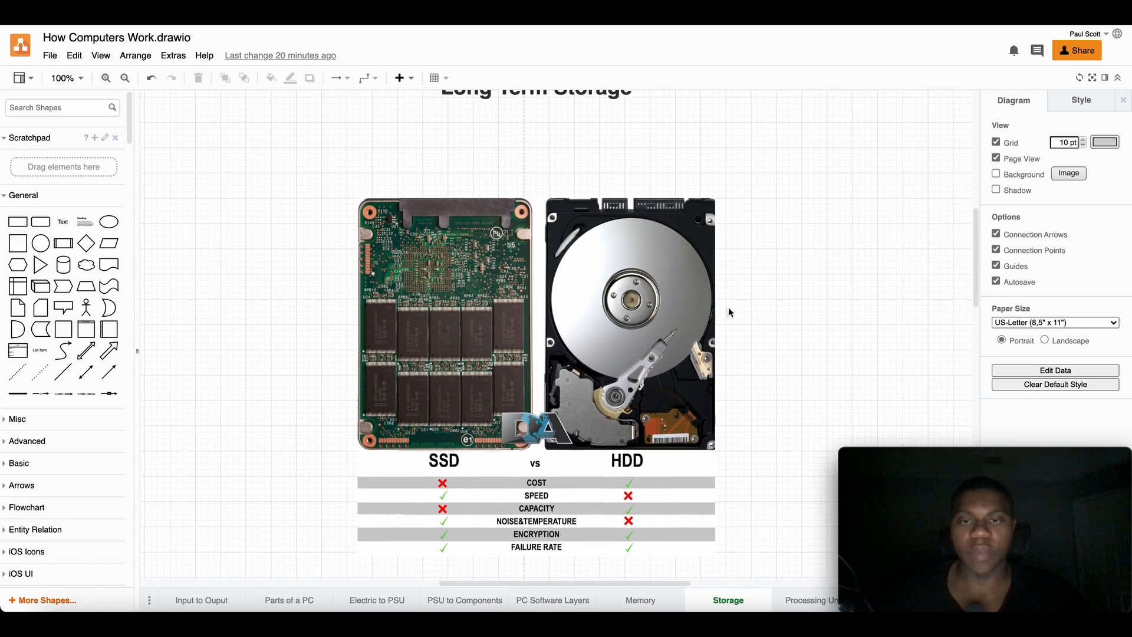
mouse_move(592, 515)
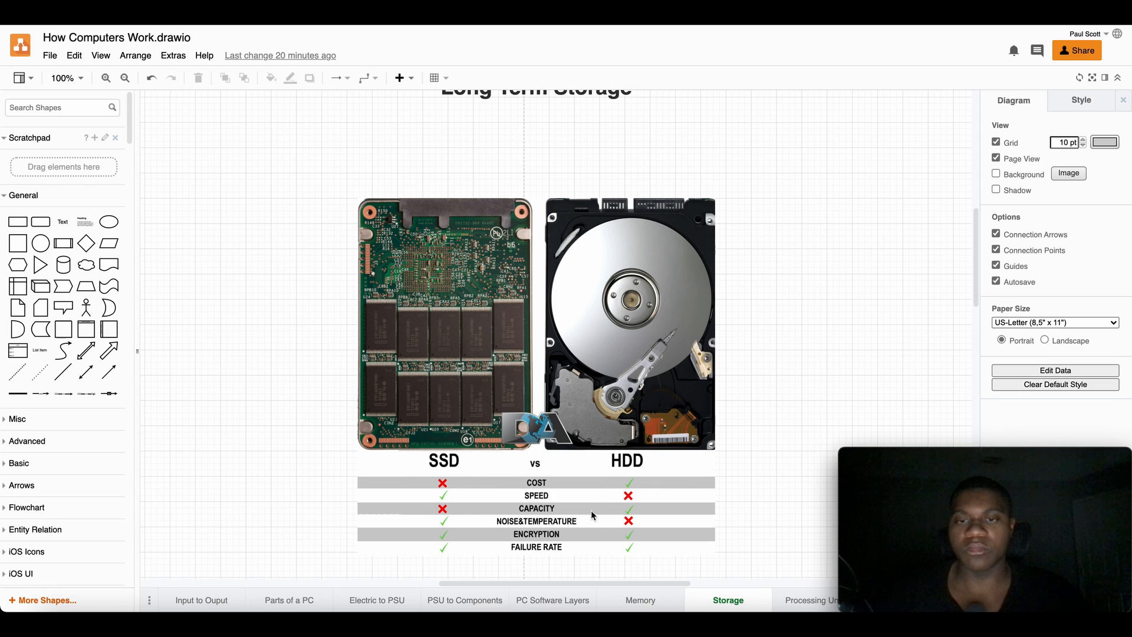
mouse_move(646, 473)
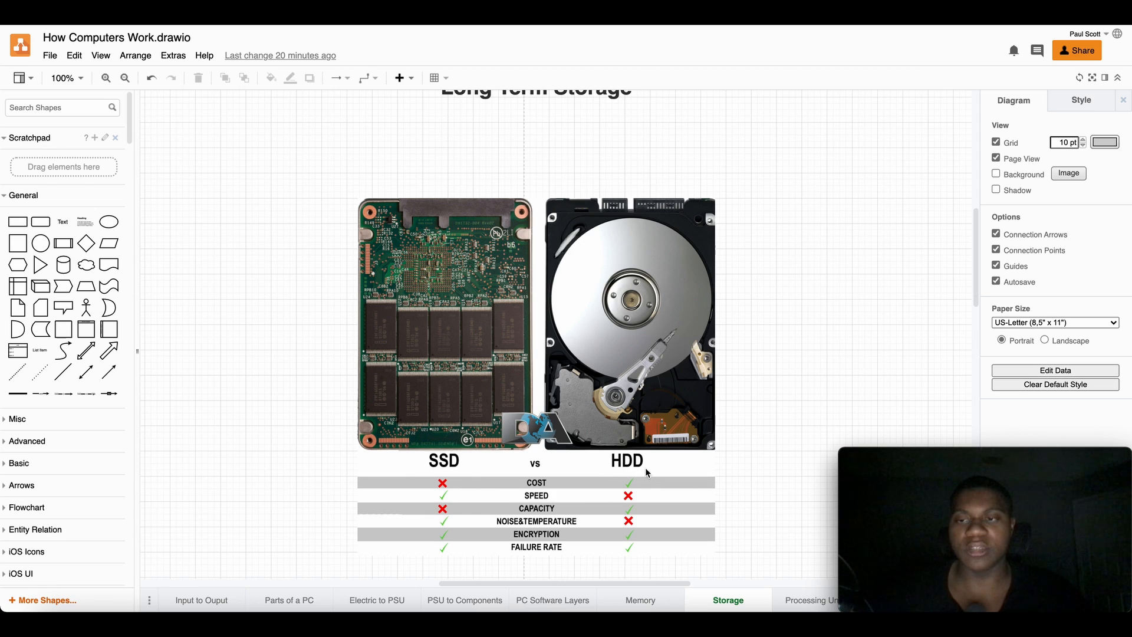
mouse_move(669, 467)
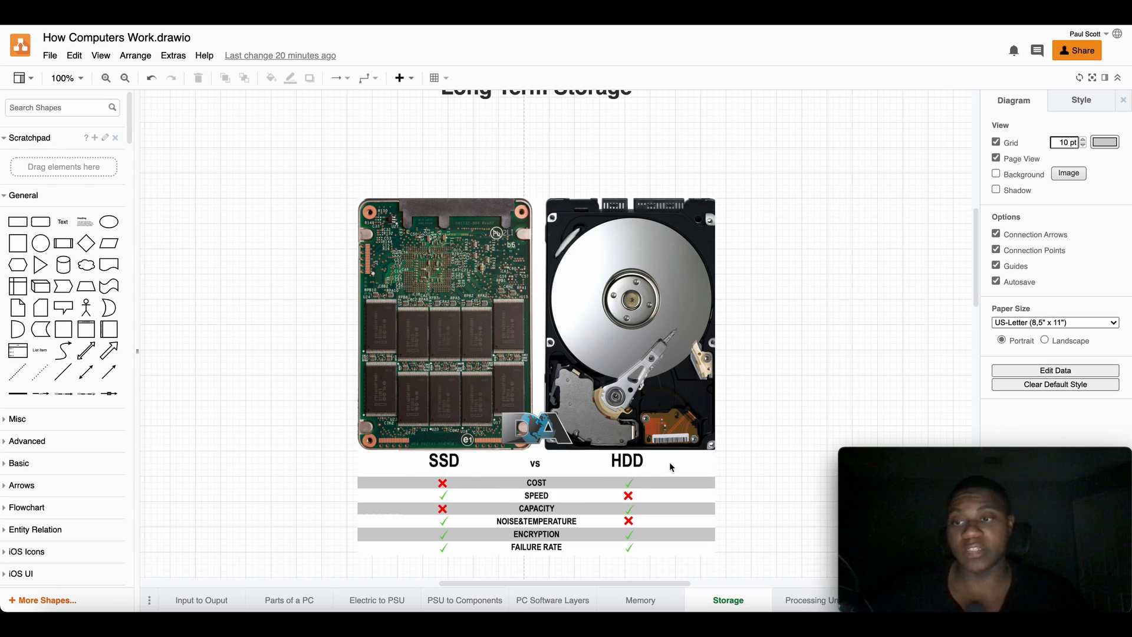
mouse_move(480, 465)
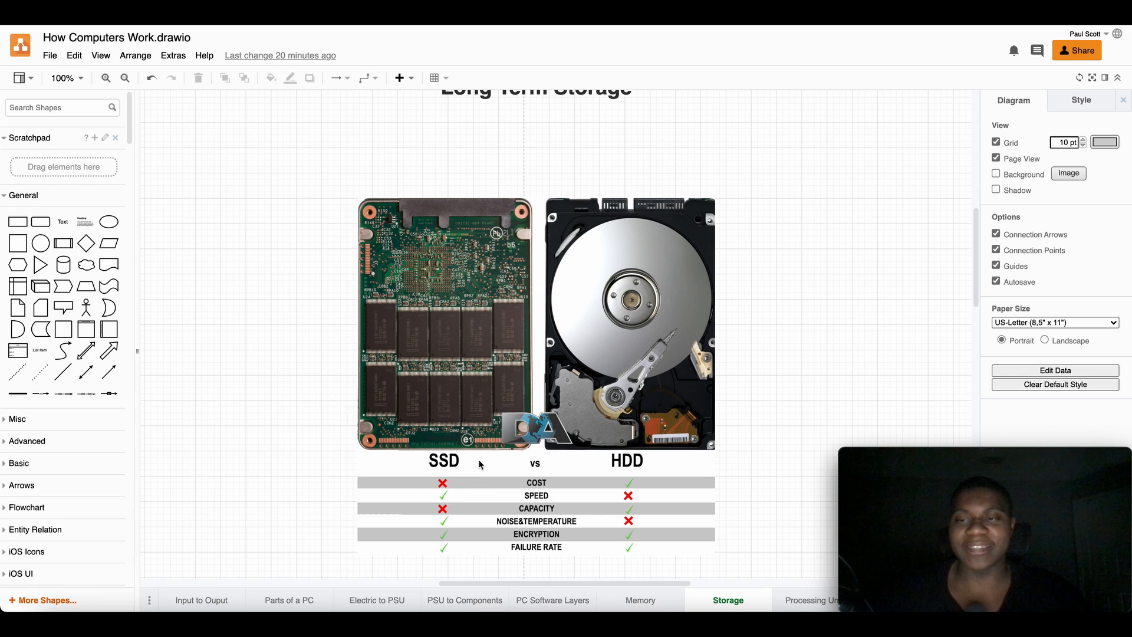
mouse_move(475, 470)
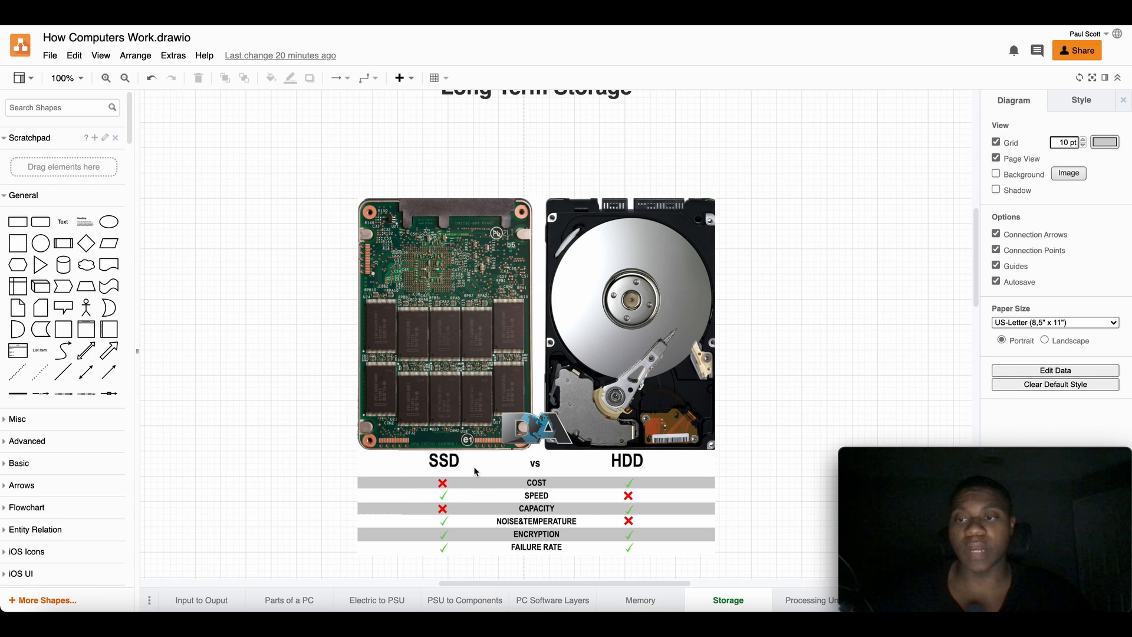
scroll(up, 3)
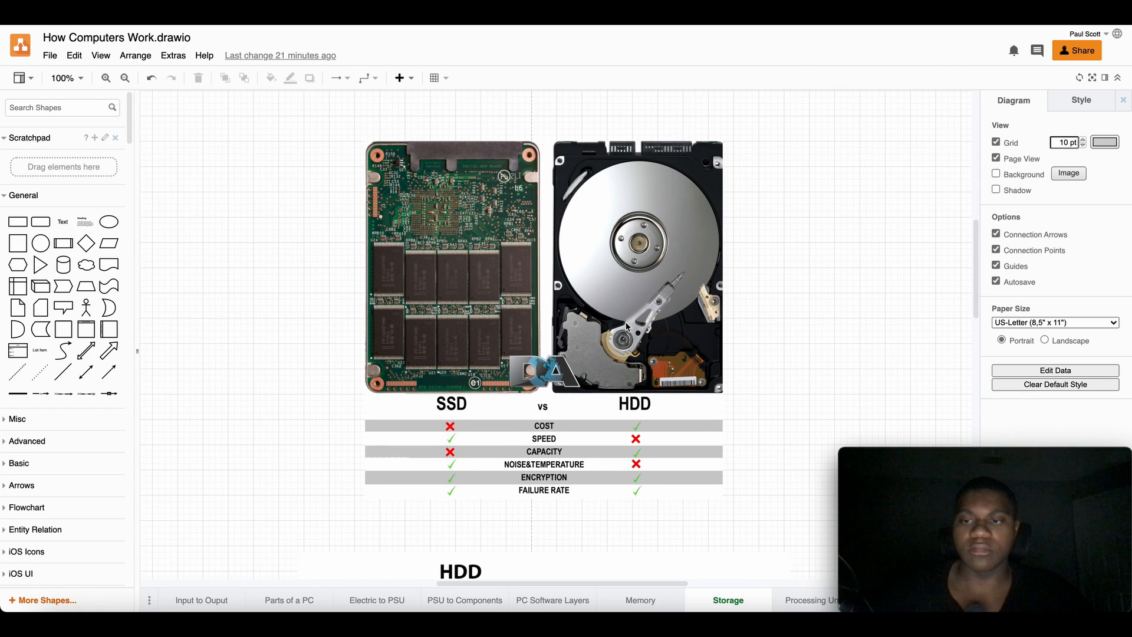
mouse_move(625, 272)
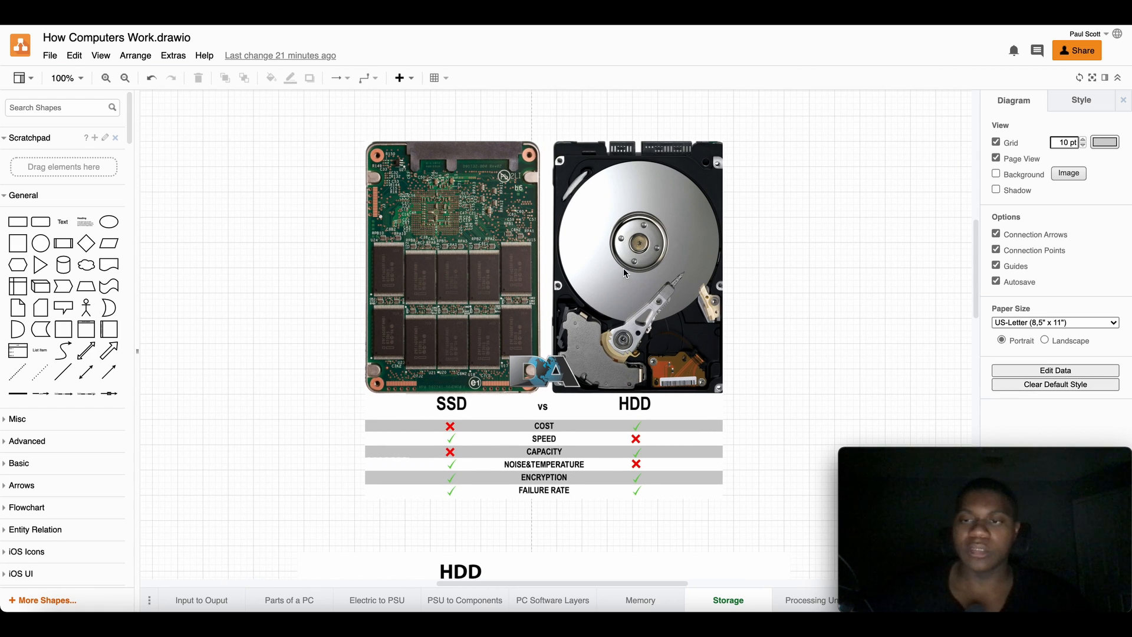
mouse_move(687, 234)
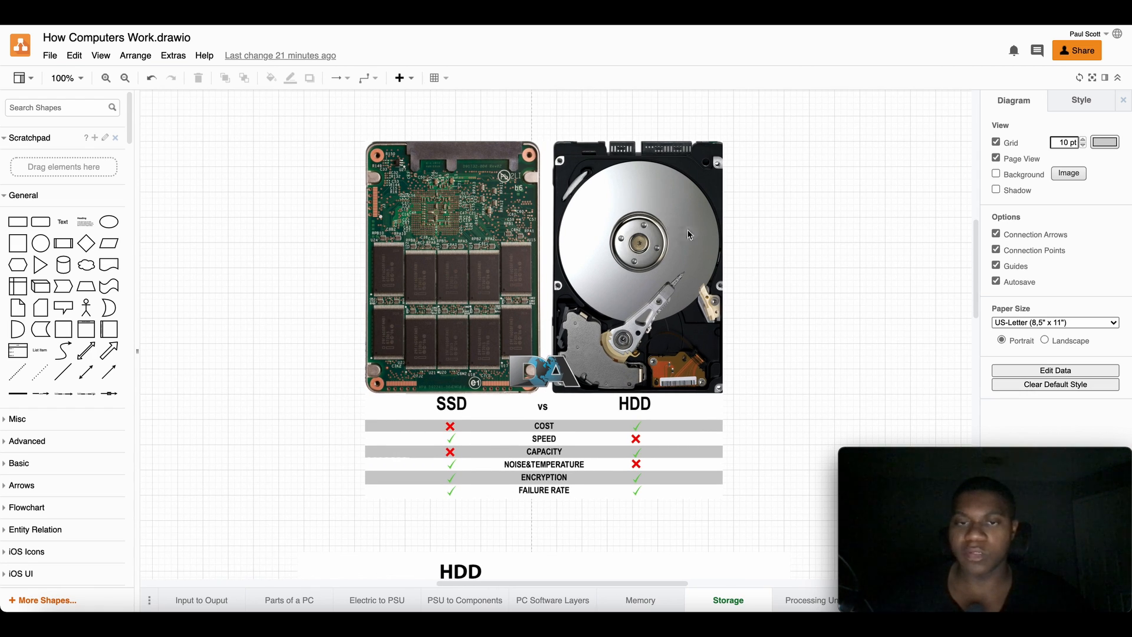
mouse_move(693, 268)
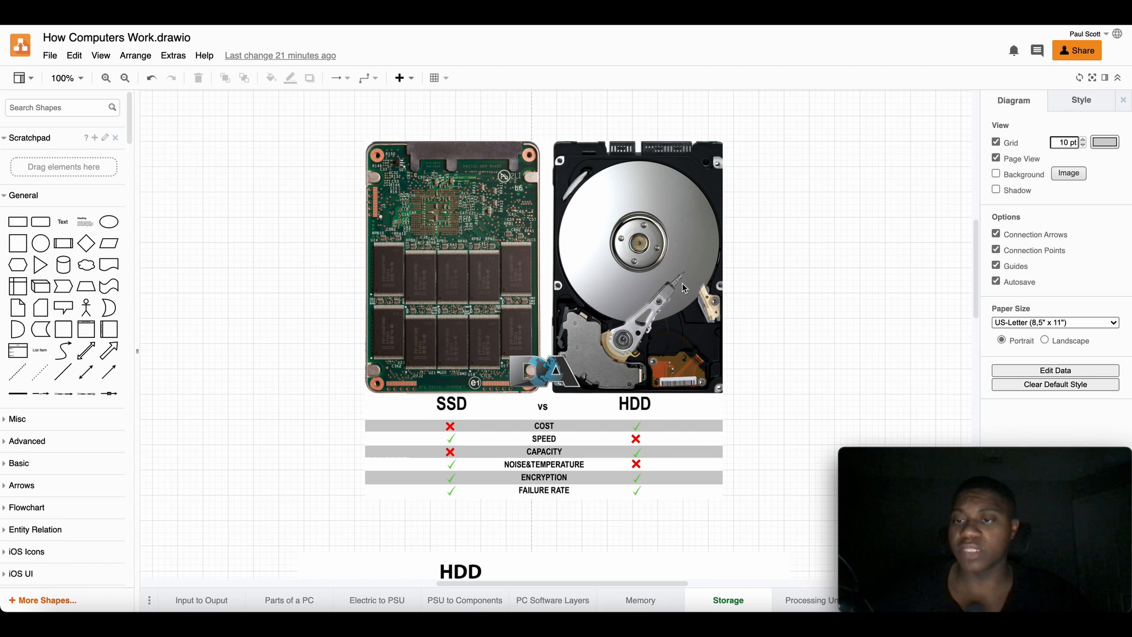
mouse_move(758, 341)
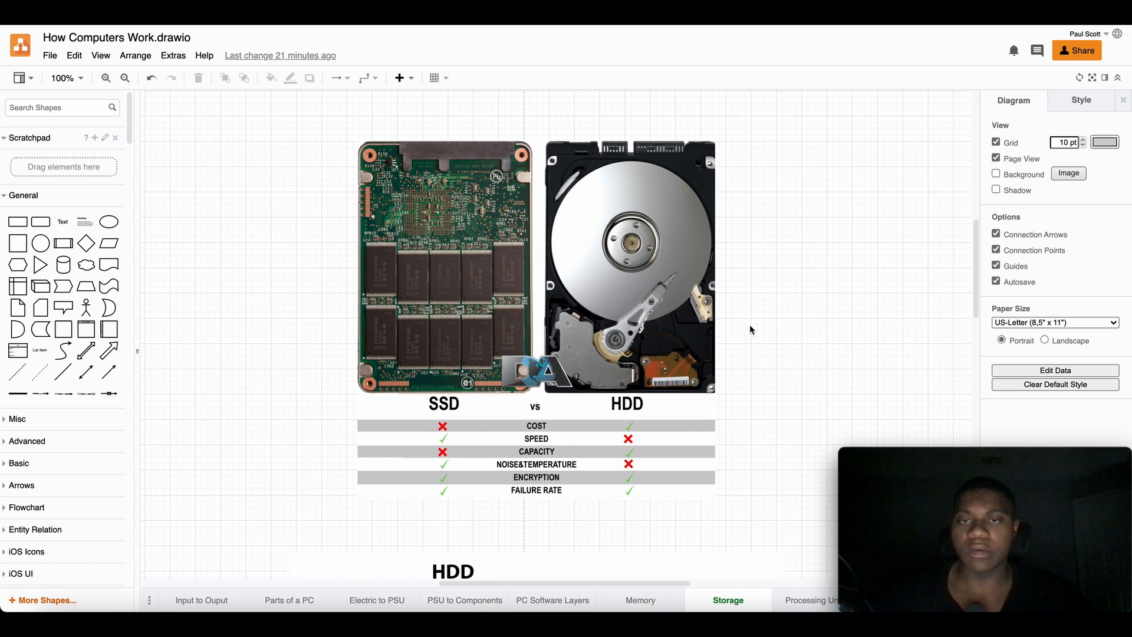
mouse_move(741, 310)
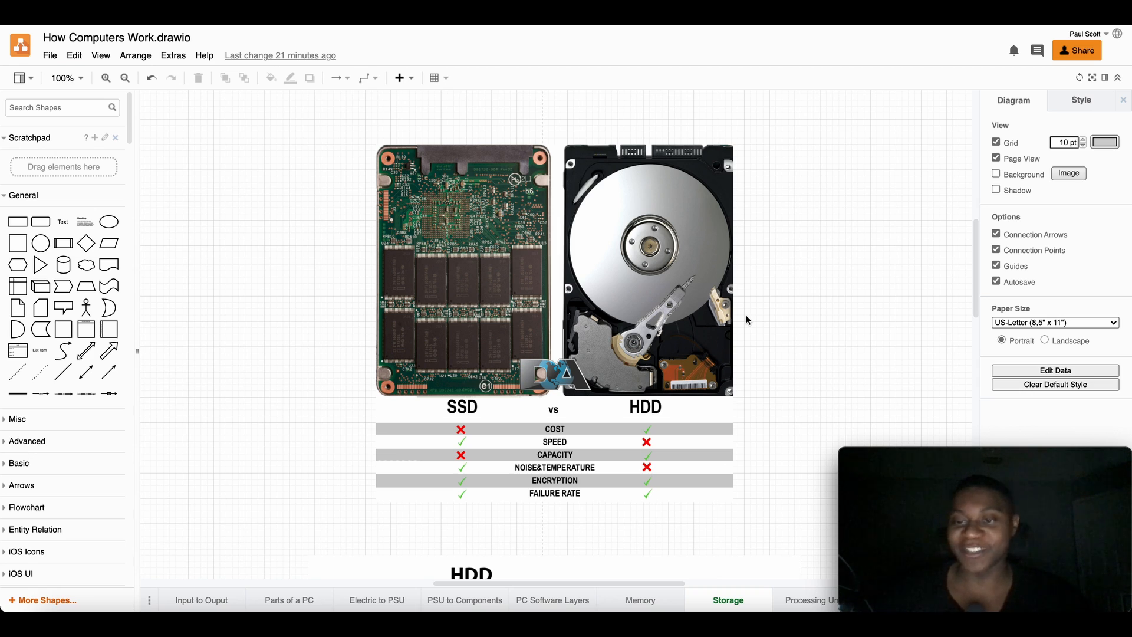
mouse_move(720, 406)
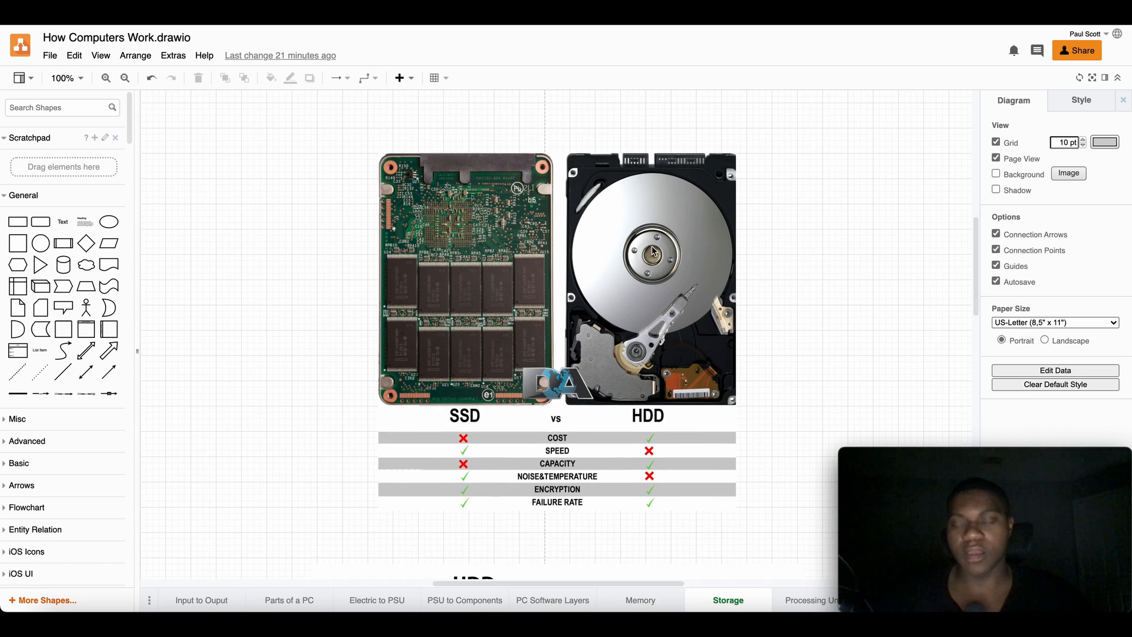
mouse_move(655, 261)
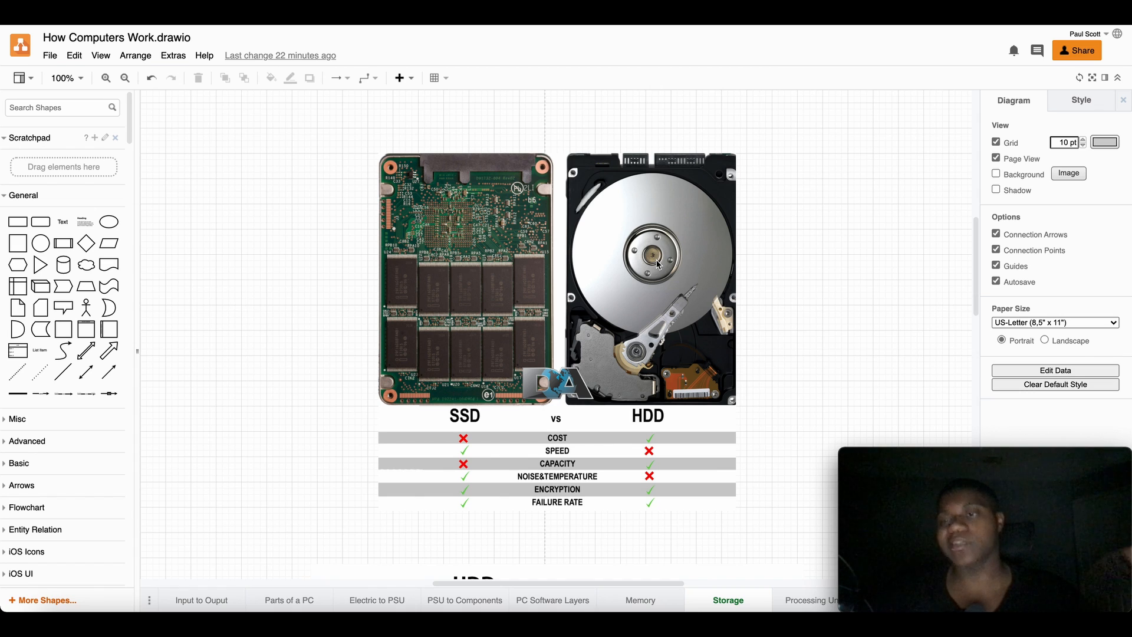
mouse_move(643, 249)
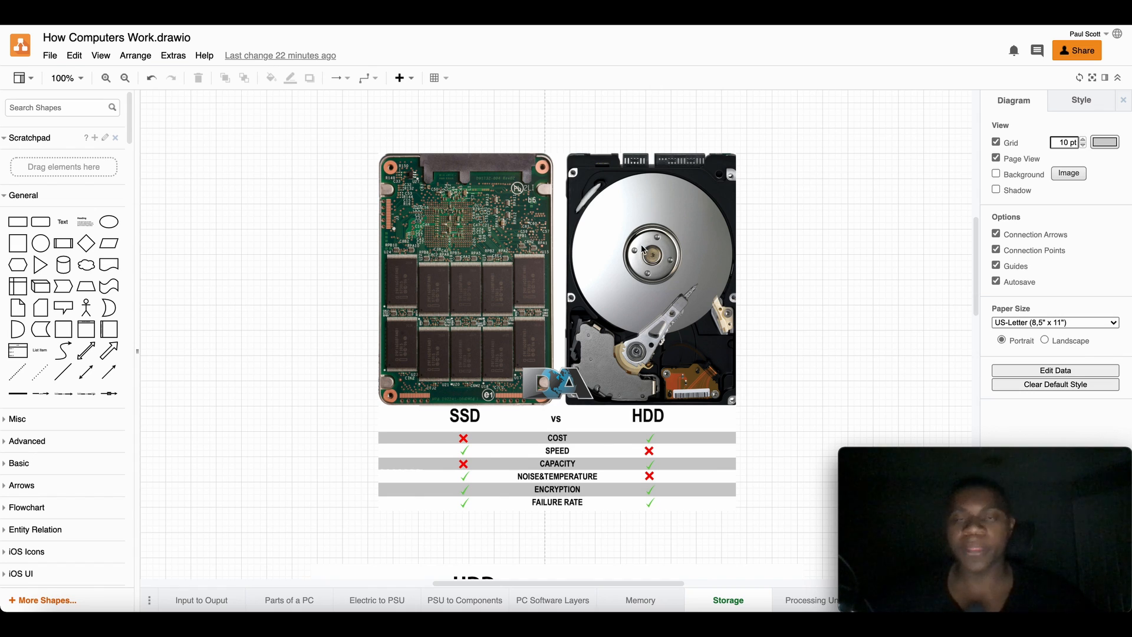
mouse_move(667, 303)
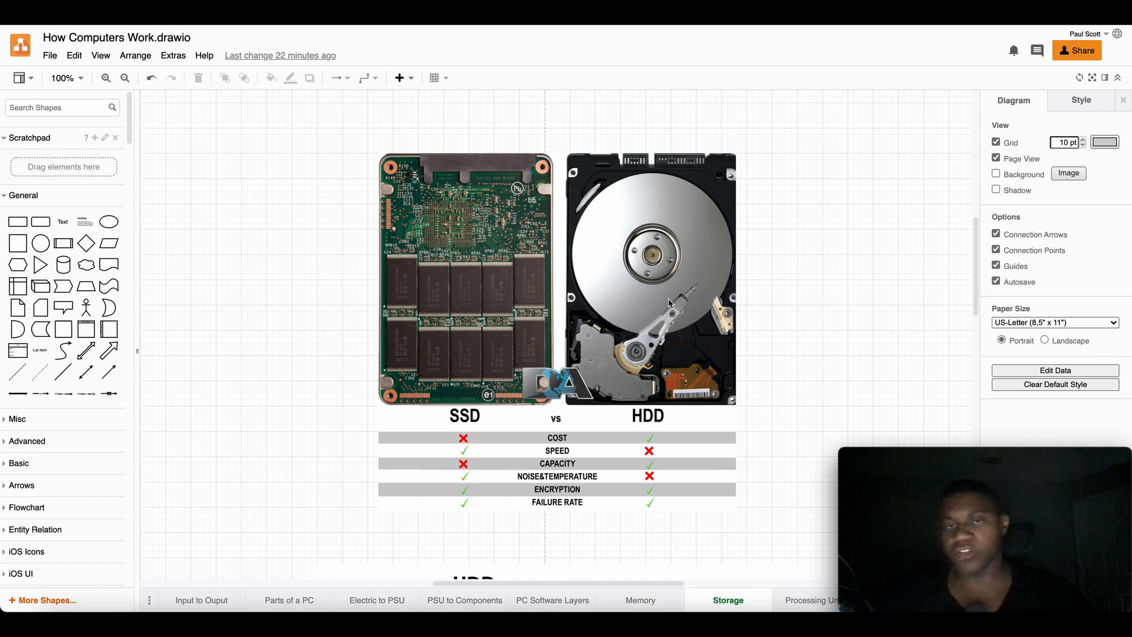
mouse_move(686, 276)
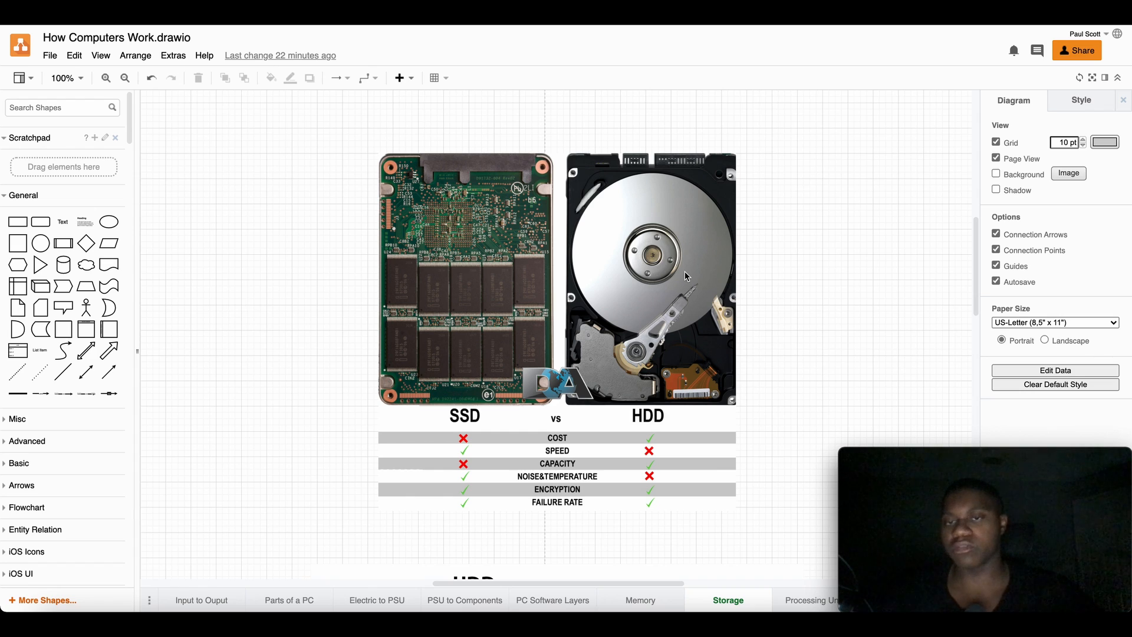
mouse_move(689, 355)
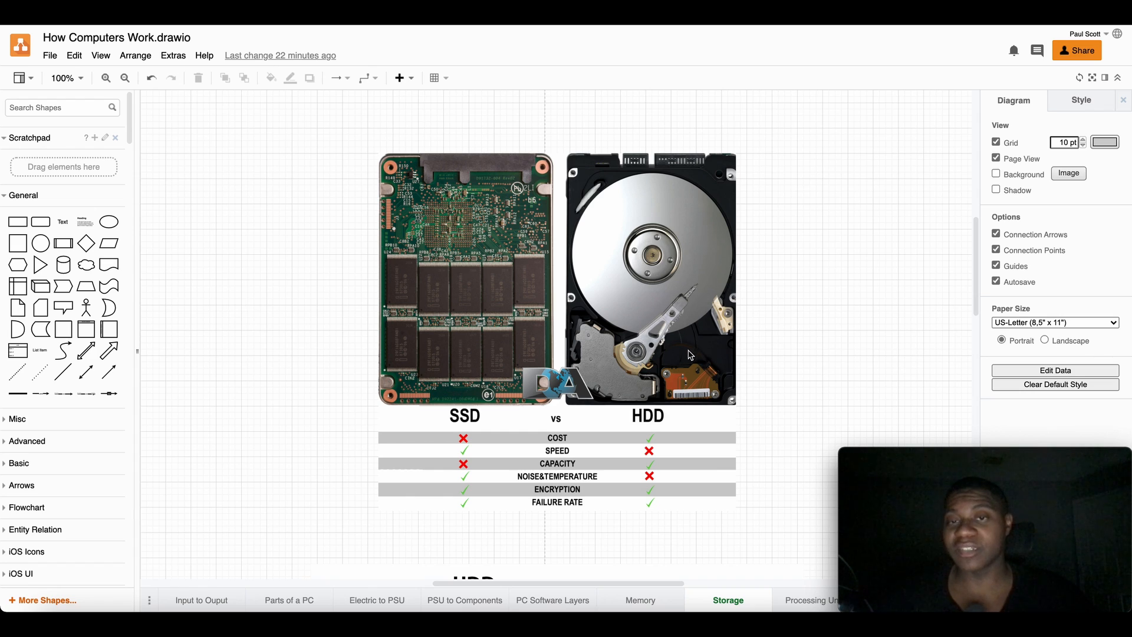
mouse_move(682, 323)
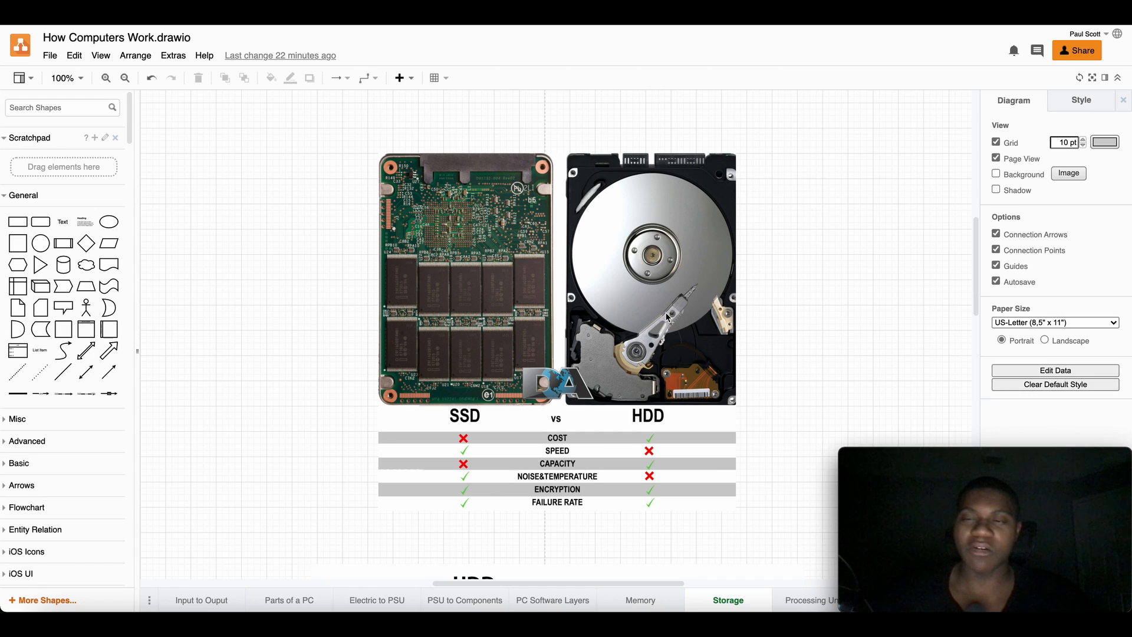
mouse_move(639, 350)
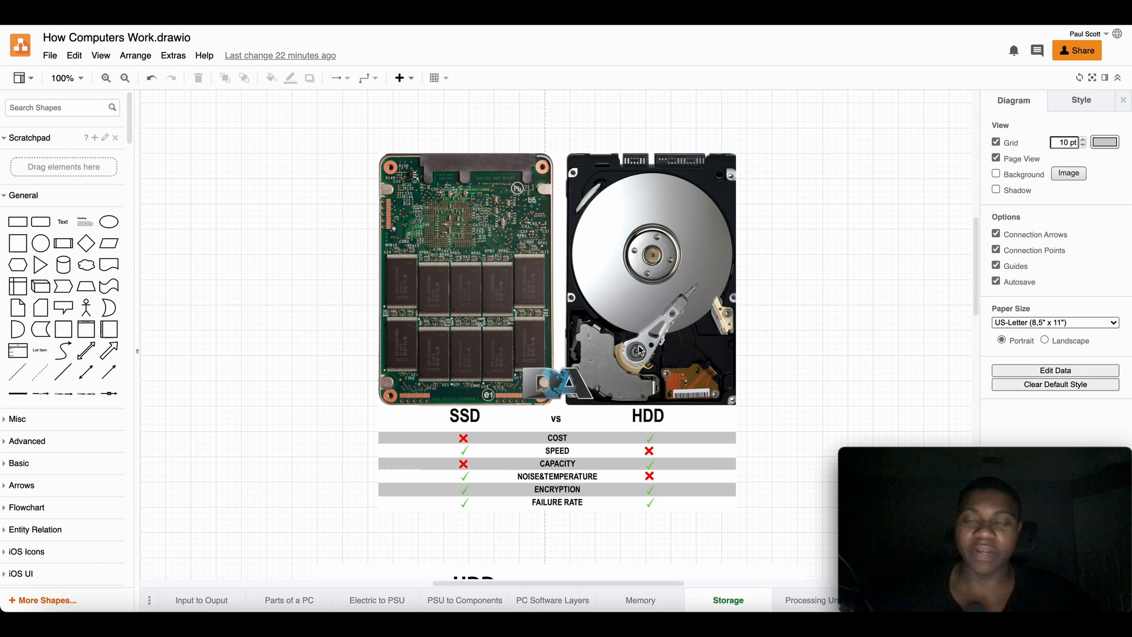
mouse_move(722, 339)
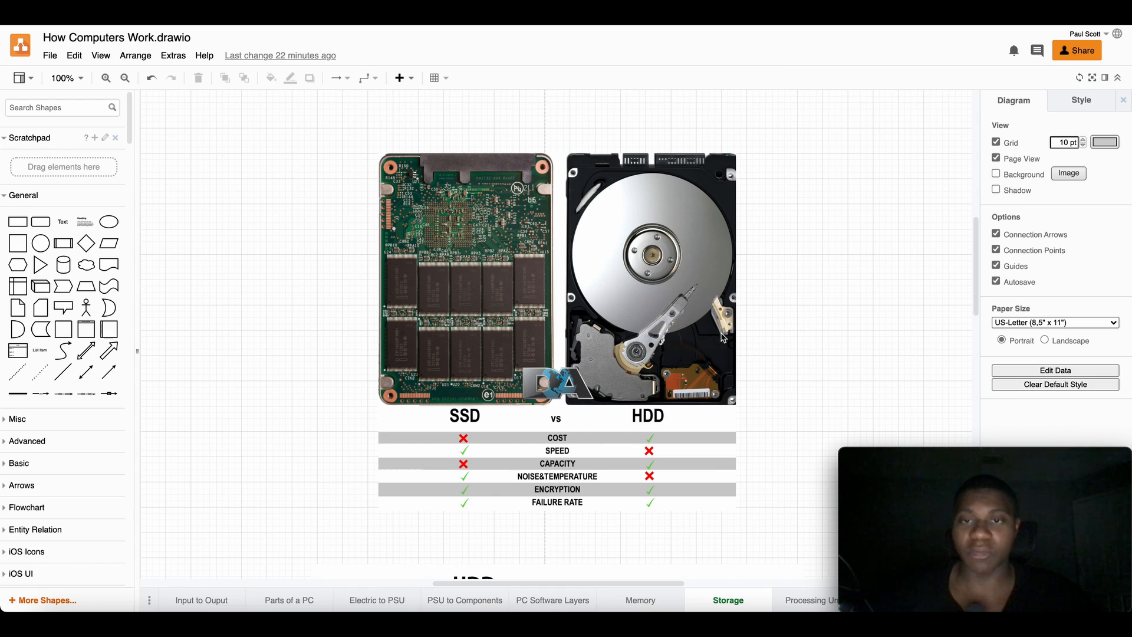
mouse_move(708, 296)
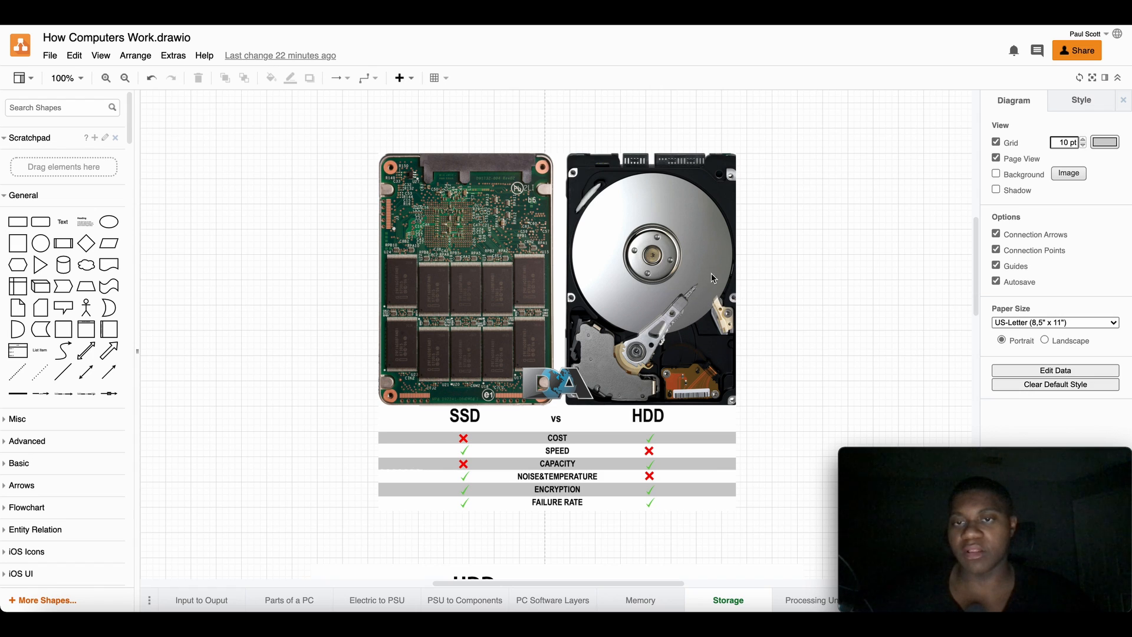
mouse_move(686, 339)
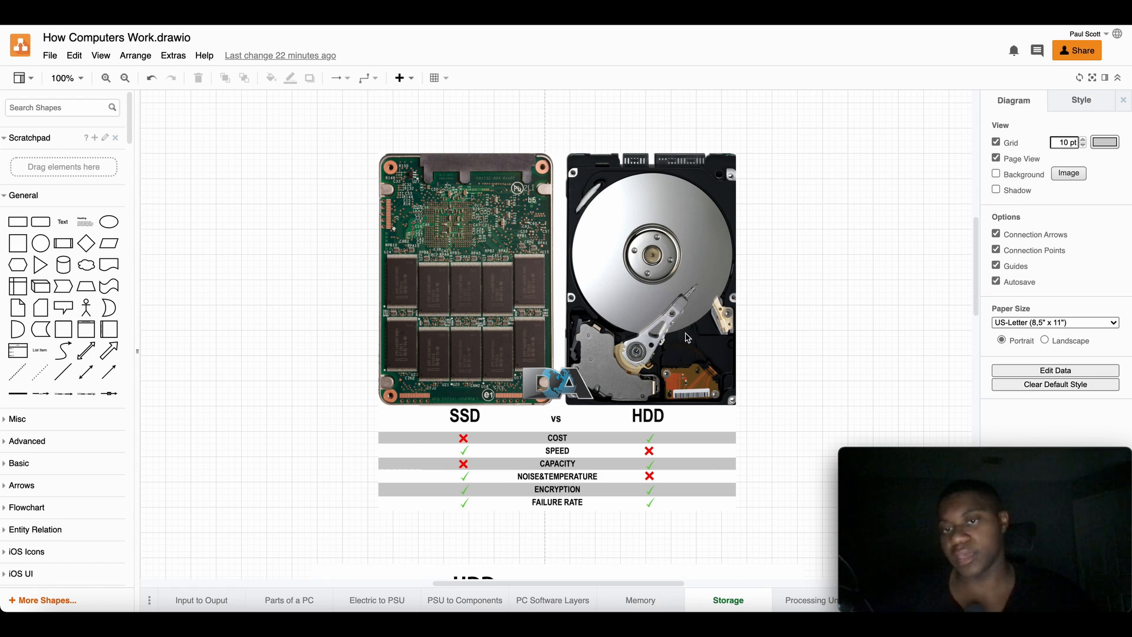
mouse_move(641, 310)
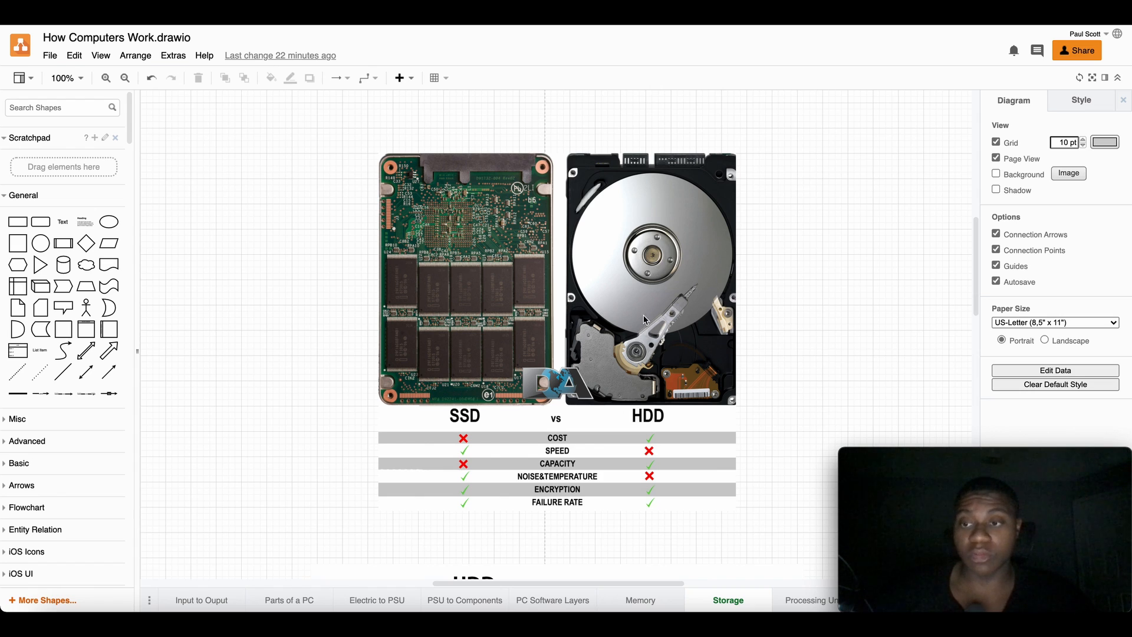
mouse_move(684, 308)
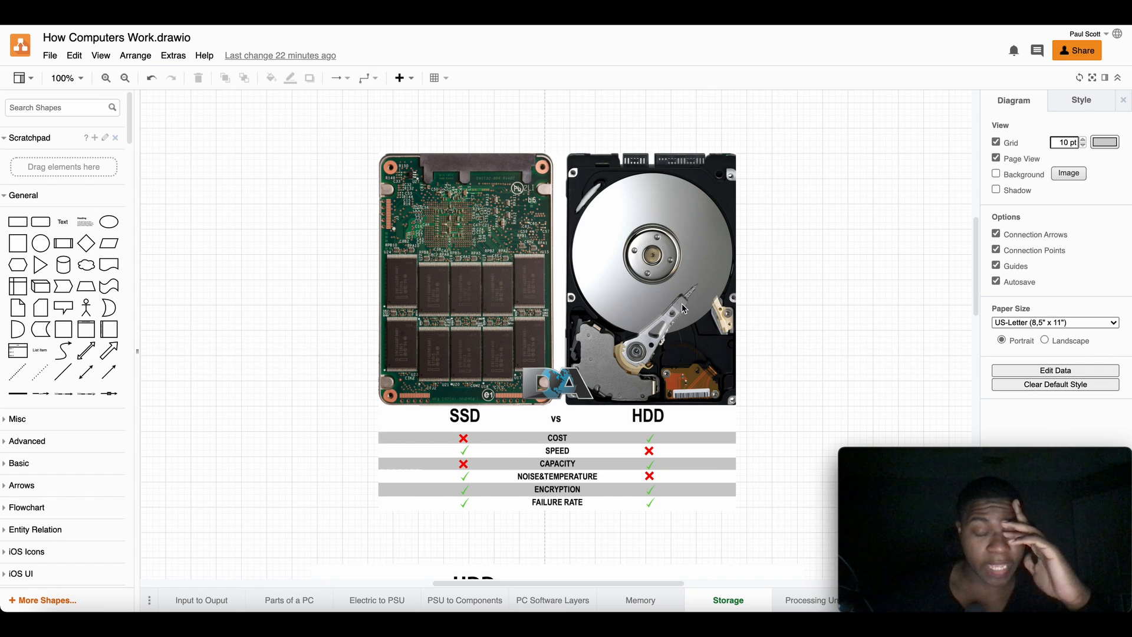
mouse_move(646, 530)
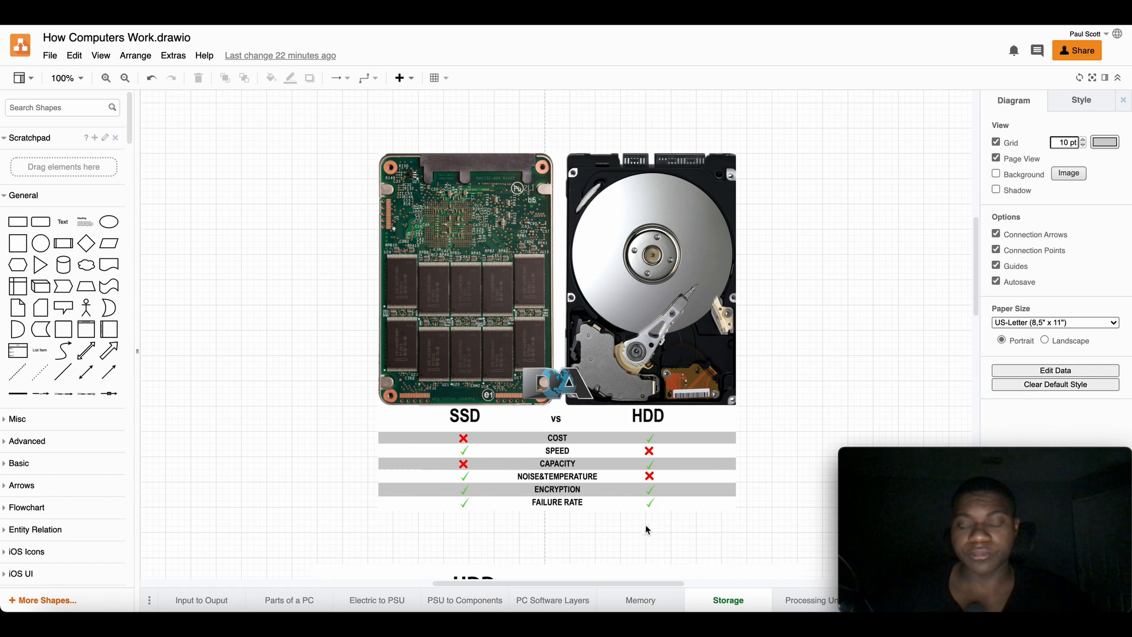
scroll(up, 3)
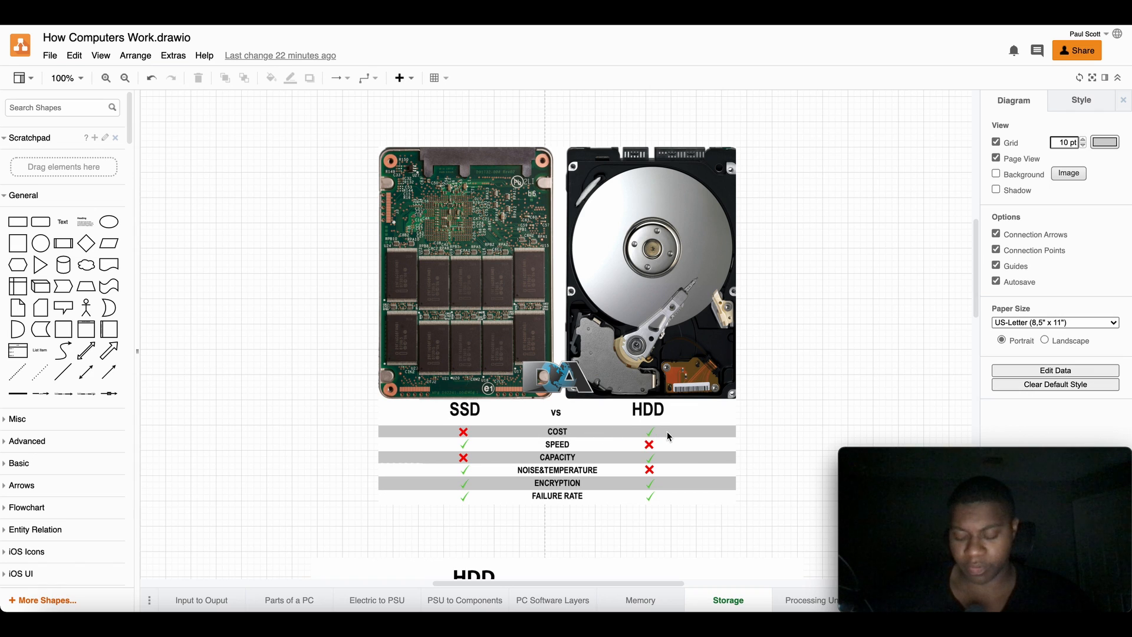
mouse_move(407, 250)
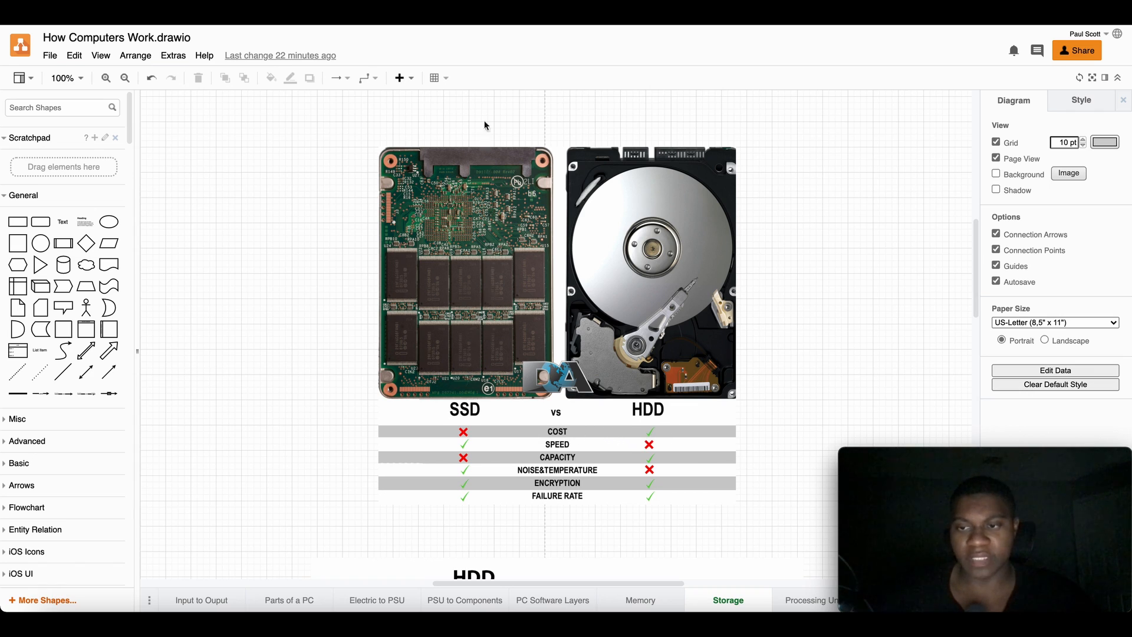
mouse_move(745, 228)
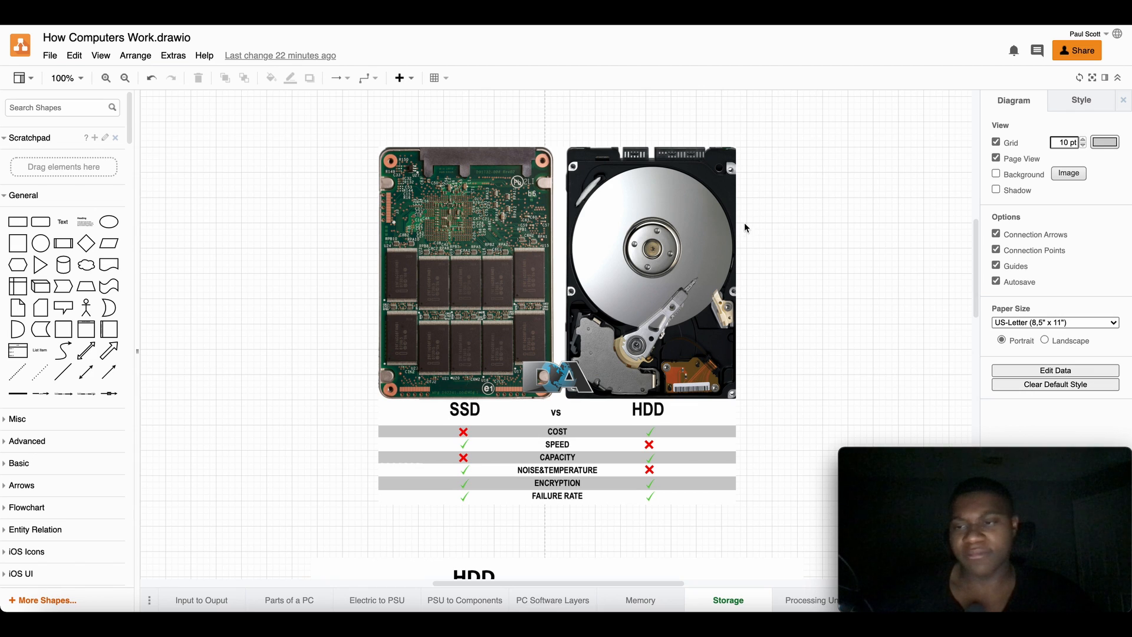
mouse_move(492, 259)
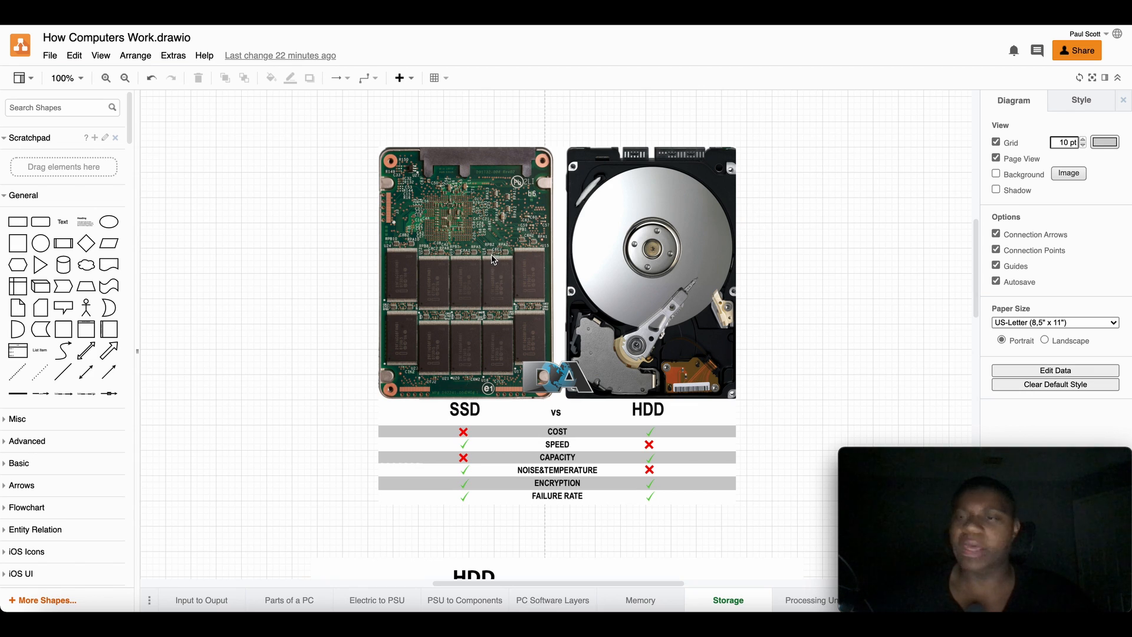
mouse_move(433, 303)
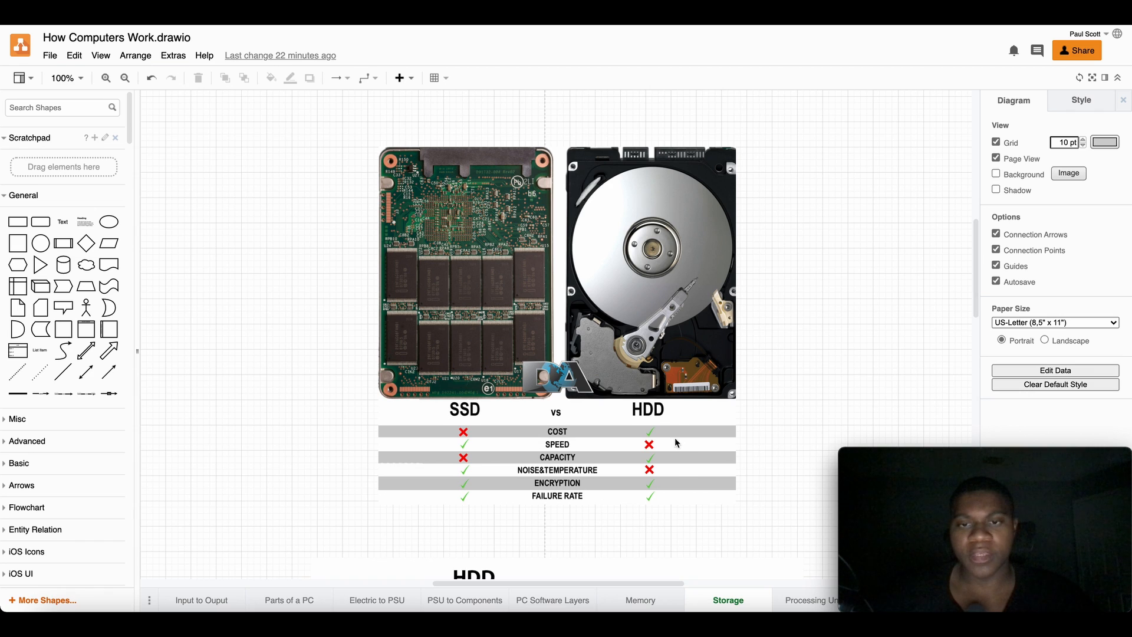
mouse_move(507, 427)
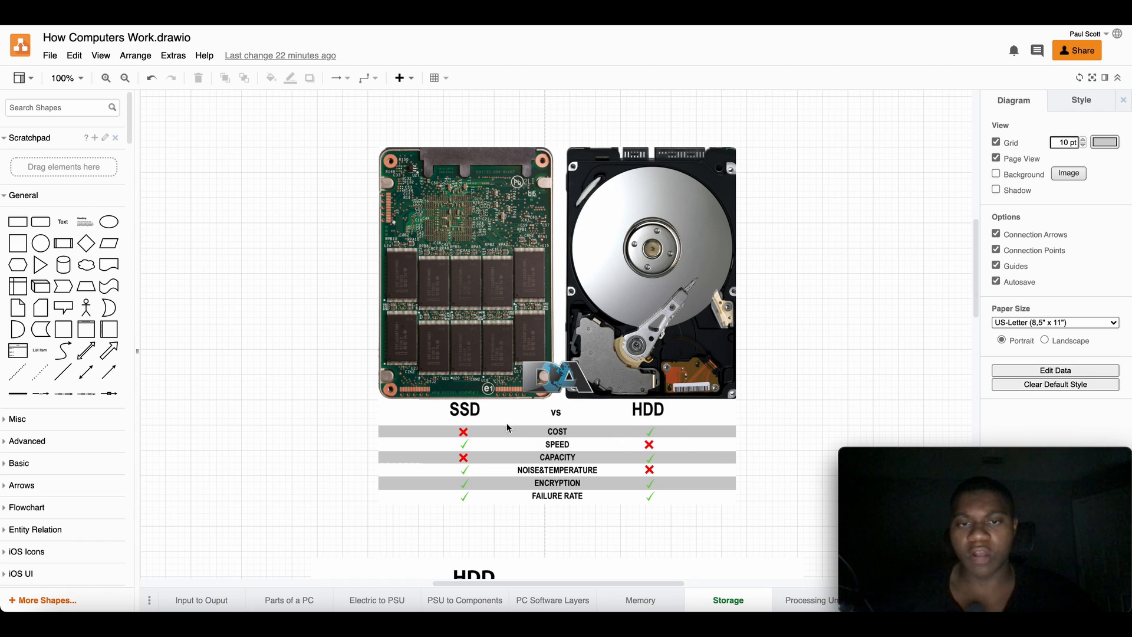
mouse_move(470, 349)
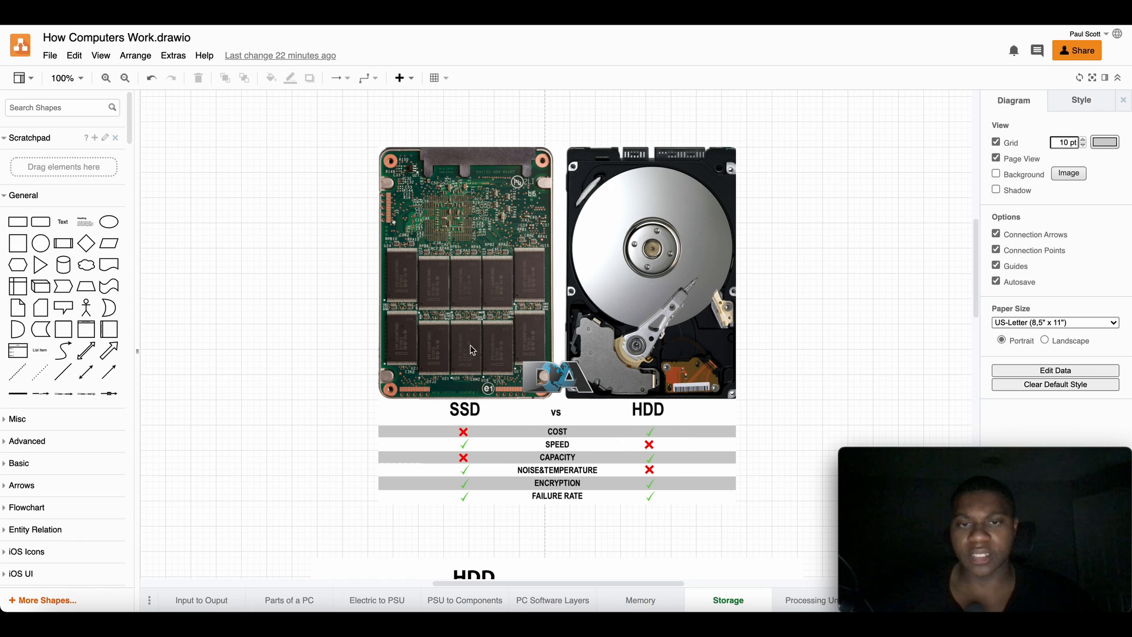
mouse_move(559, 445)
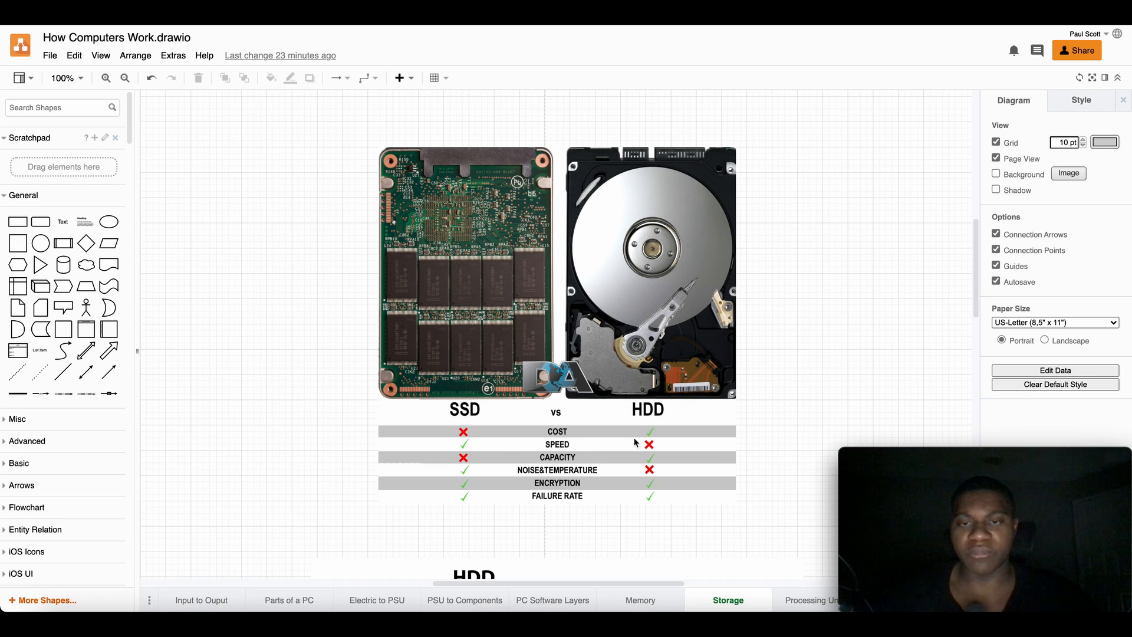
mouse_move(459, 452)
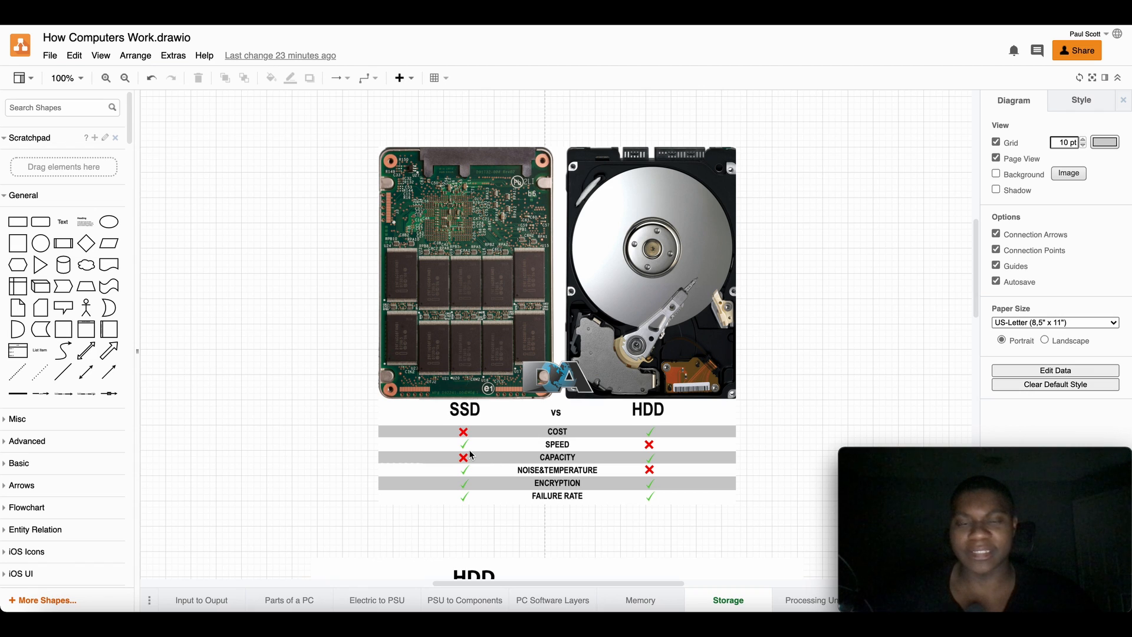
mouse_move(653, 442)
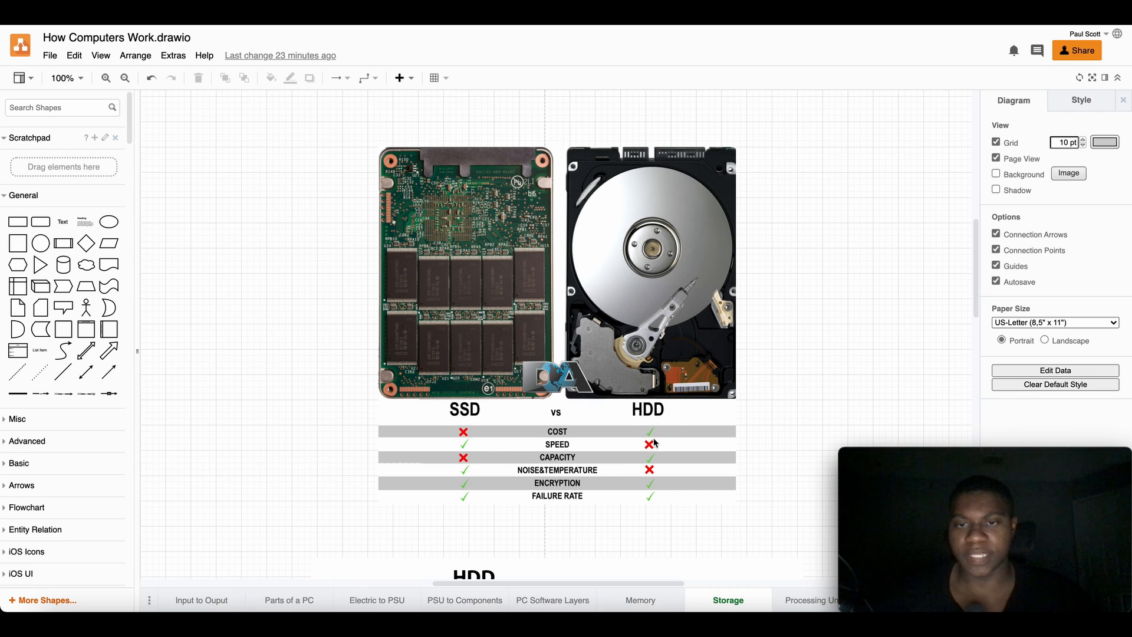
mouse_move(635, 468)
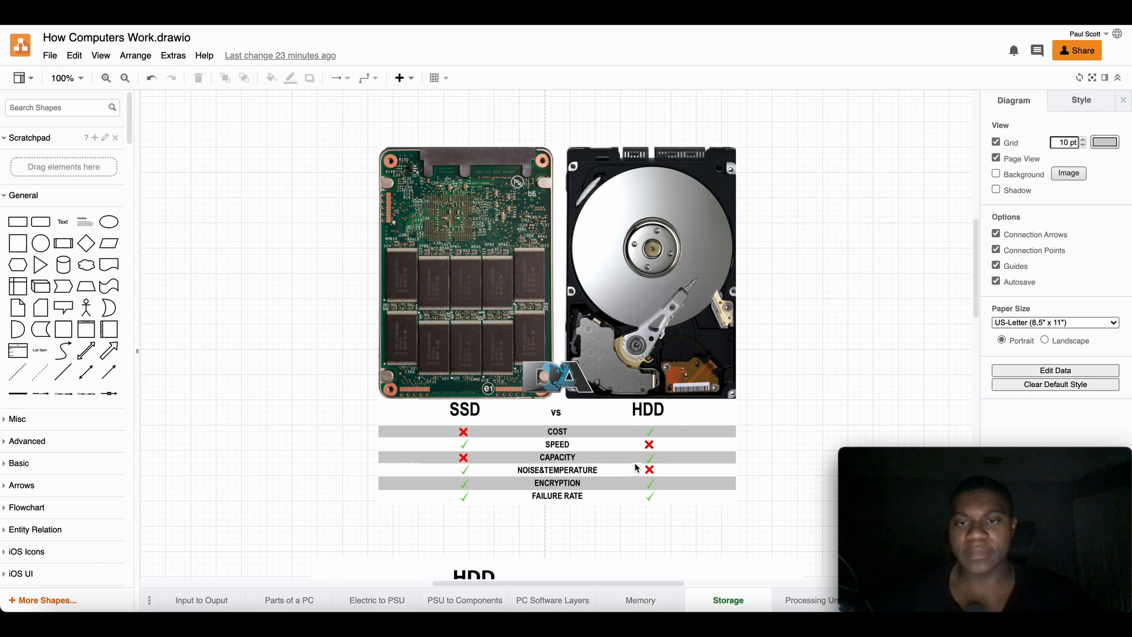
mouse_move(715, 432)
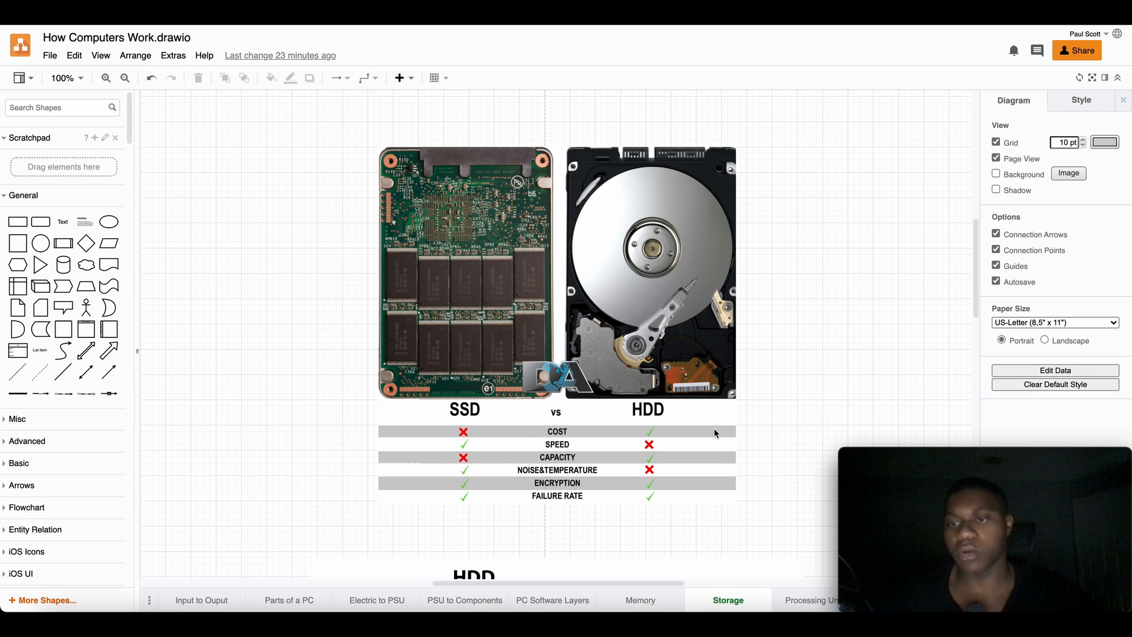
mouse_move(572, 461)
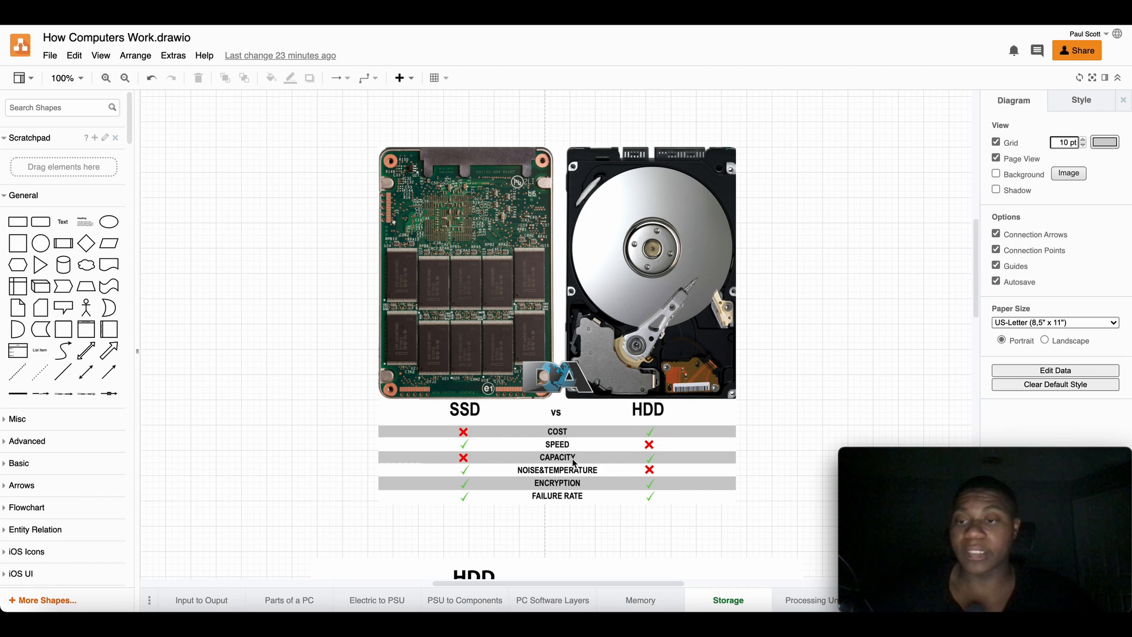
mouse_move(491, 367)
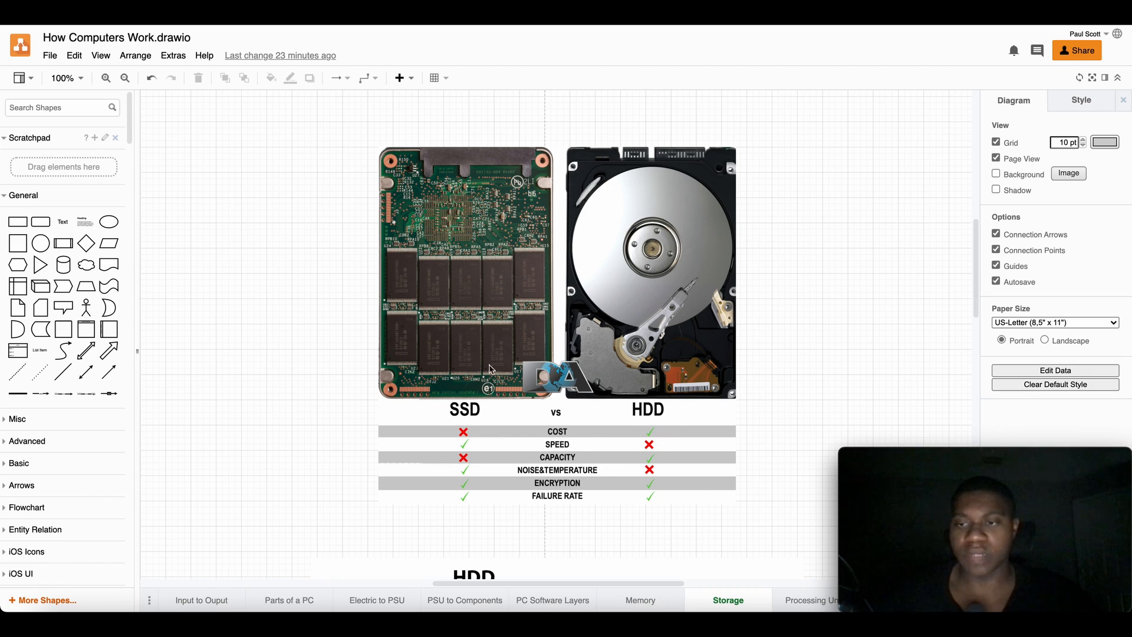
mouse_move(478, 339)
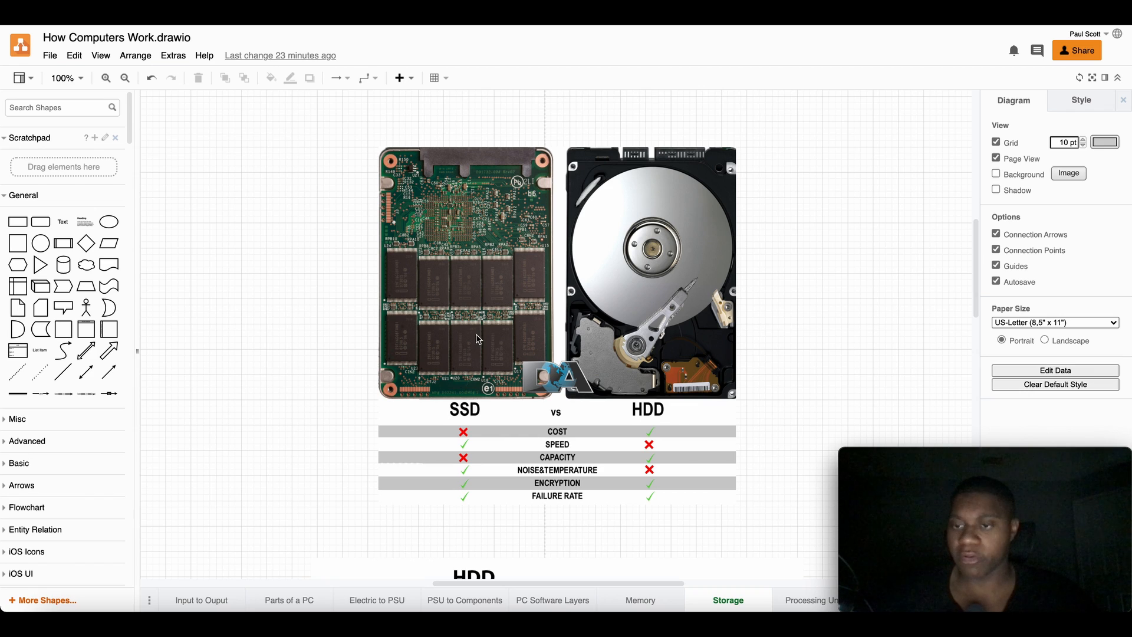
mouse_move(488, 377)
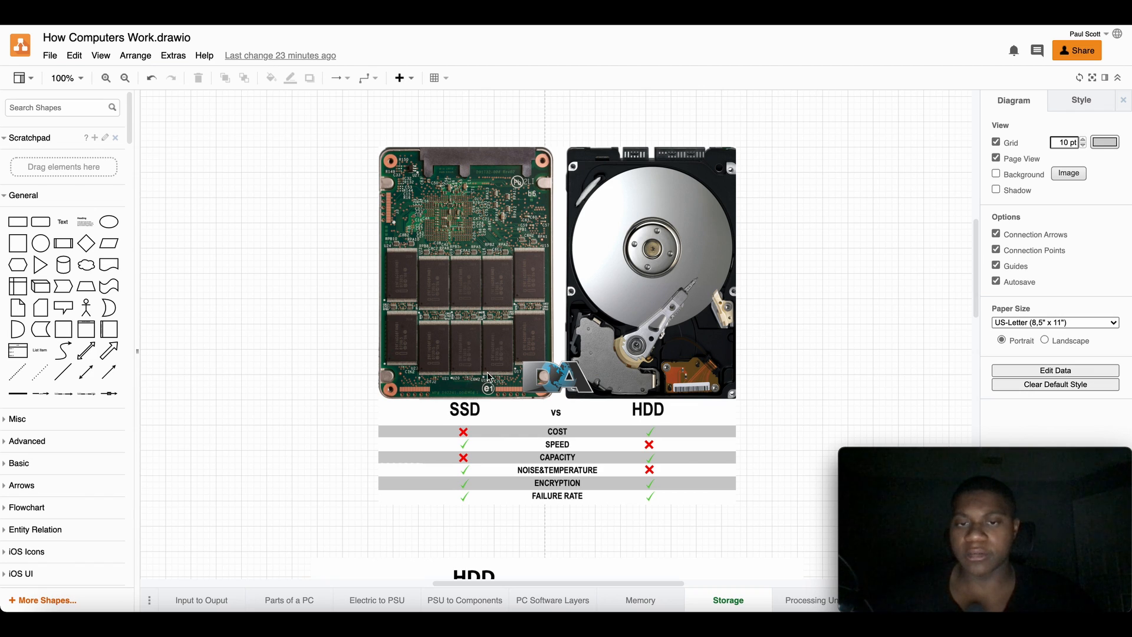
mouse_move(652, 323)
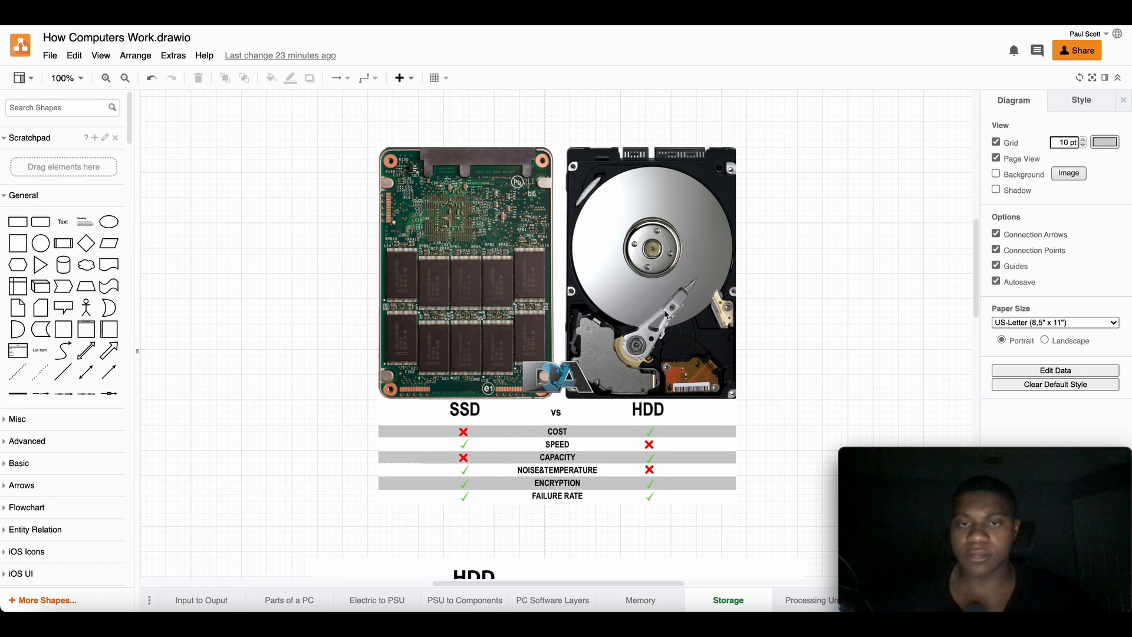
mouse_move(669, 331)
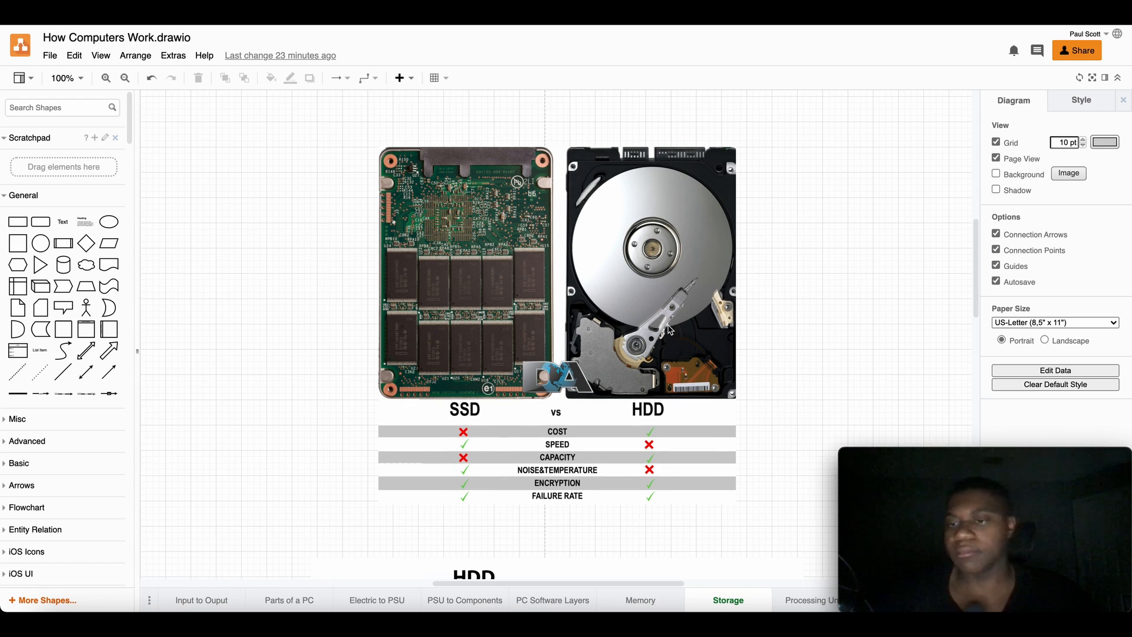
mouse_move(676, 319)
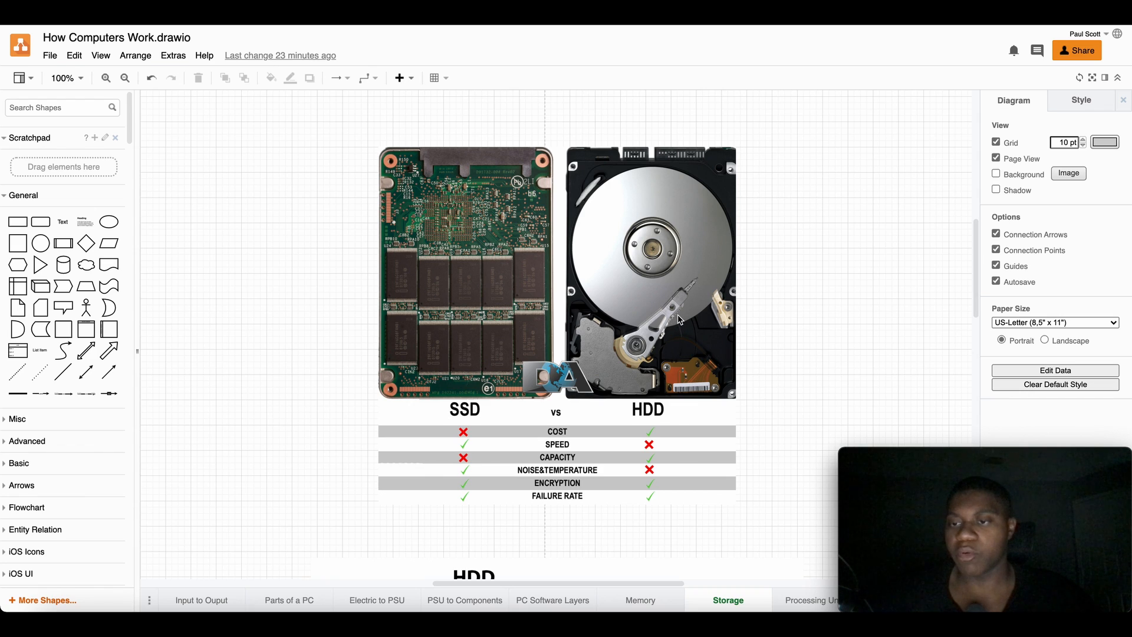
mouse_move(703, 356)
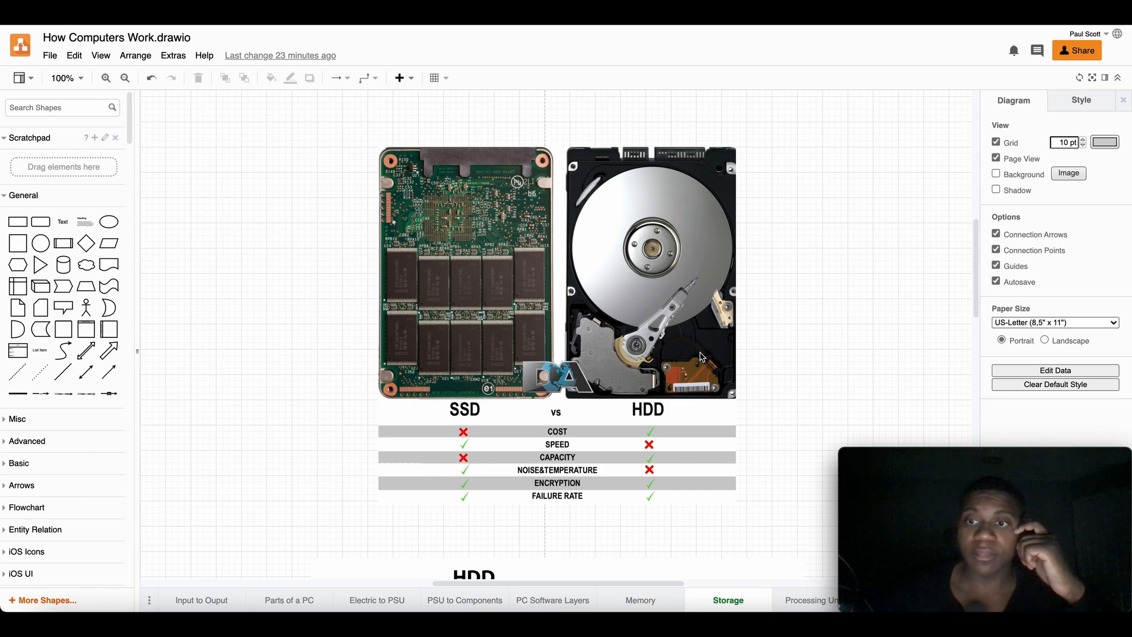
mouse_move(537, 538)
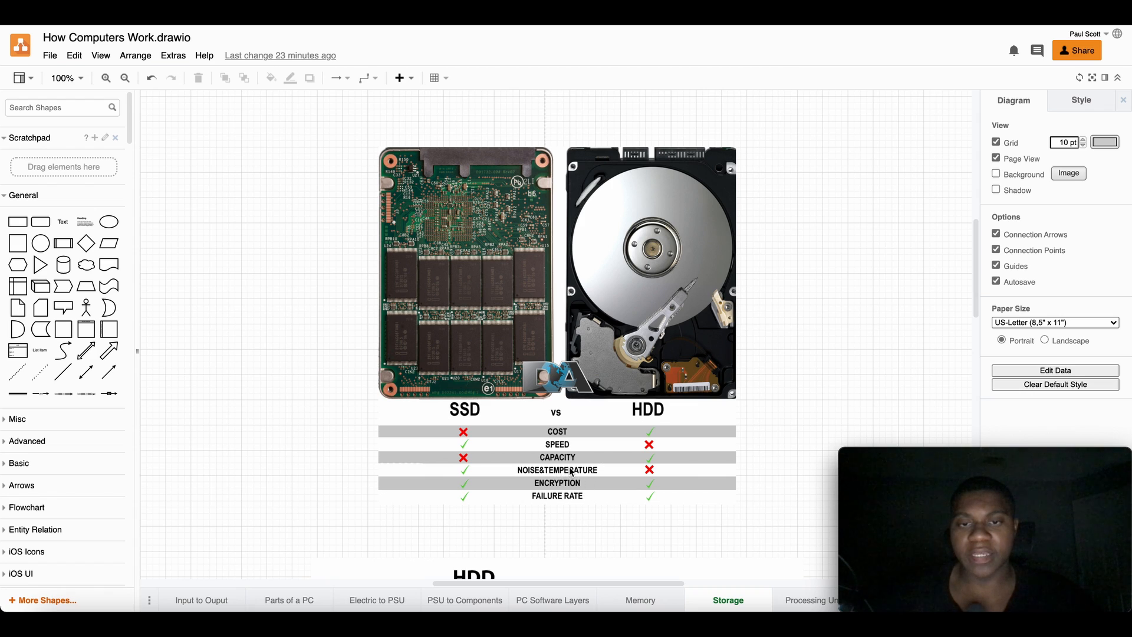
mouse_move(640, 471)
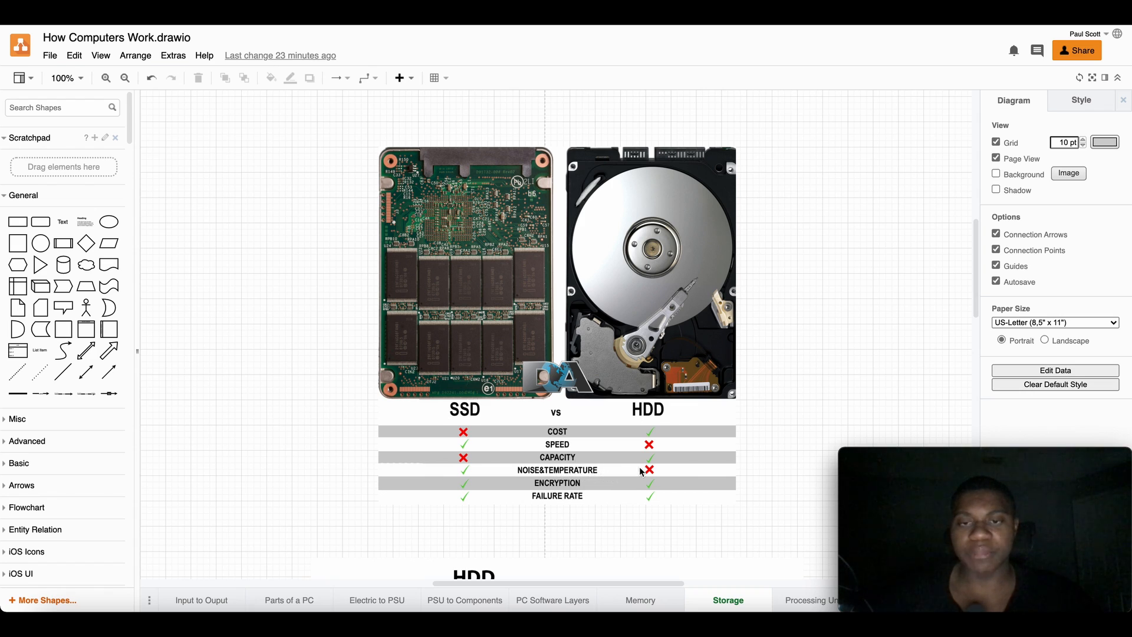
mouse_move(480, 476)
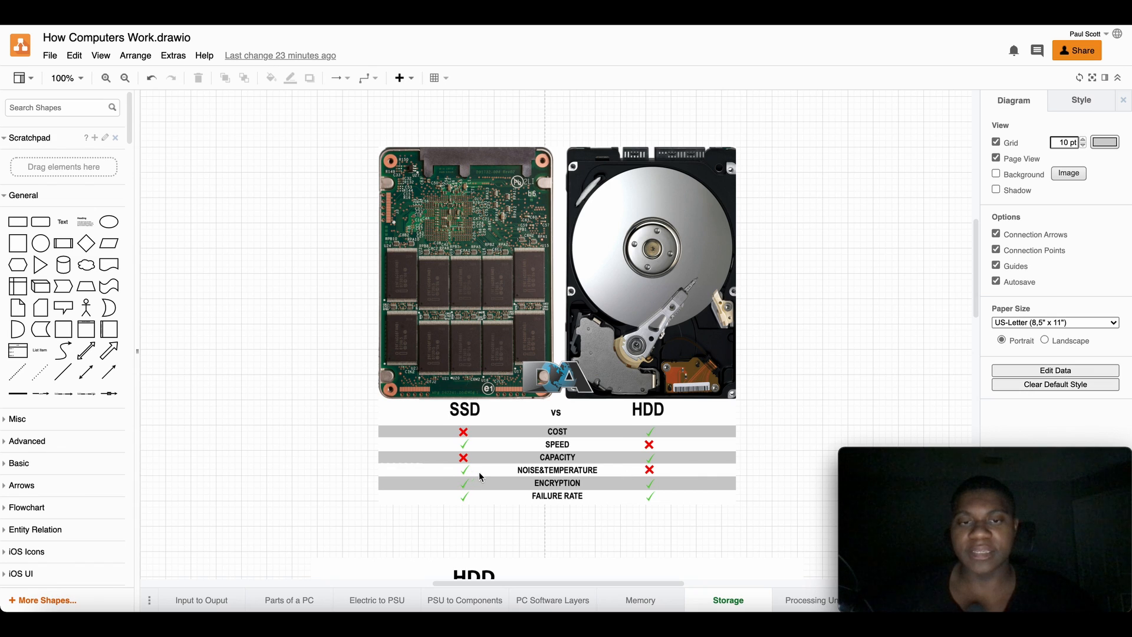
mouse_move(494, 477)
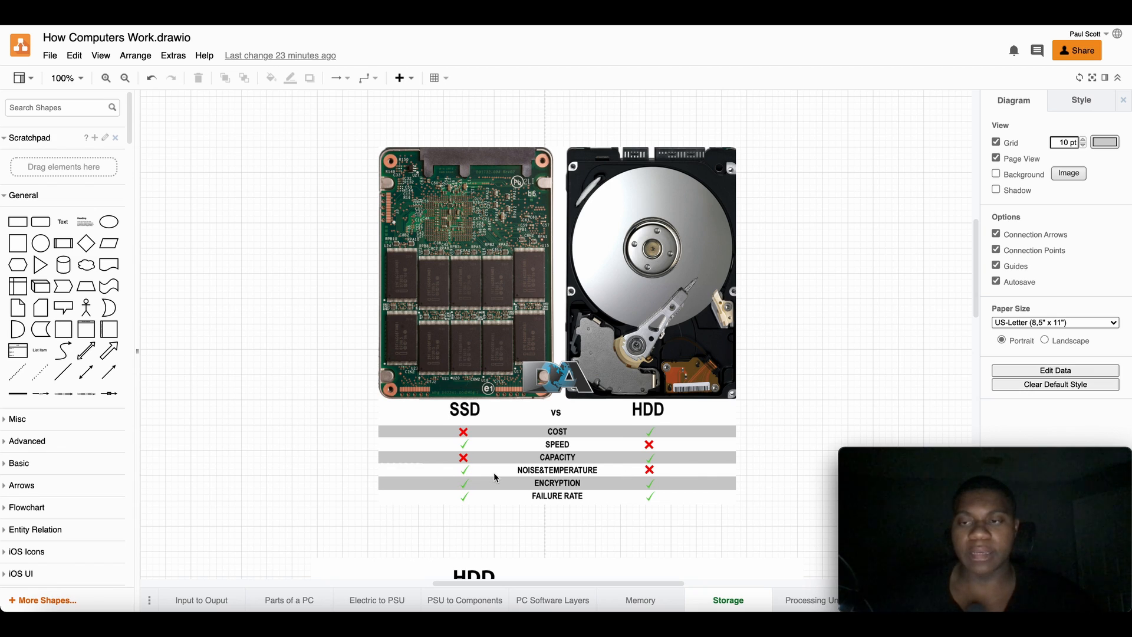
mouse_move(597, 404)
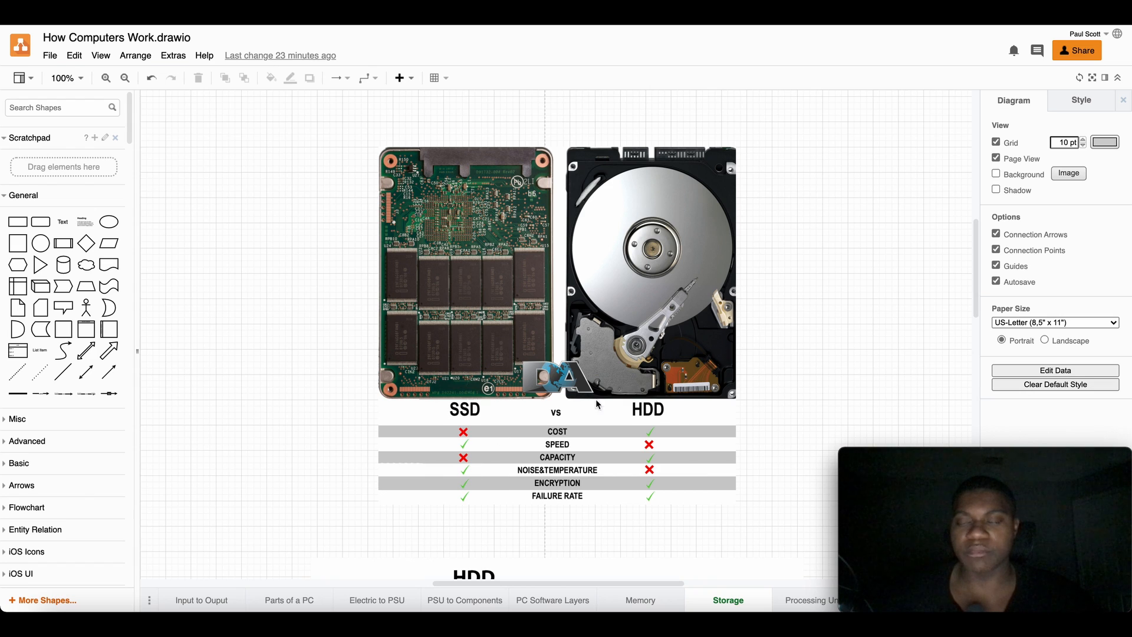
mouse_move(526, 425)
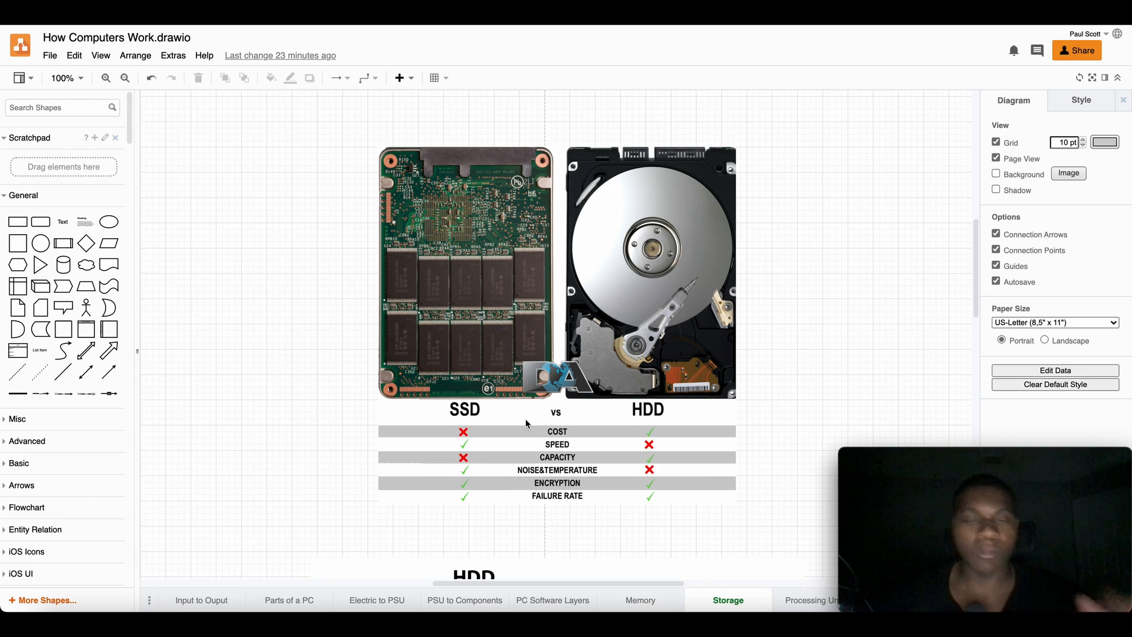
mouse_move(662, 422)
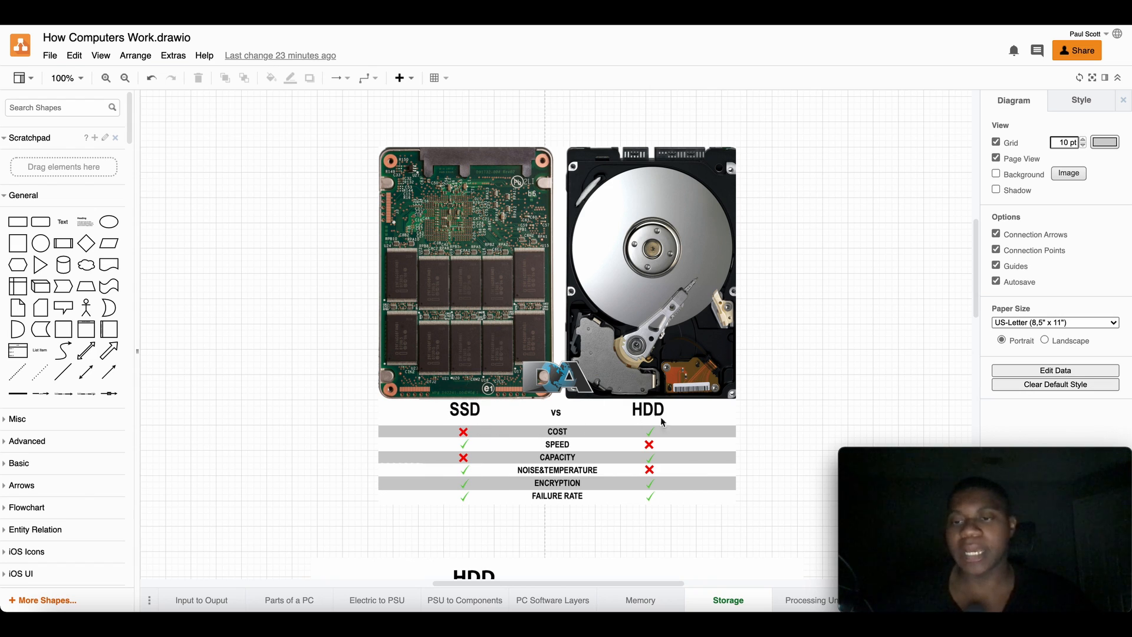
mouse_move(542, 506)
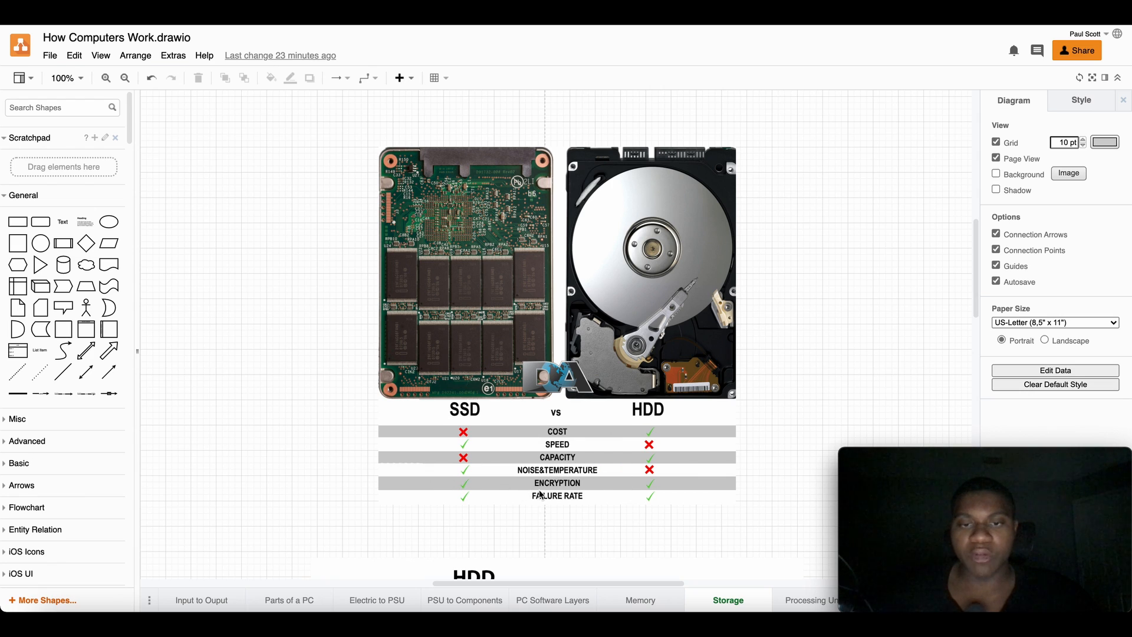
mouse_move(575, 500)
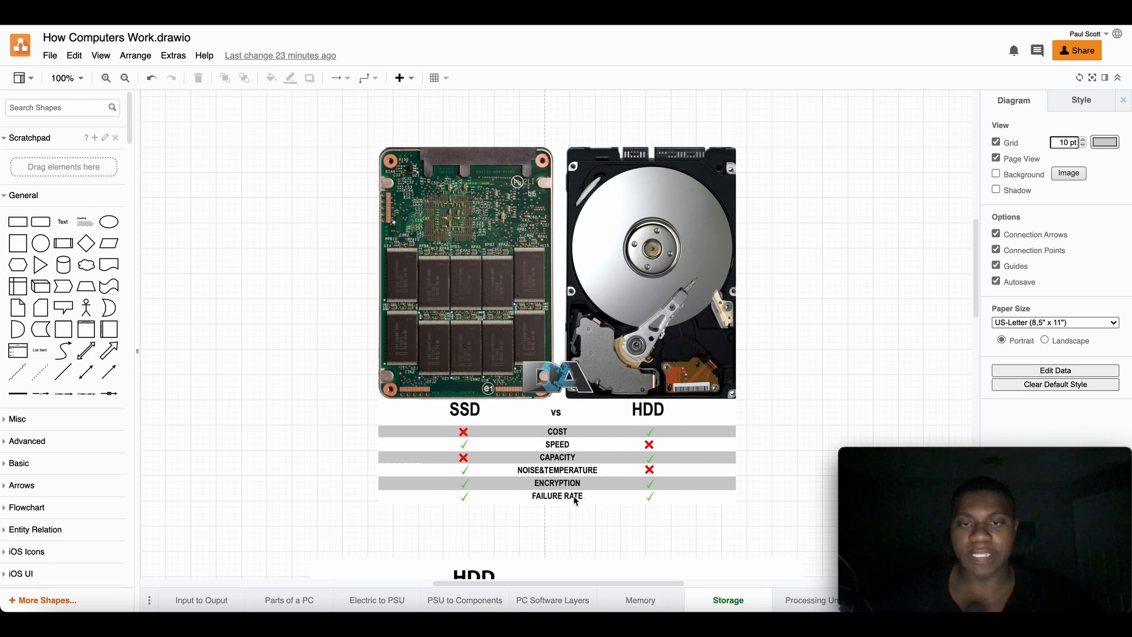
mouse_move(674, 510)
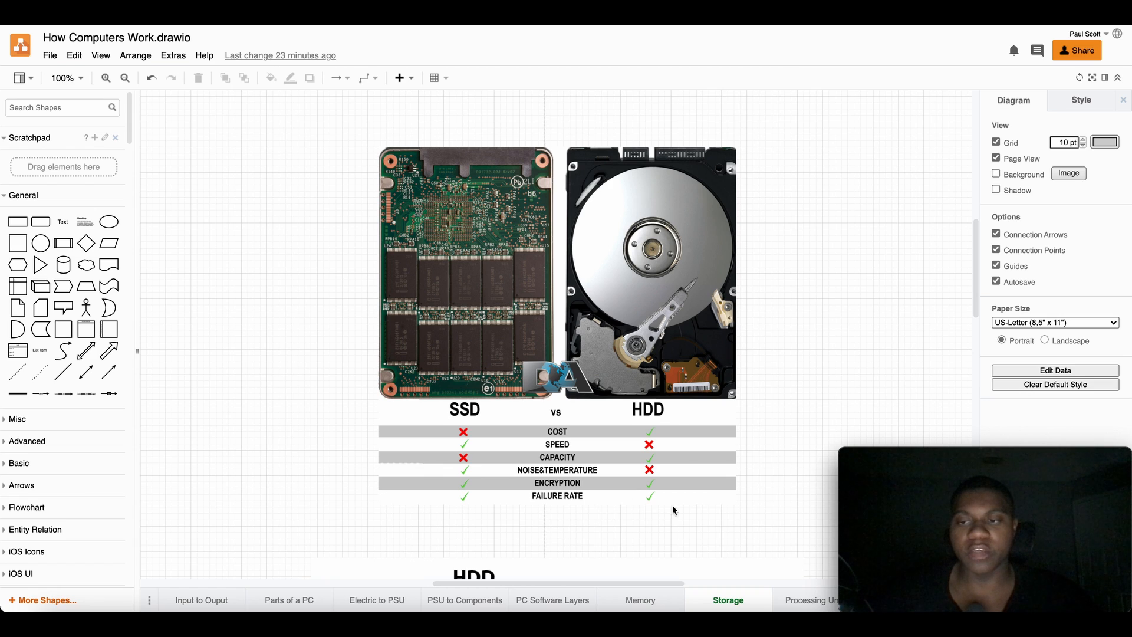
mouse_move(546, 509)
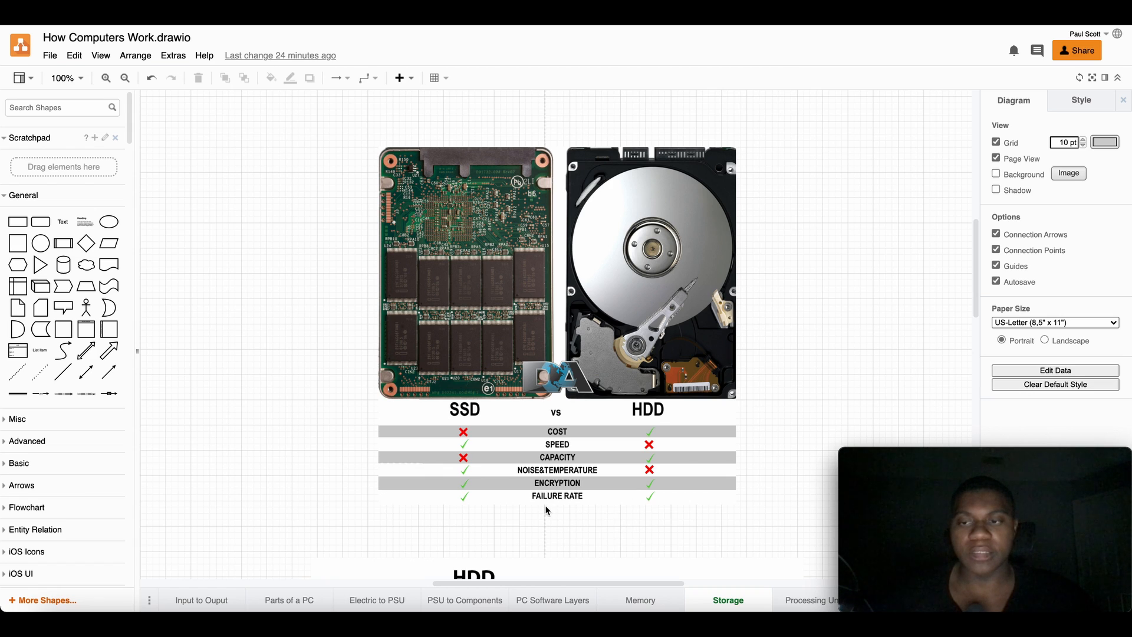
mouse_move(476, 455)
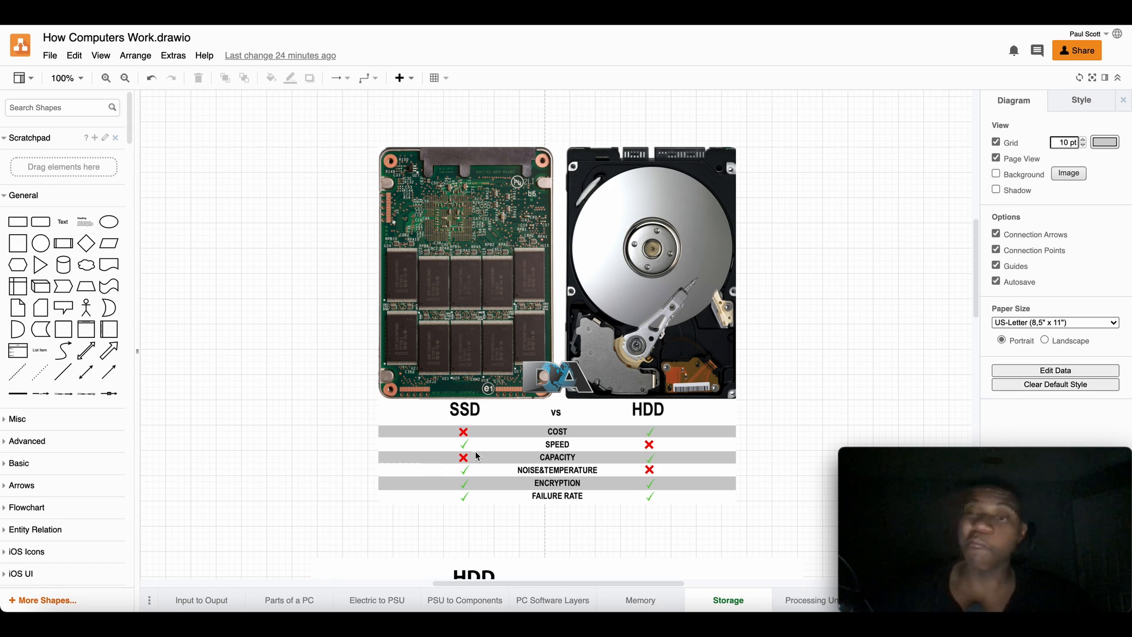
mouse_move(535, 391)
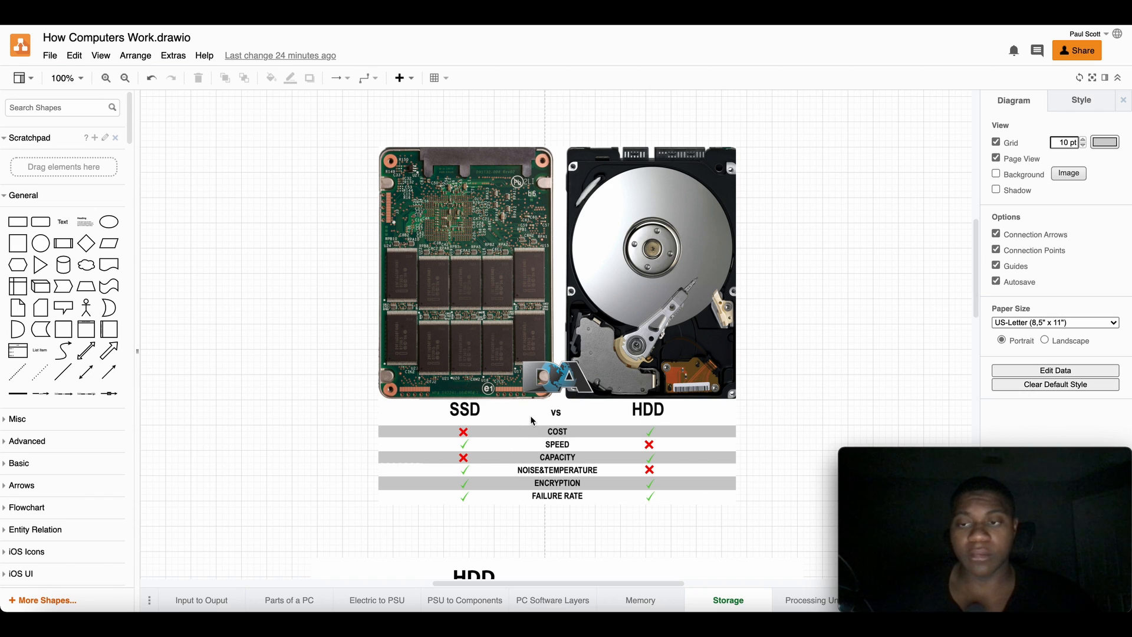
mouse_move(741, 480)
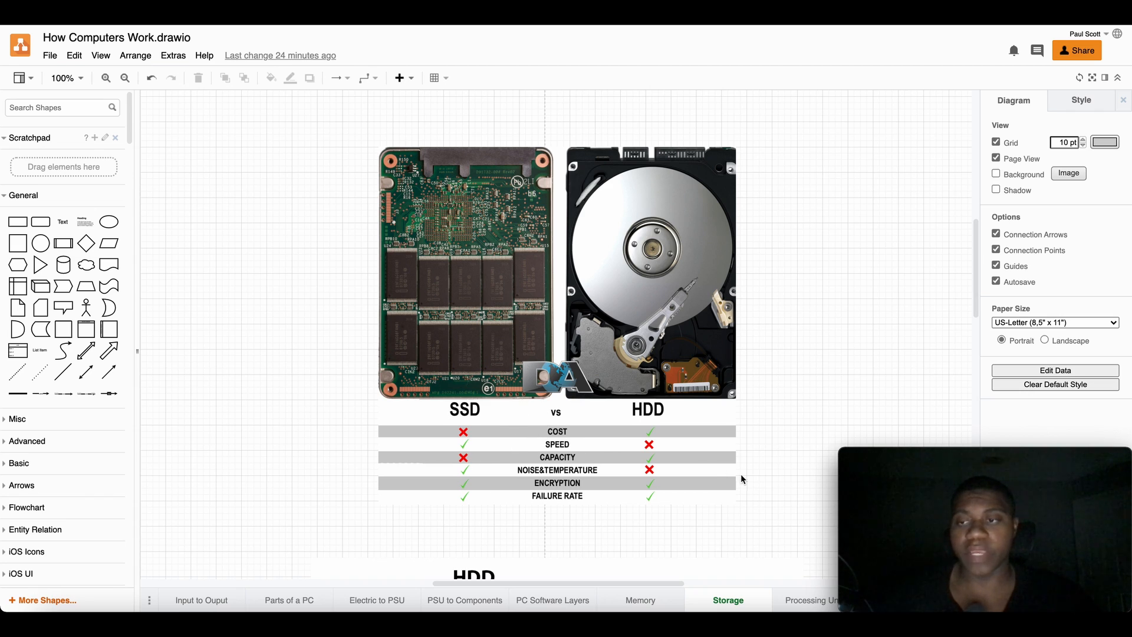
mouse_move(680, 537)
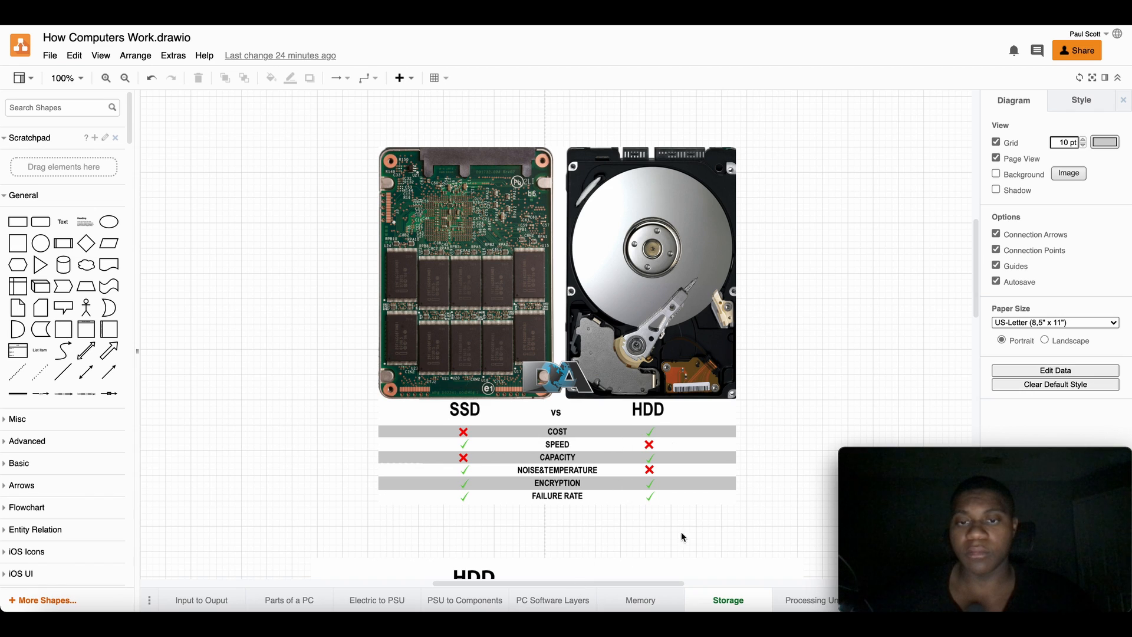
mouse_move(656, 397)
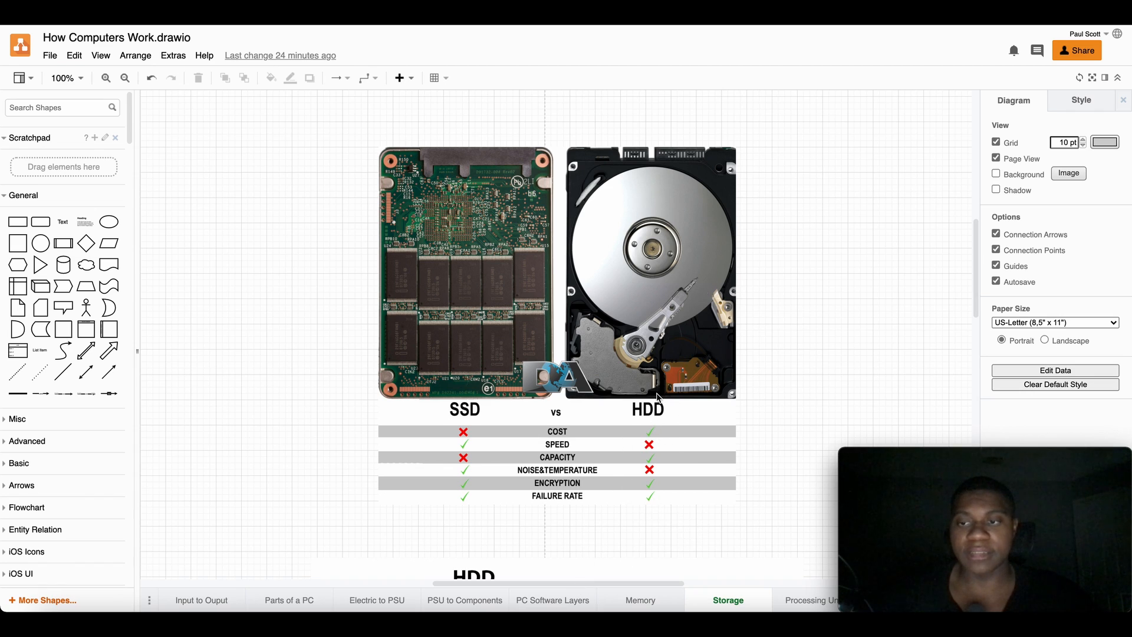
mouse_move(727, 413)
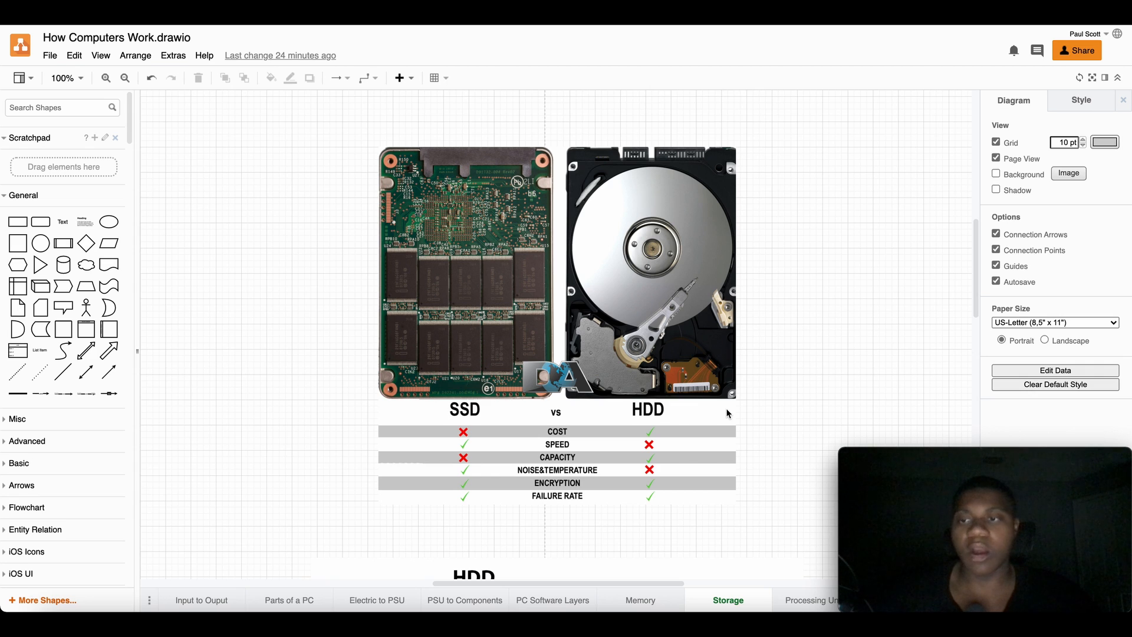
mouse_move(667, 493)
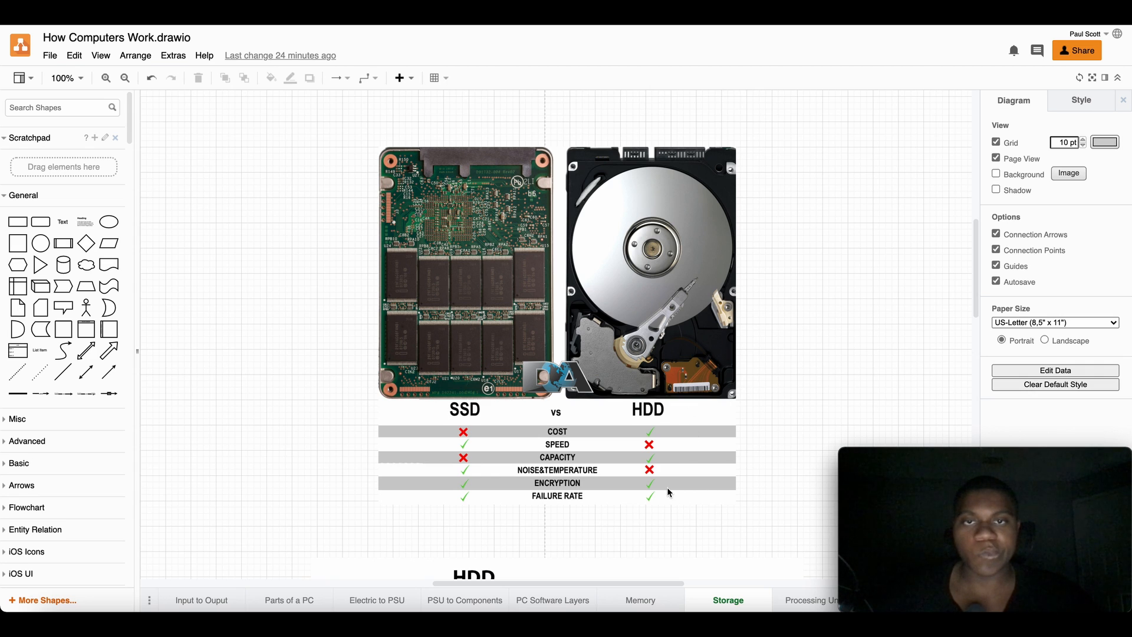
scroll(down, 3)
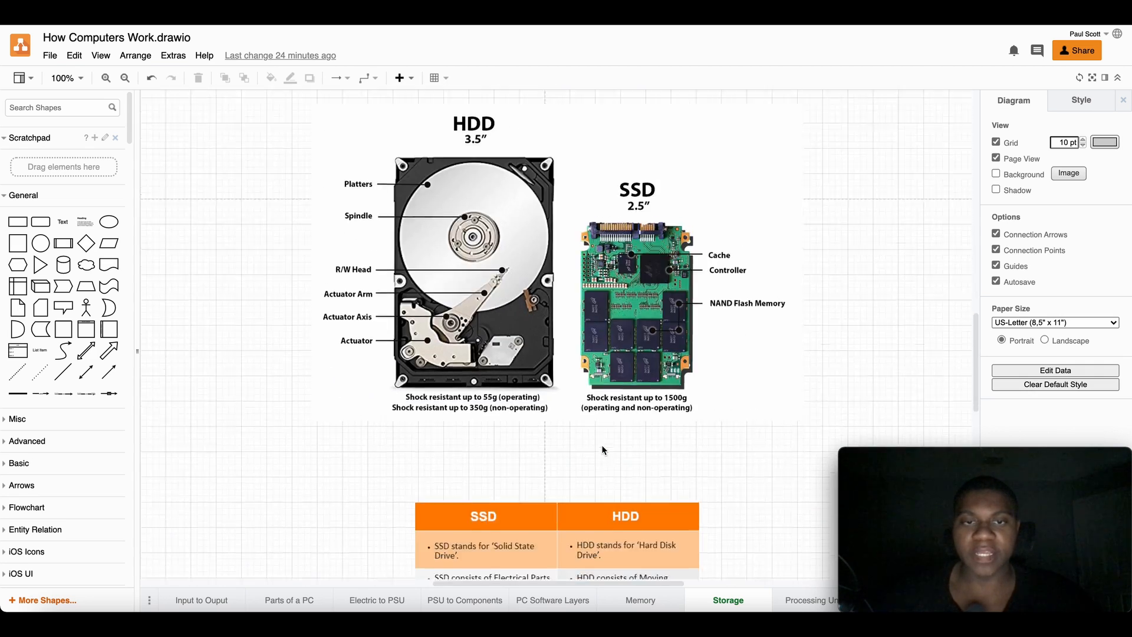
scroll(down, 3)
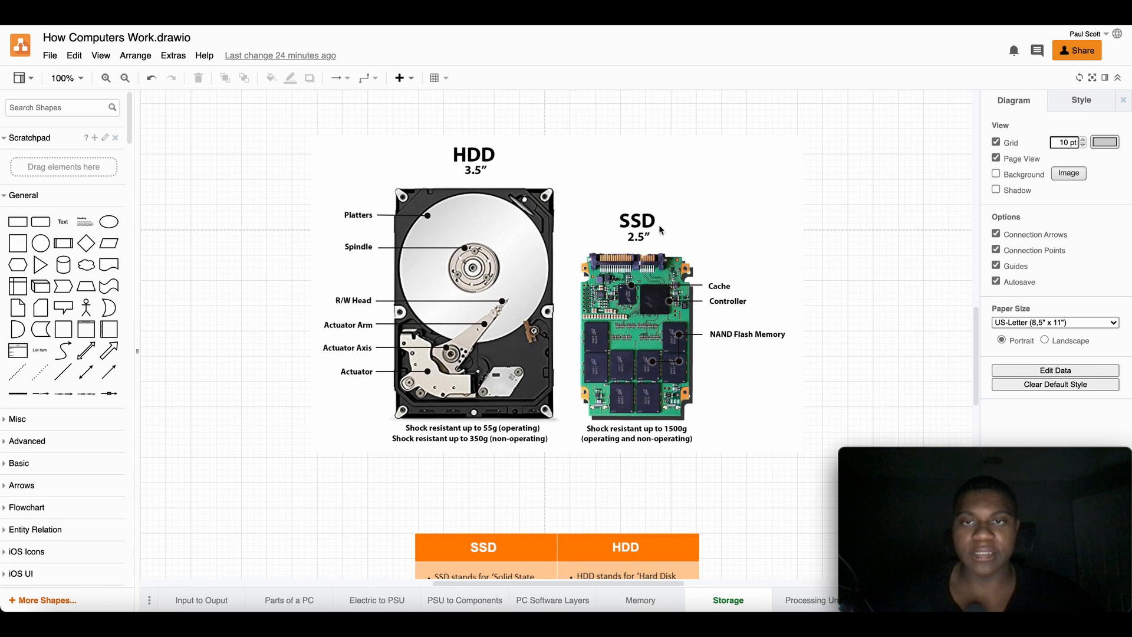
mouse_move(705, 394)
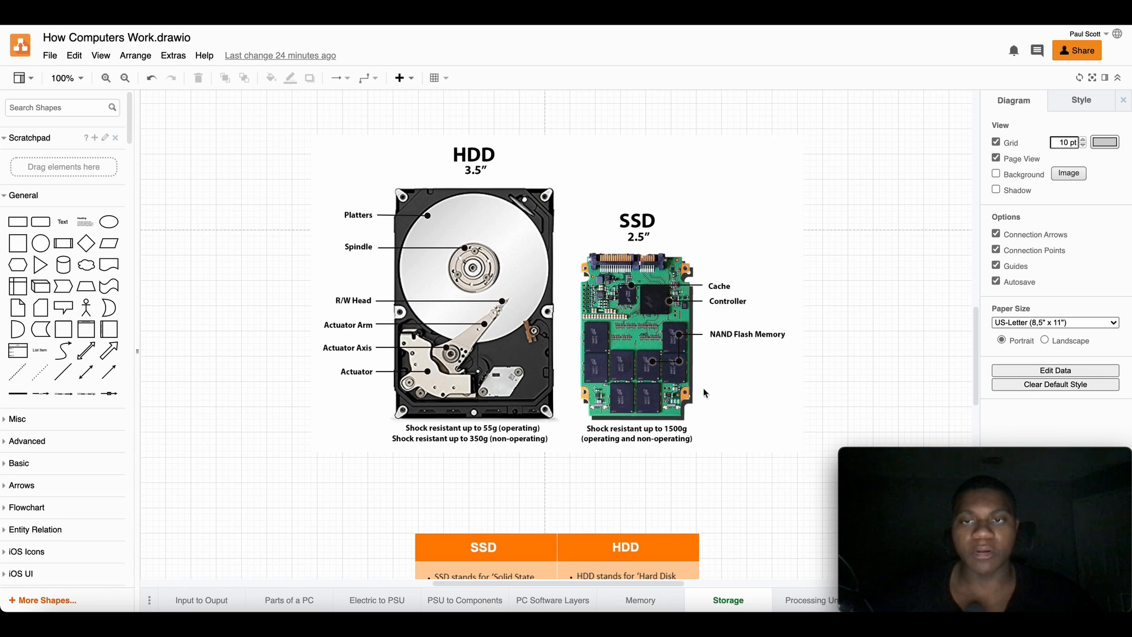
mouse_move(767, 351)
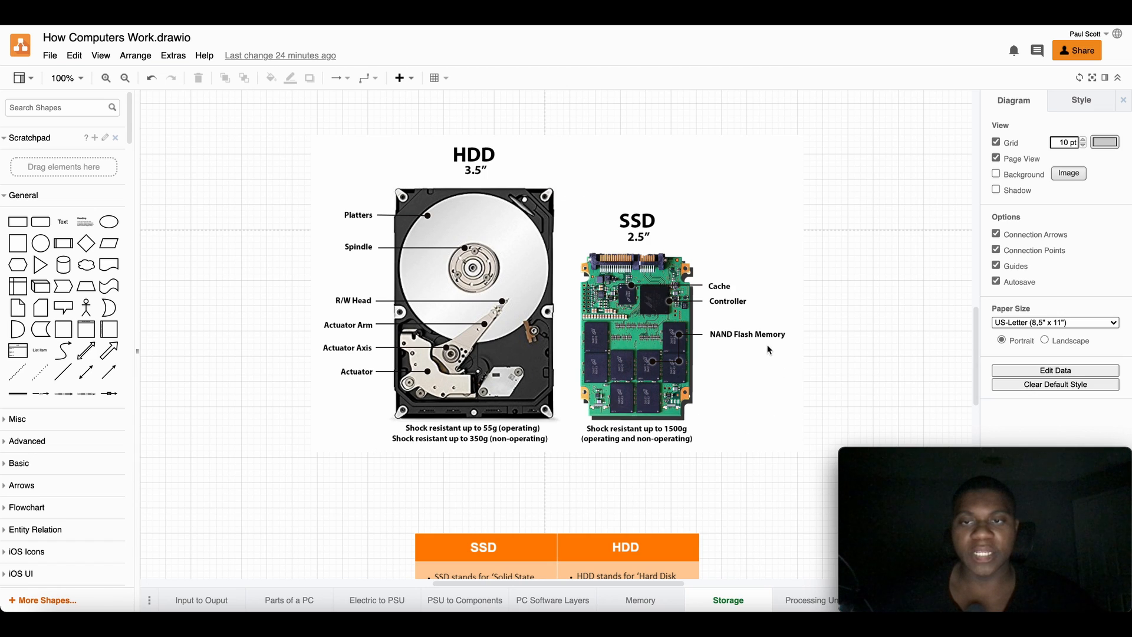
mouse_move(782, 300)
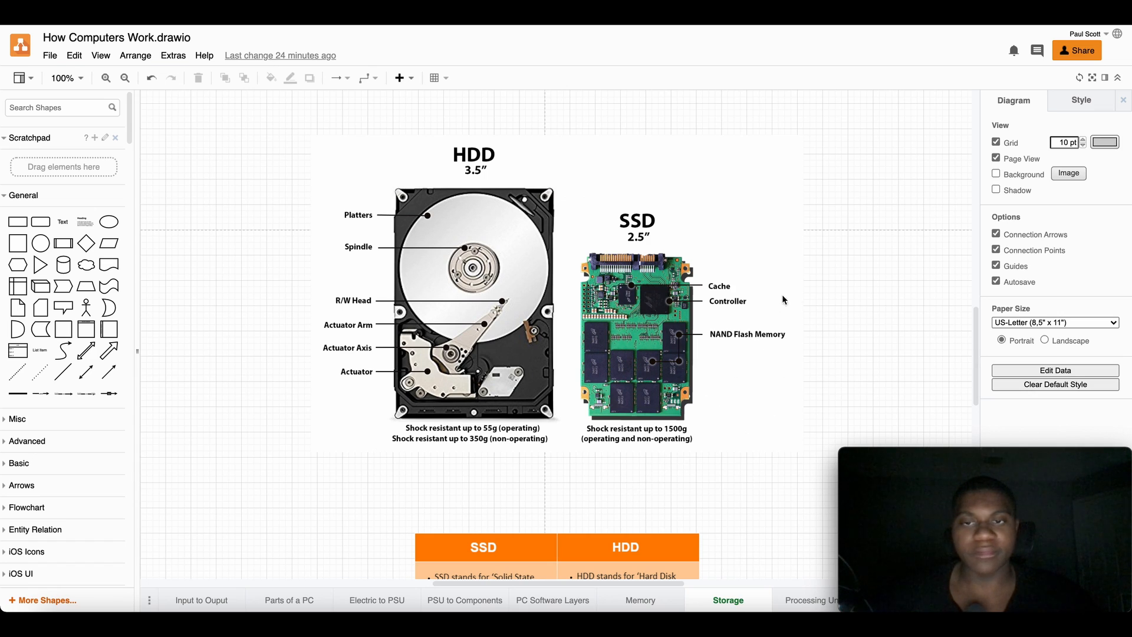
scroll(down, 3)
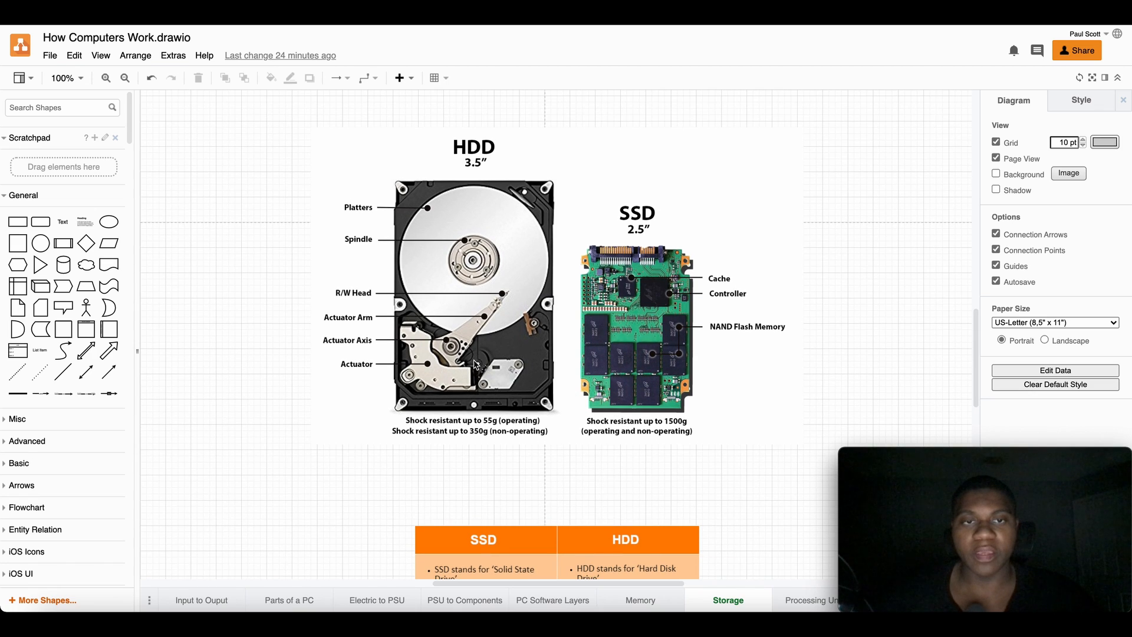
mouse_move(485, 208)
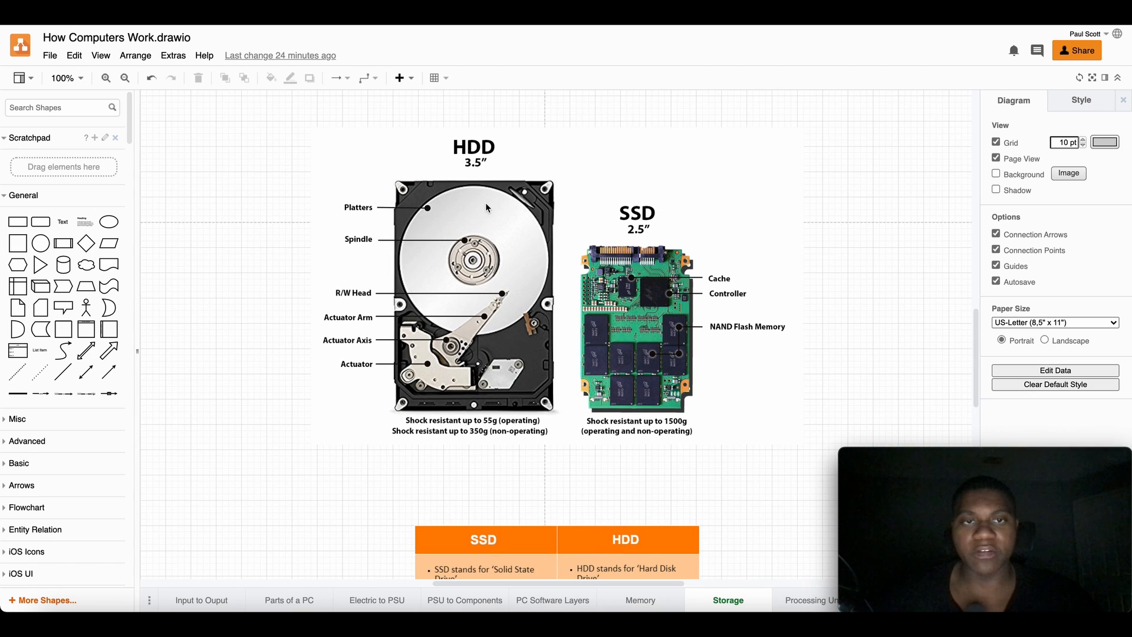
mouse_move(457, 217)
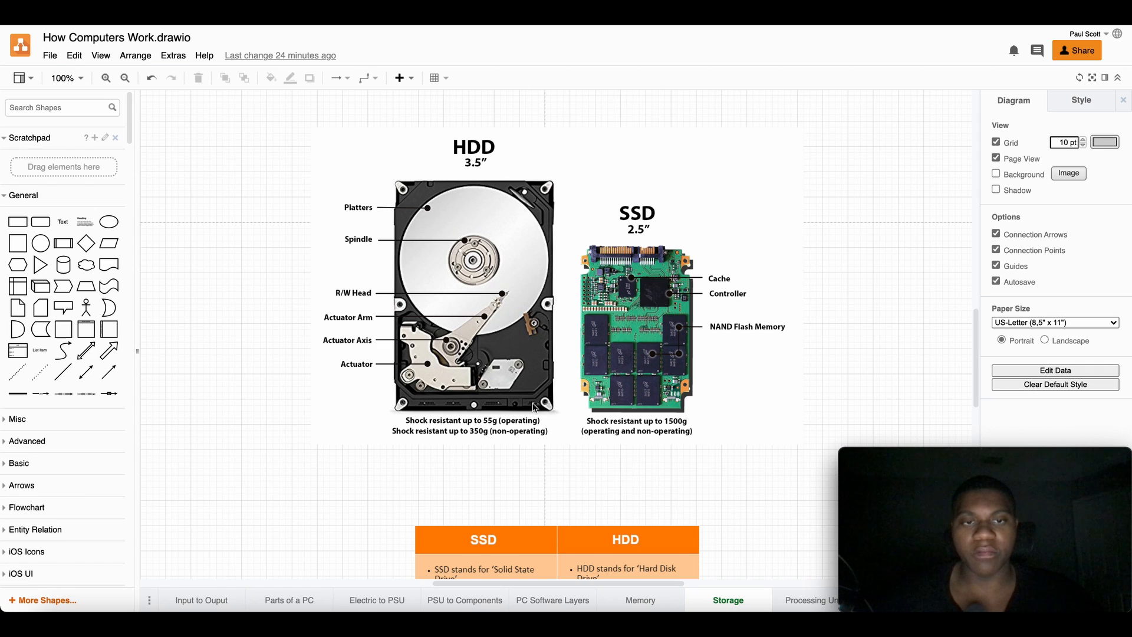
mouse_move(699, 476)
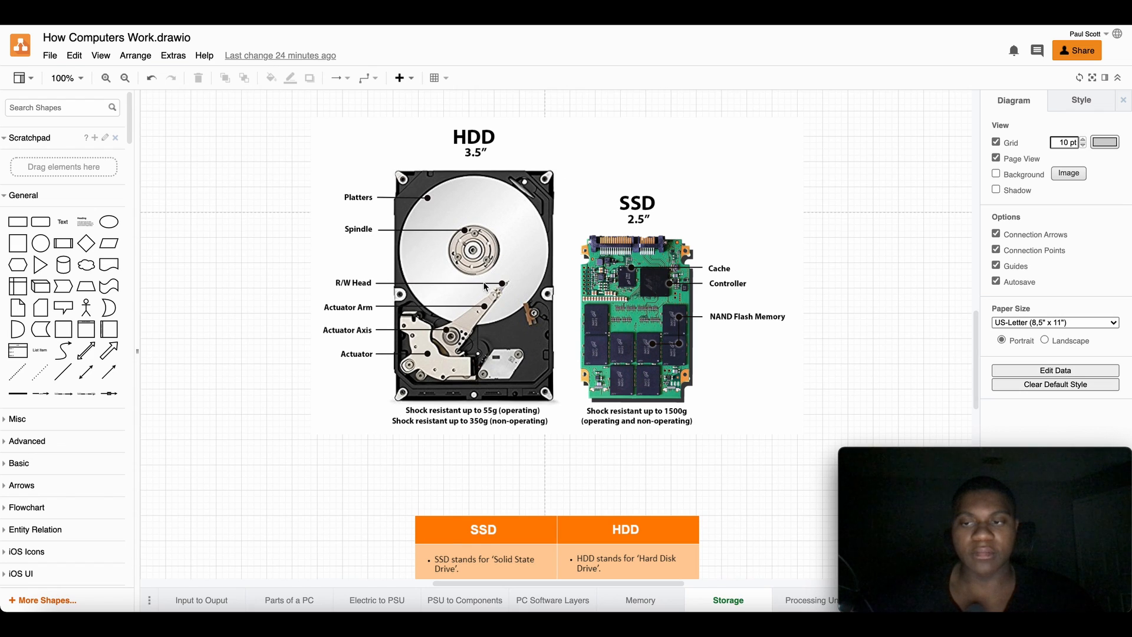
mouse_move(697, 310)
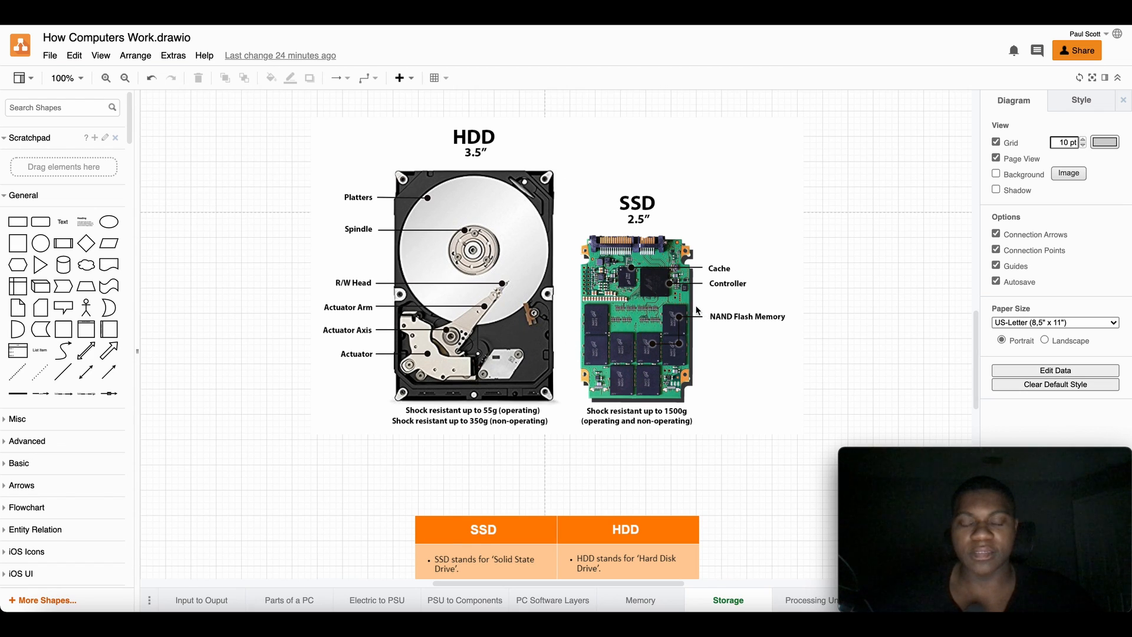
mouse_move(687, 339)
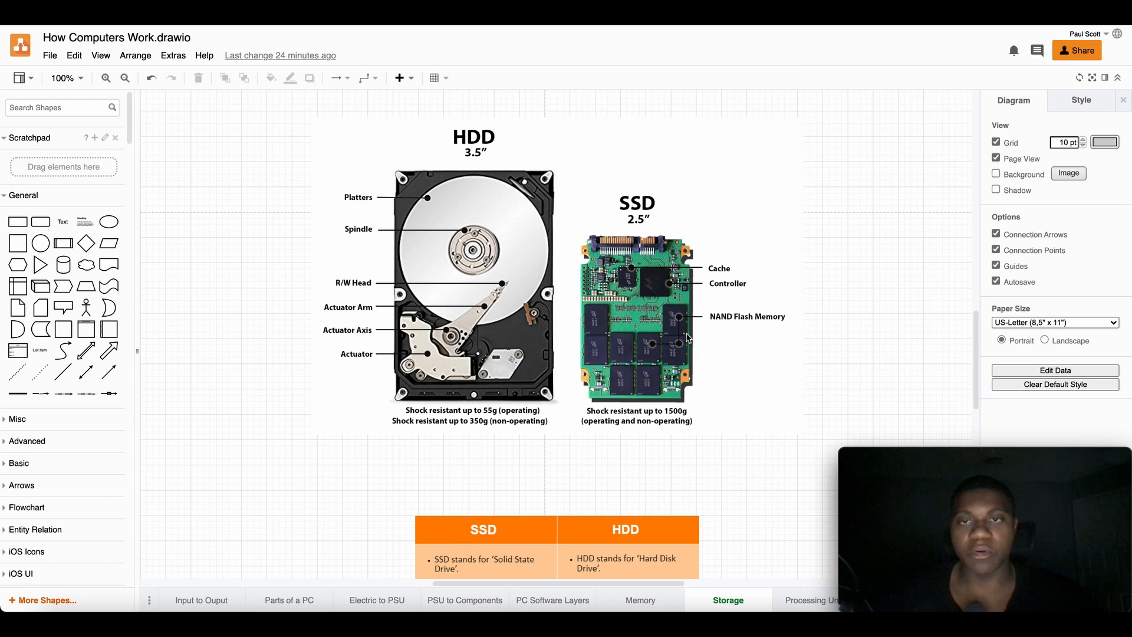
scroll(down, 3)
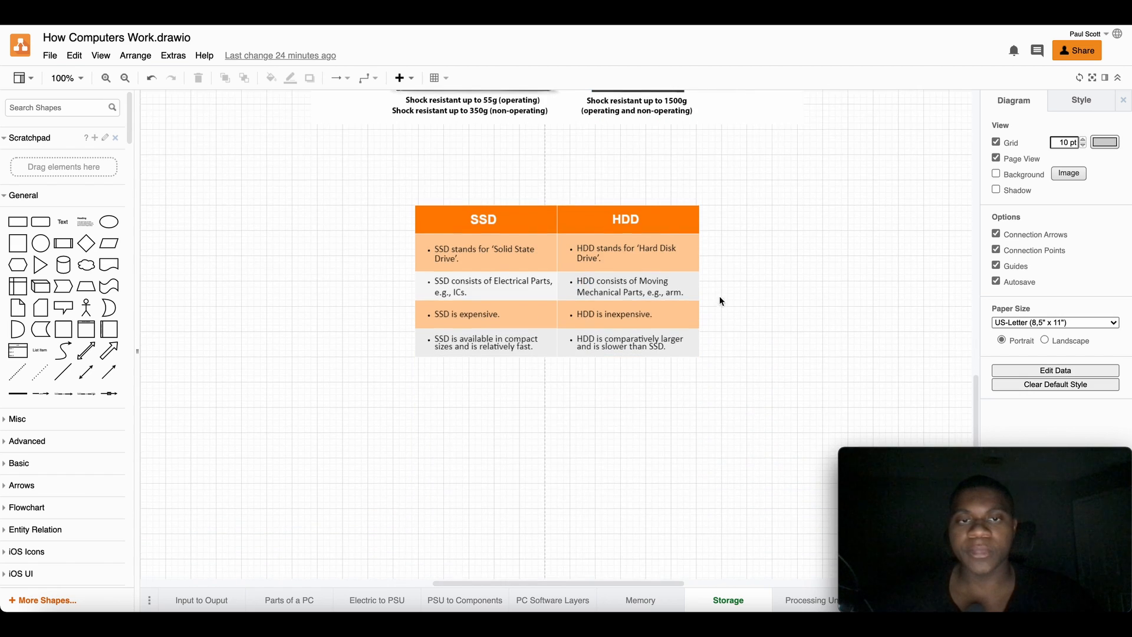
scroll(up, 3)
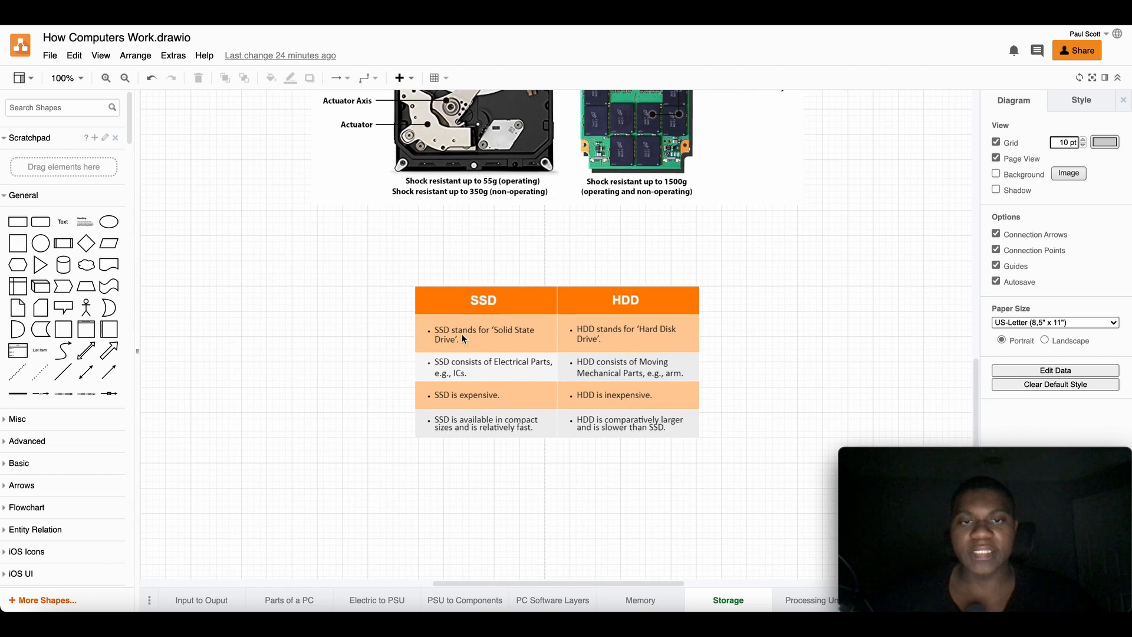
mouse_move(445, 392)
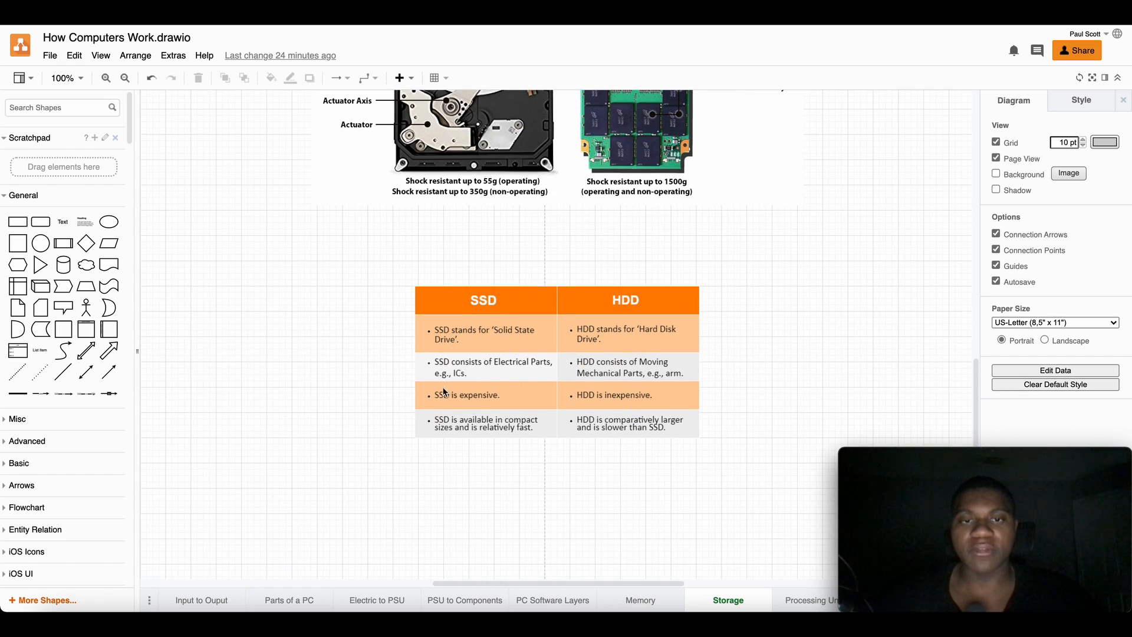
mouse_move(513, 372)
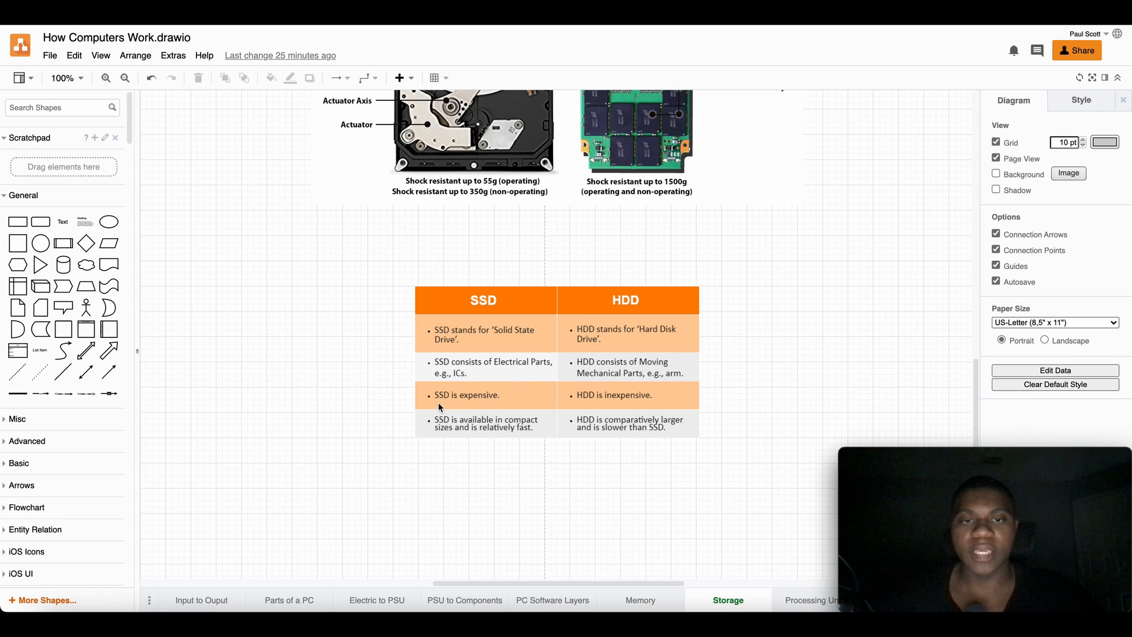
mouse_move(448, 429)
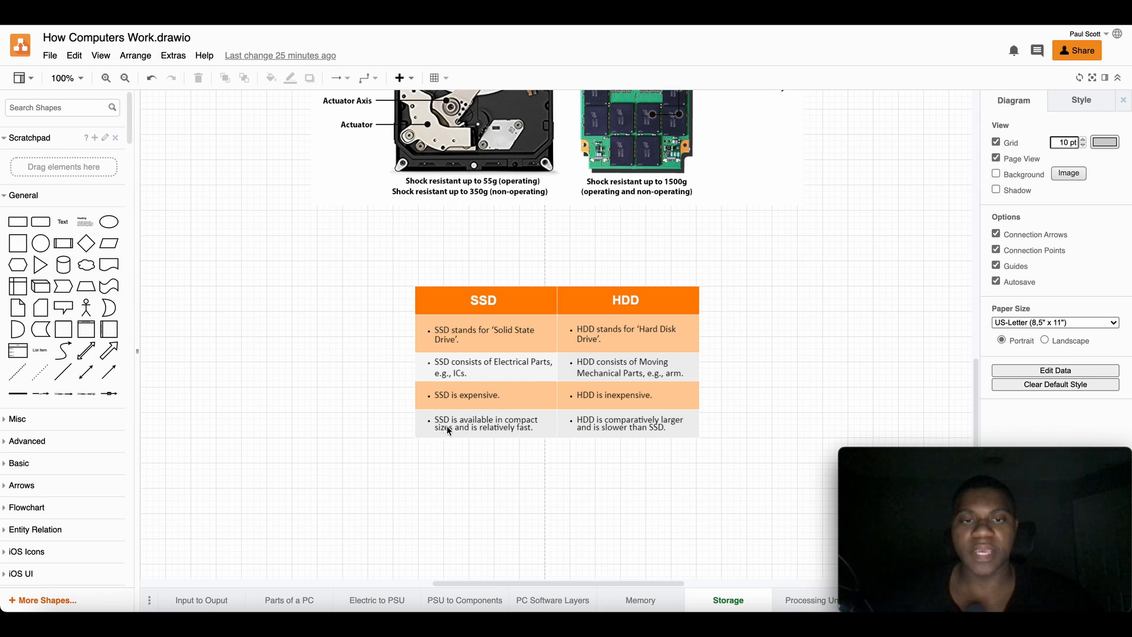
mouse_move(478, 440)
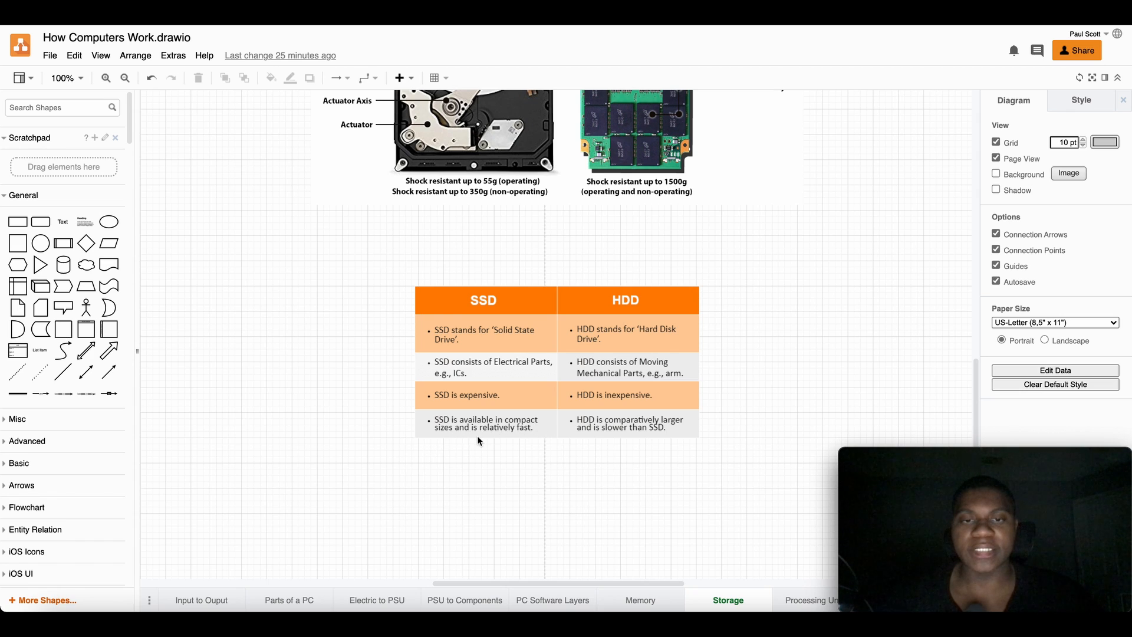
mouse_move(541, 442)
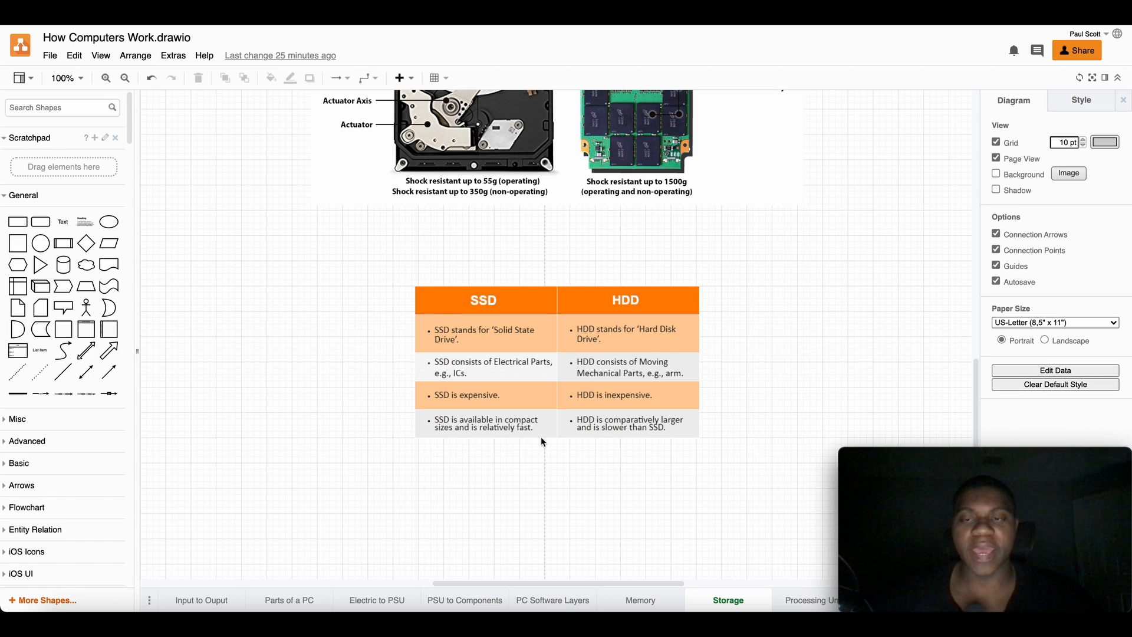
mouse_move(531, 438)
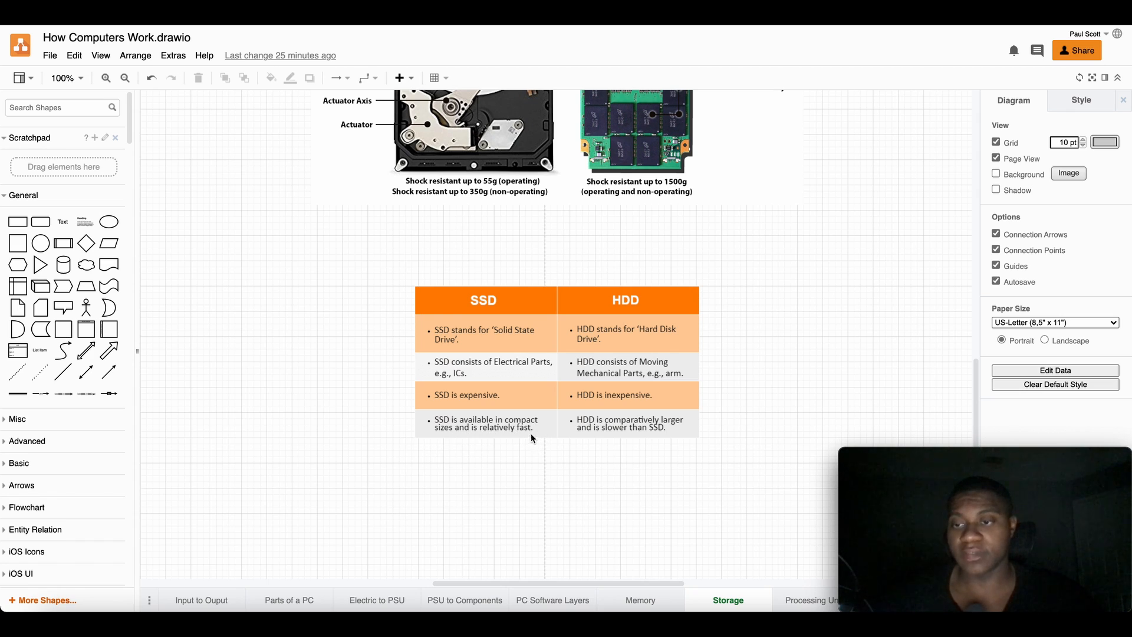
mouse_move(518, 429)
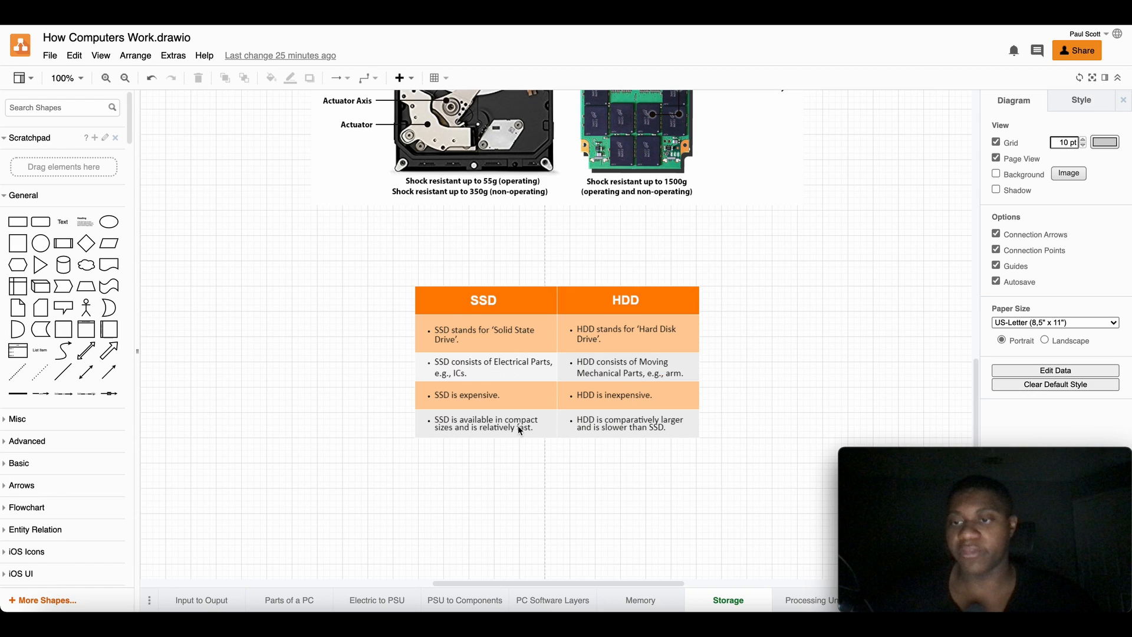
mouse_move(617, 465)
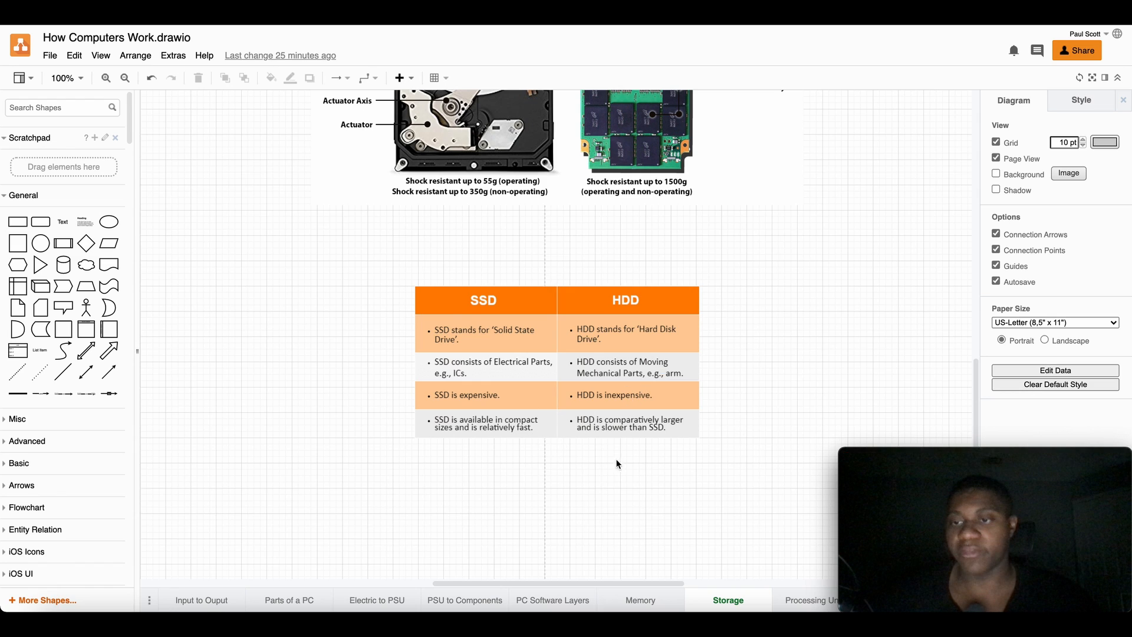
click(589, 332)
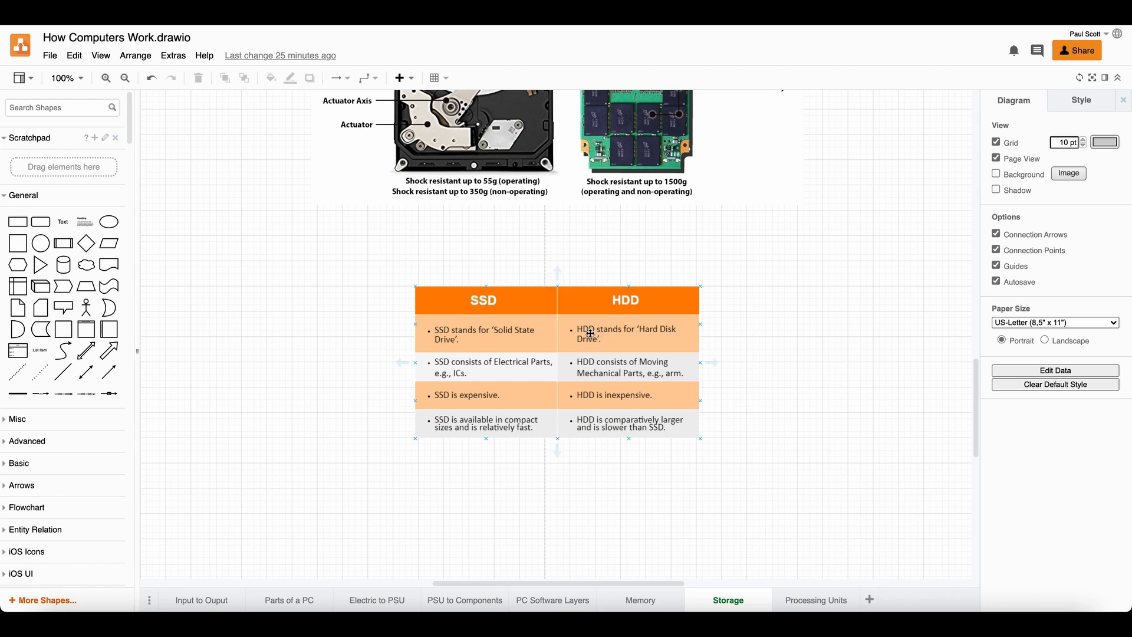
mouse_move(609, 355)
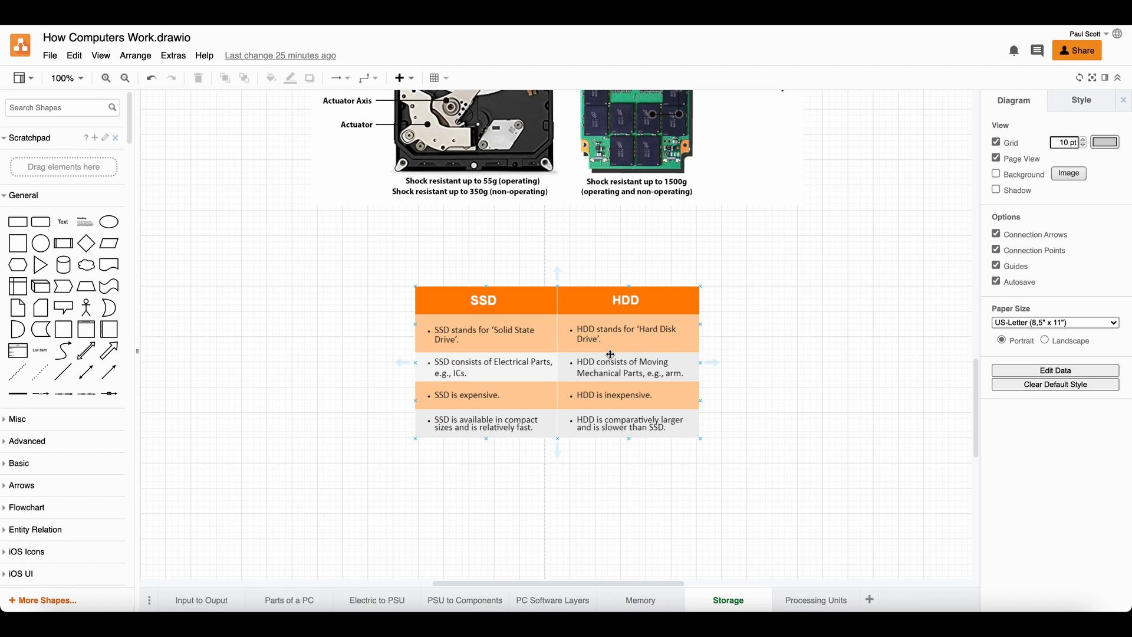
mouse_move(588, 369)
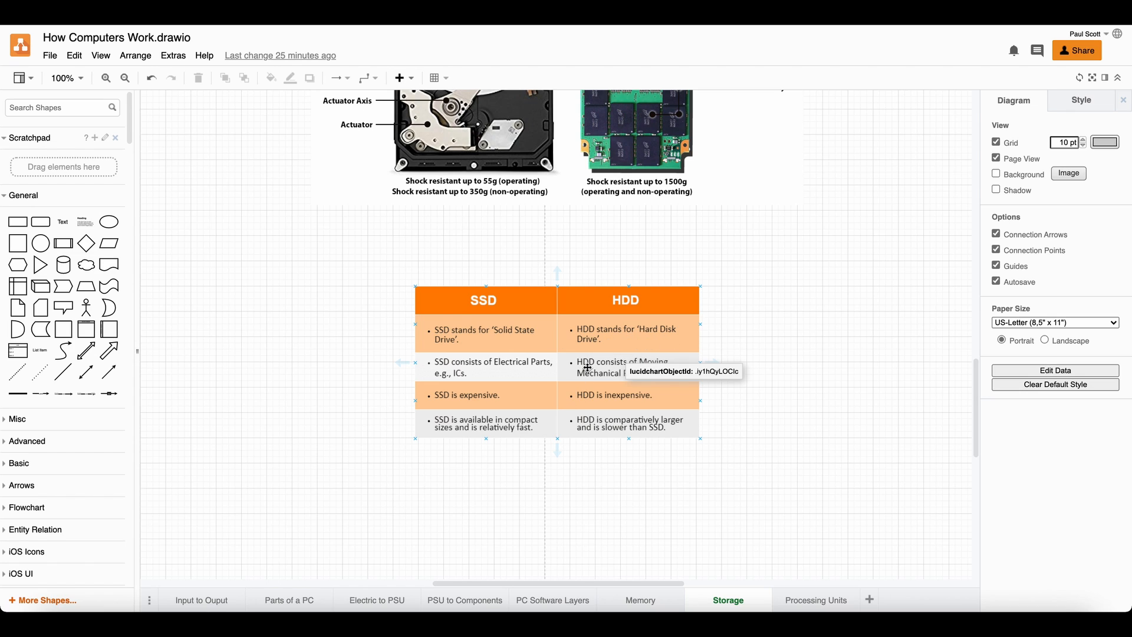
mouse_move(660, 377)
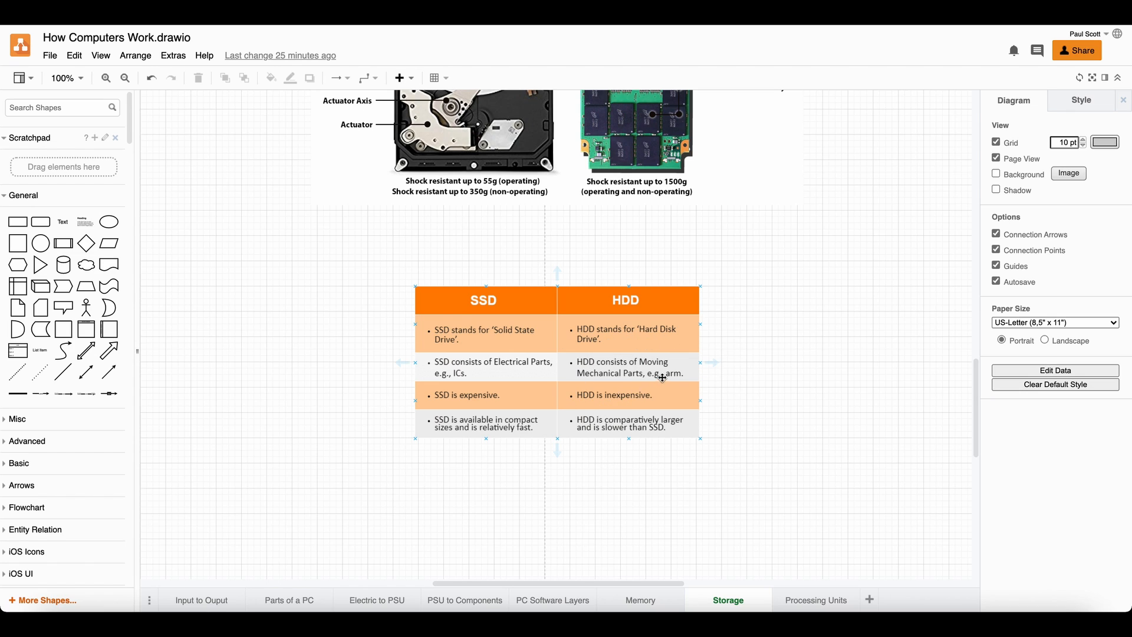
click(749, 369)
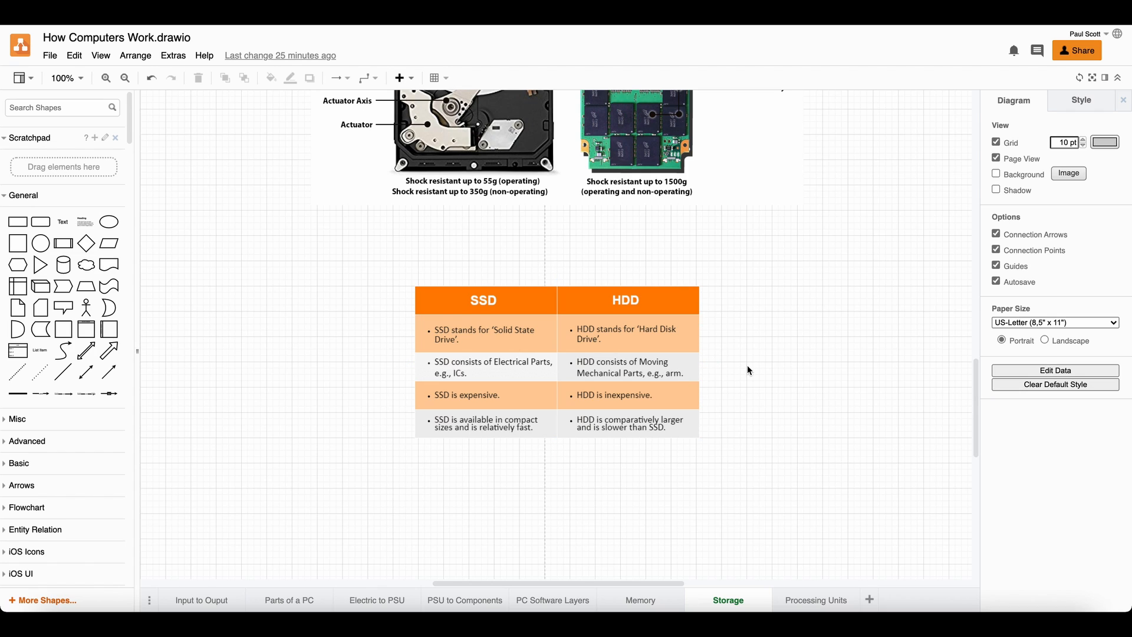
click(628, 401)
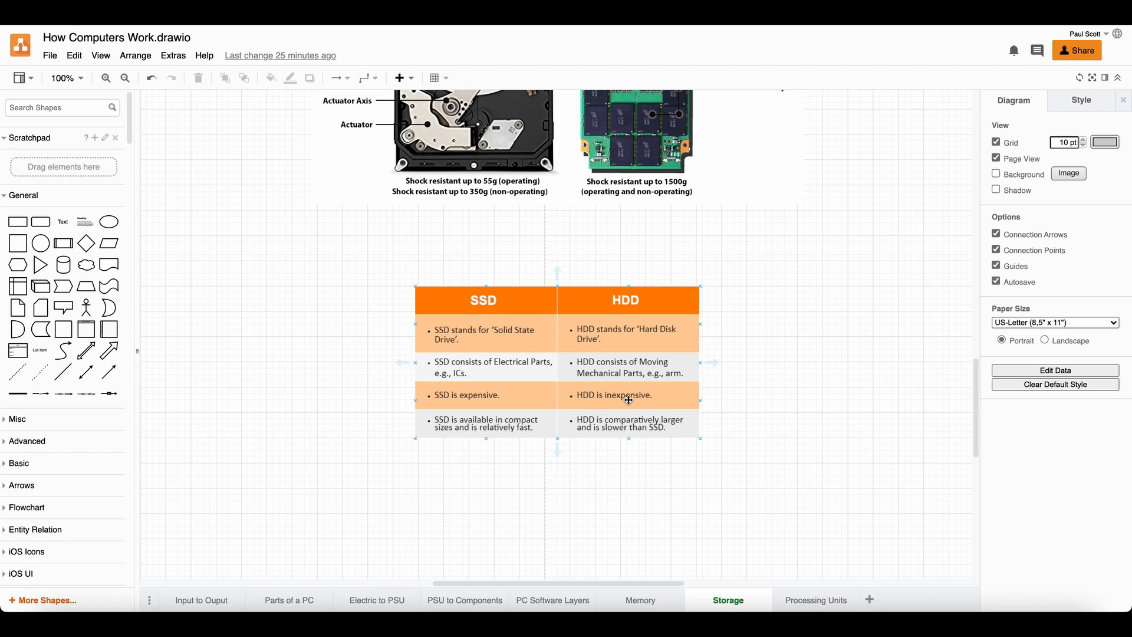
mouse_move(475, 401)
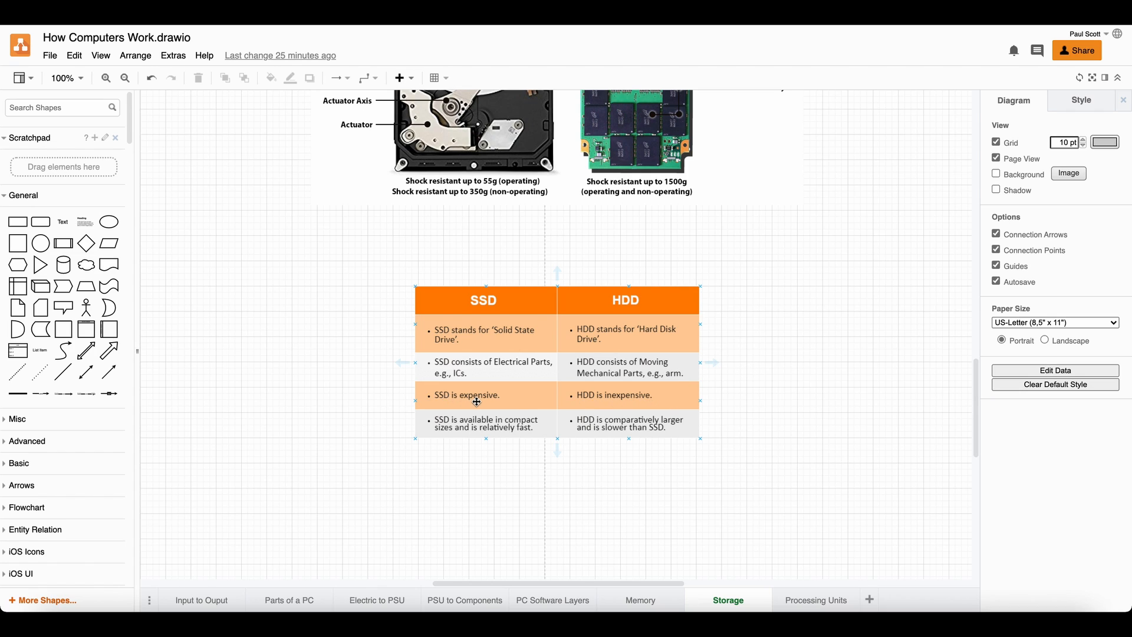
mouse_move(631, 422)
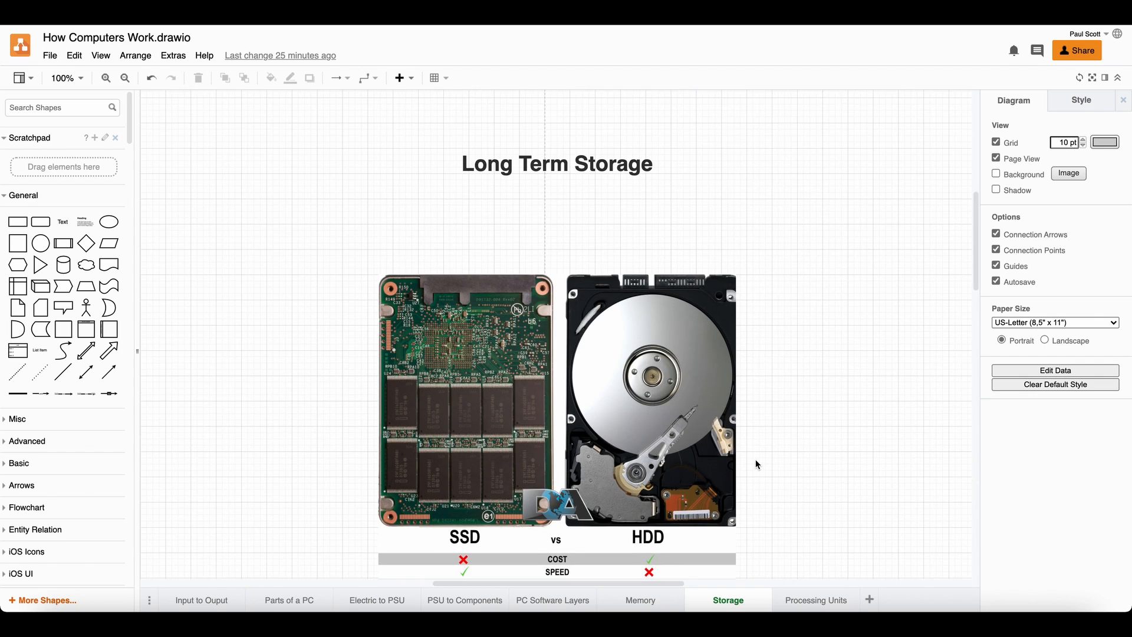
scroll(down, 3)
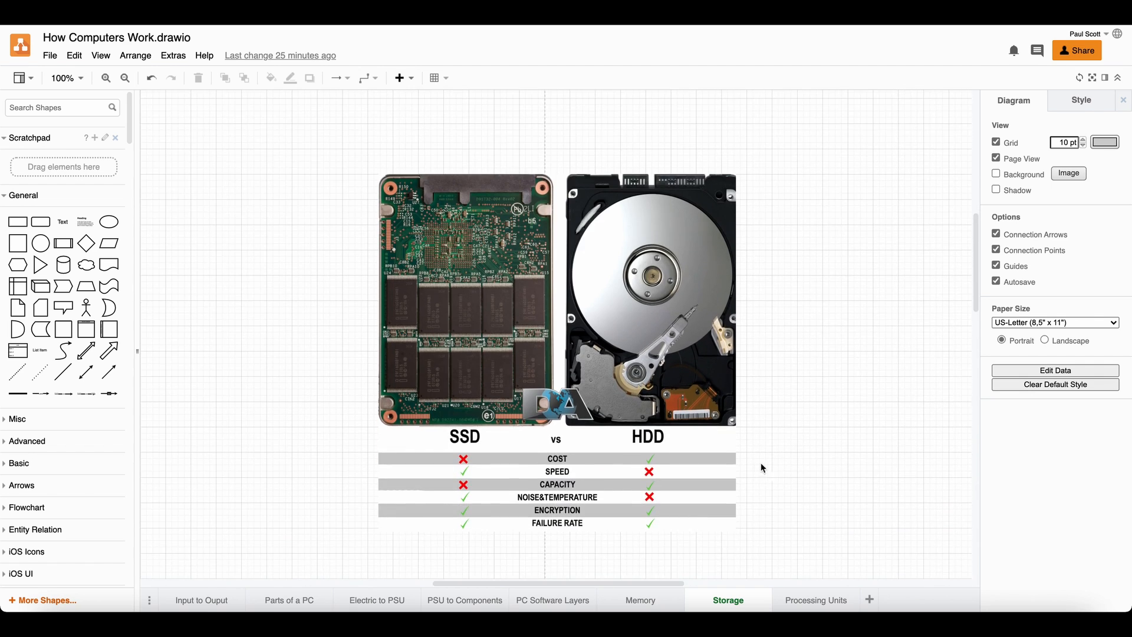
mouse_move(798, 492)
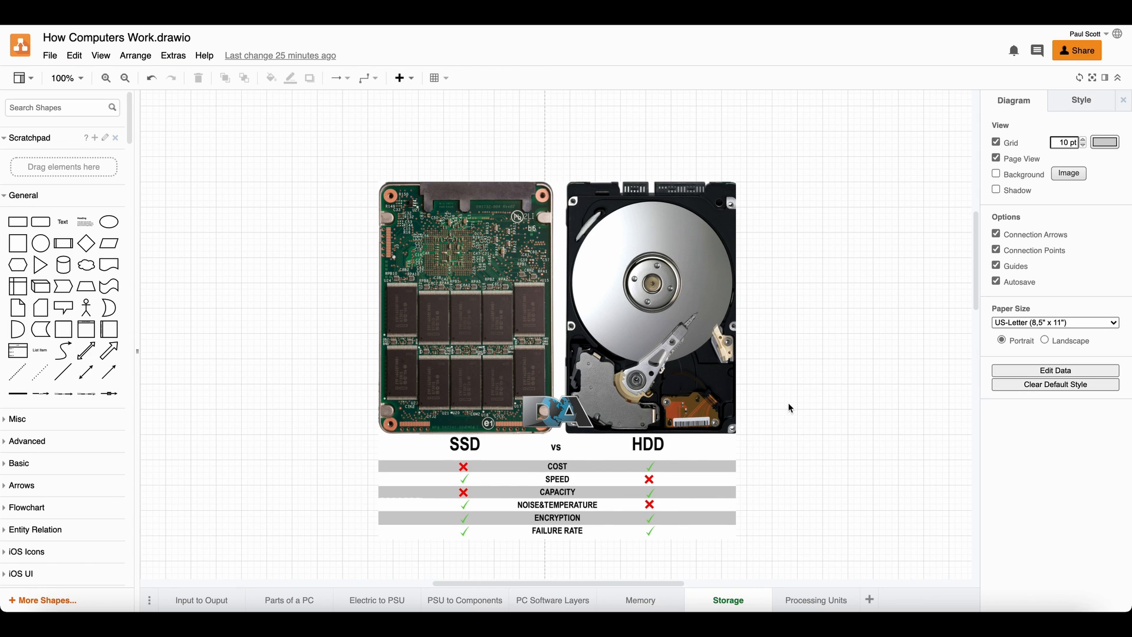
scroll(down, 3)
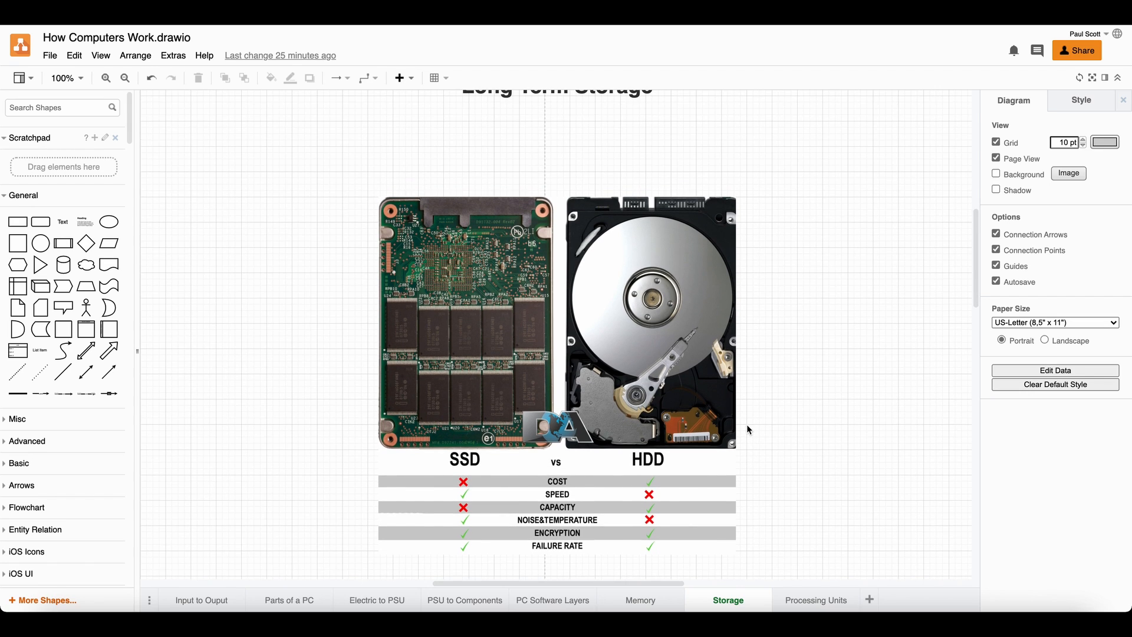
mouse_move(624, 428)
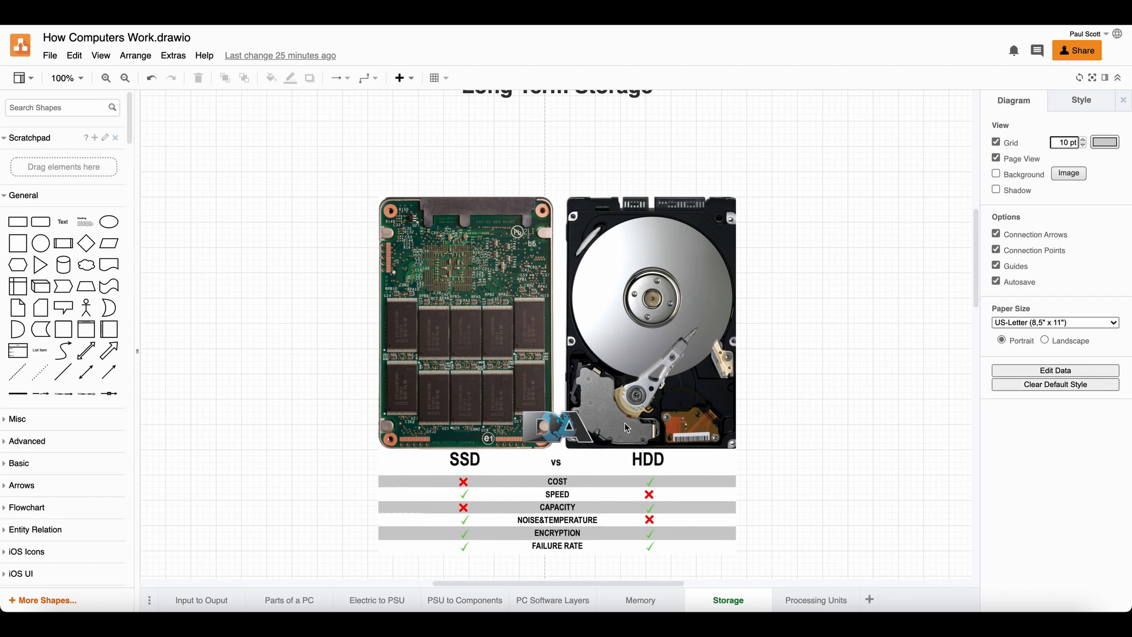
mouse_move(647, 433)
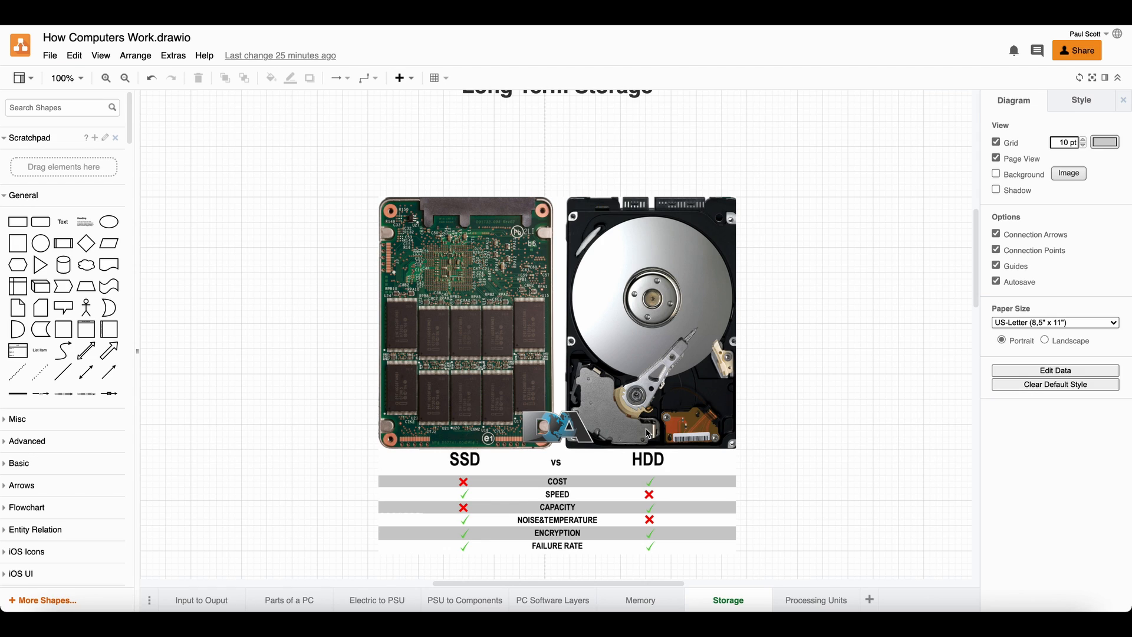
mouse_move(761, 522)
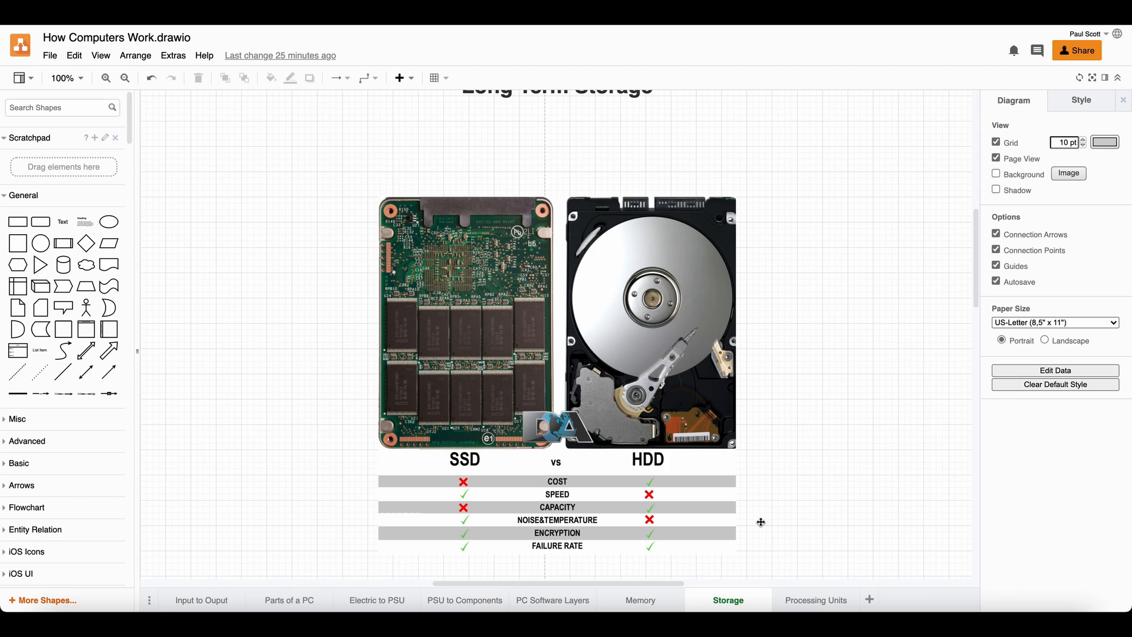
mouse_move(323, 47)
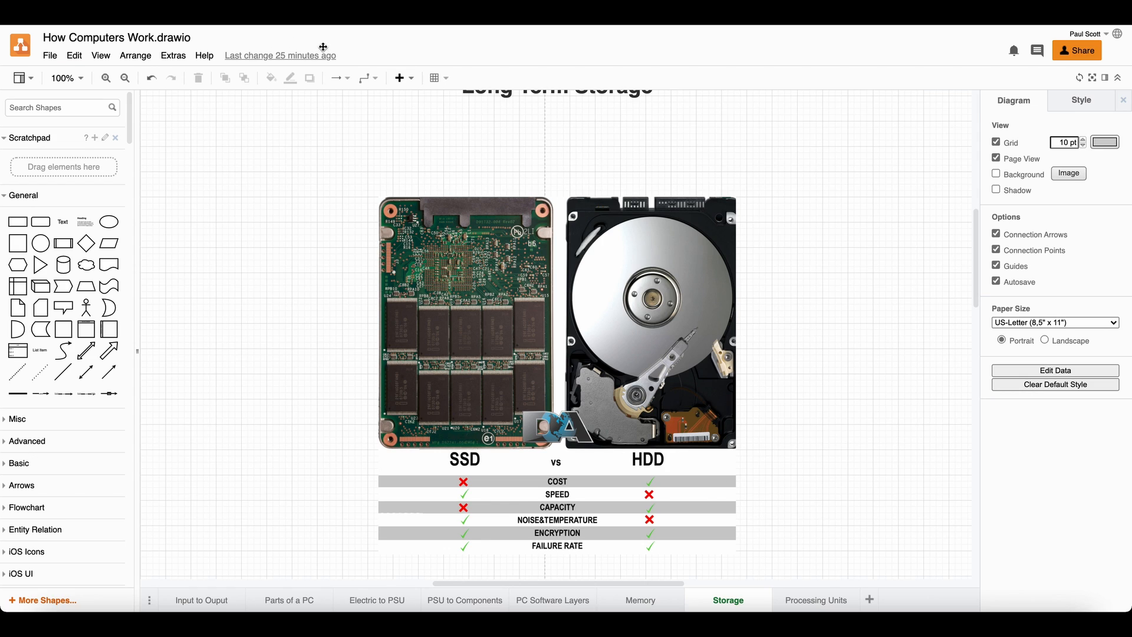